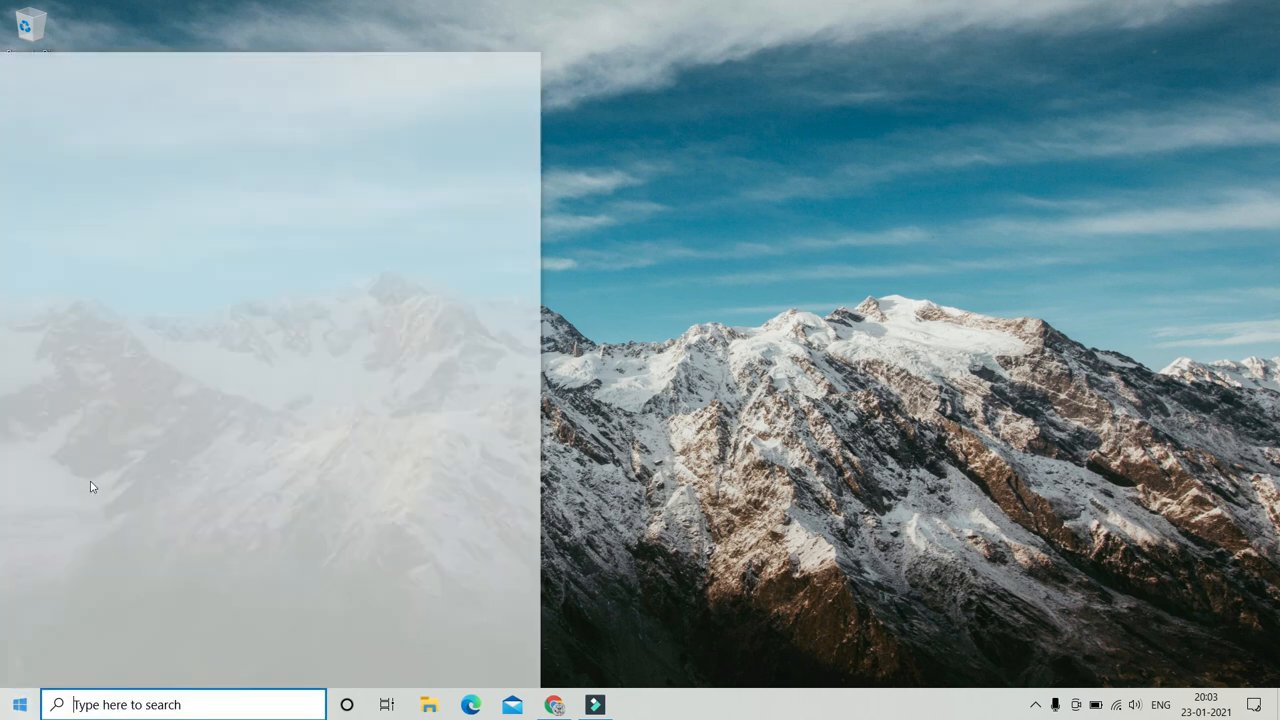
# Step: Launch Brackets from the Start menu's Recently added list
pyautogui.click(18, 704)
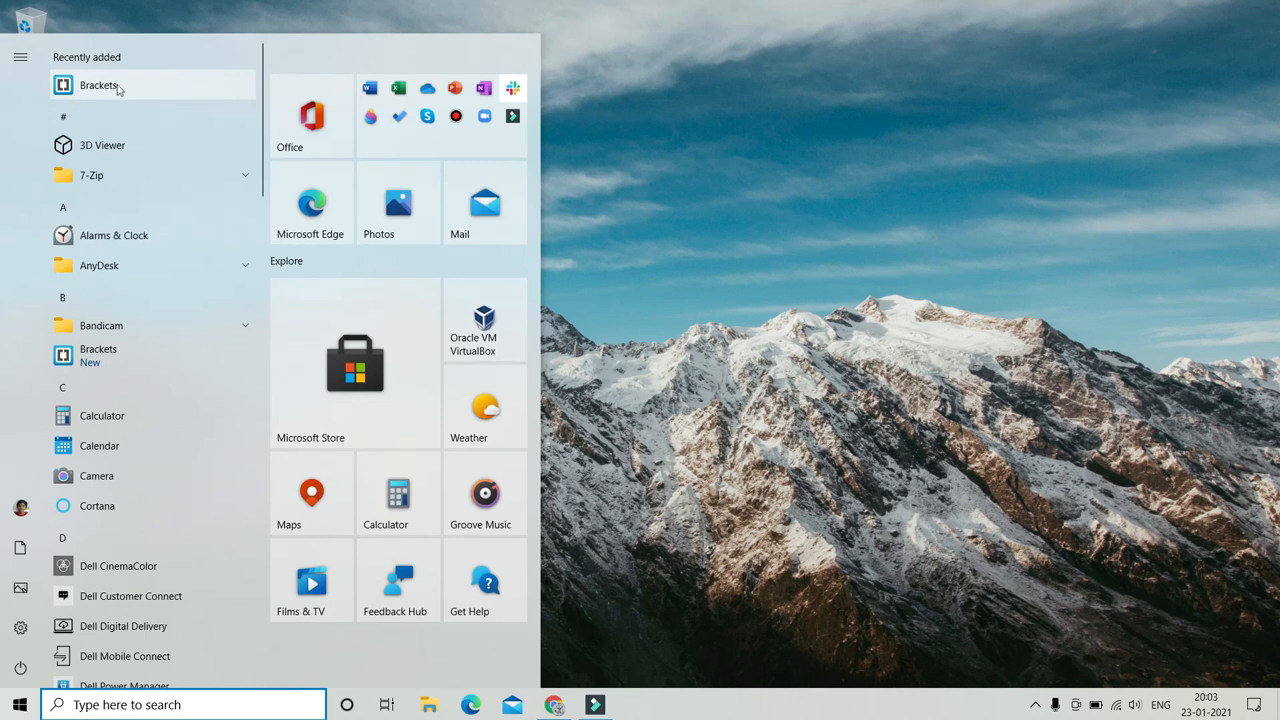
pyautogui.moveTo(75, 92)
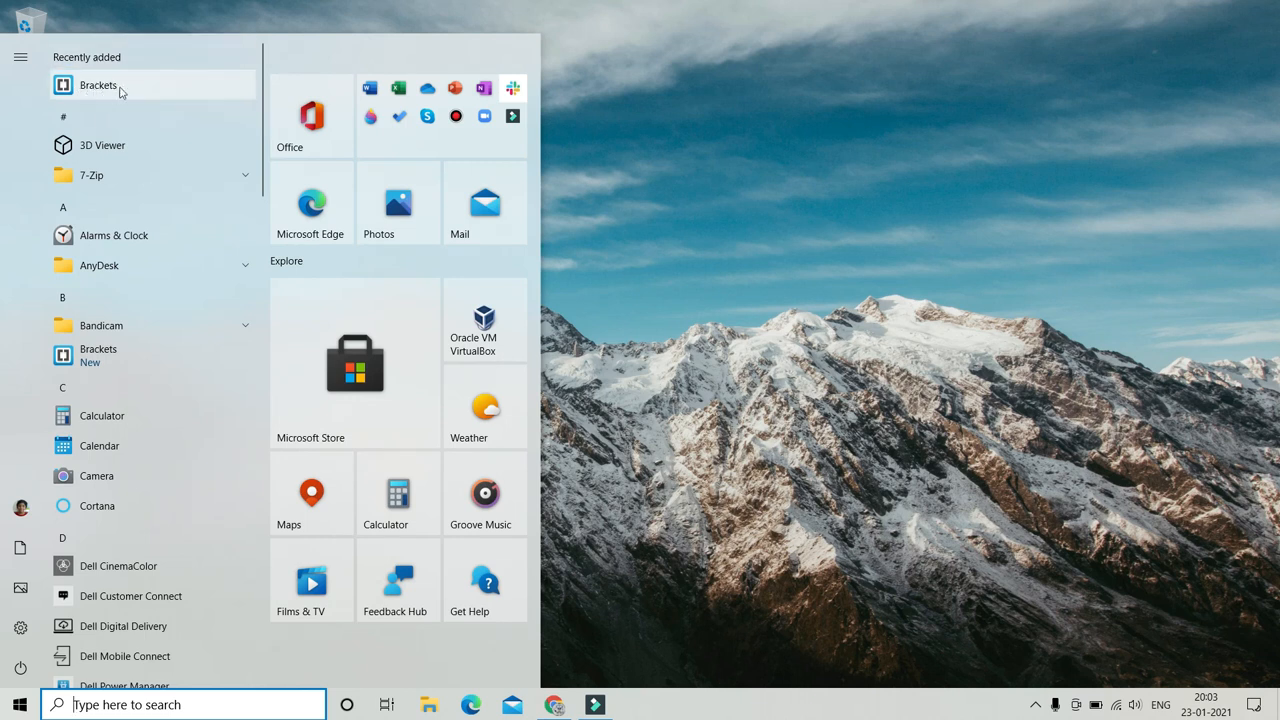
pyautogui.moveTo(194, 101)
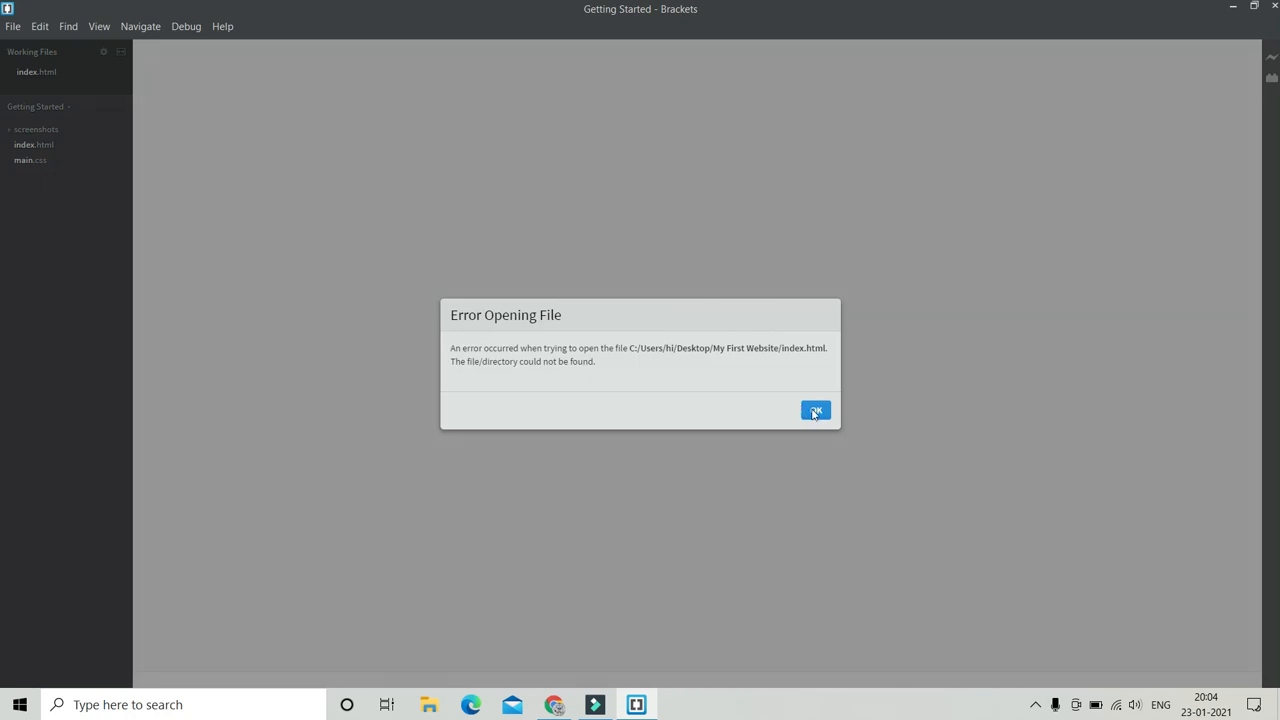
# Step: Dismiss the missing-file error and create a My First Website folder on the Desktop while saving
pyautogui.click(815, 411)
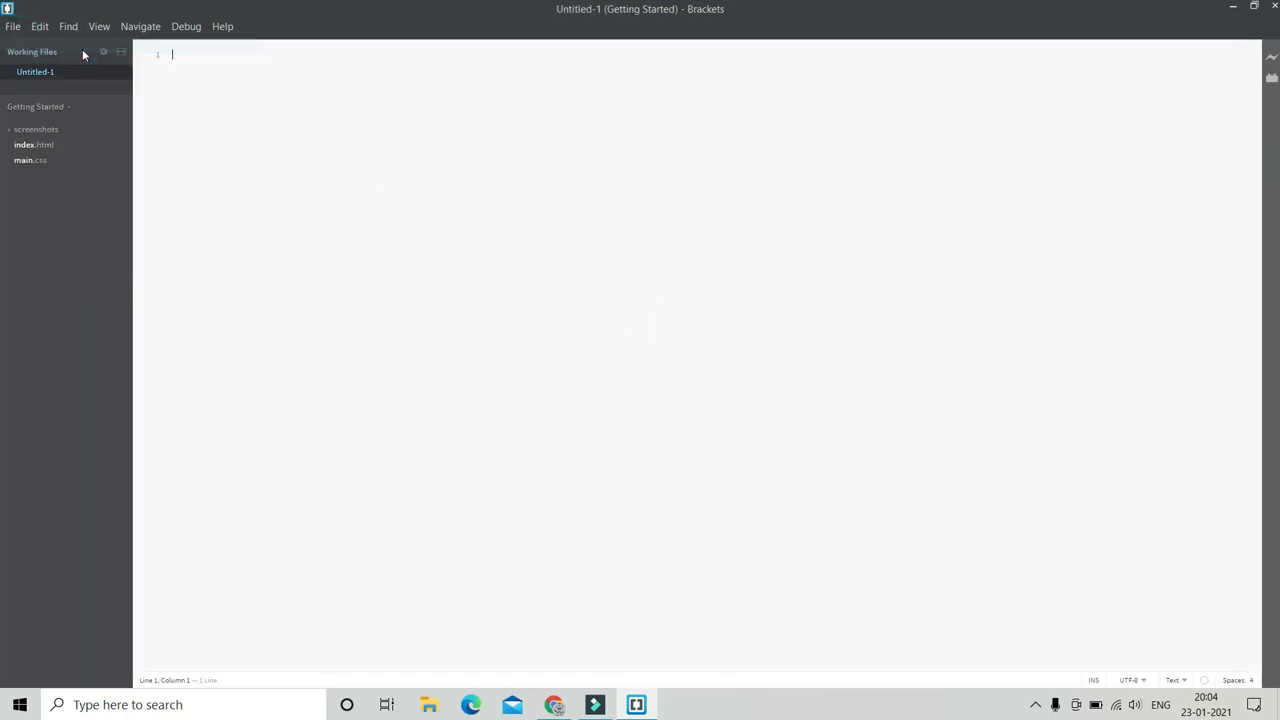
pyautogui.click(13, 26)
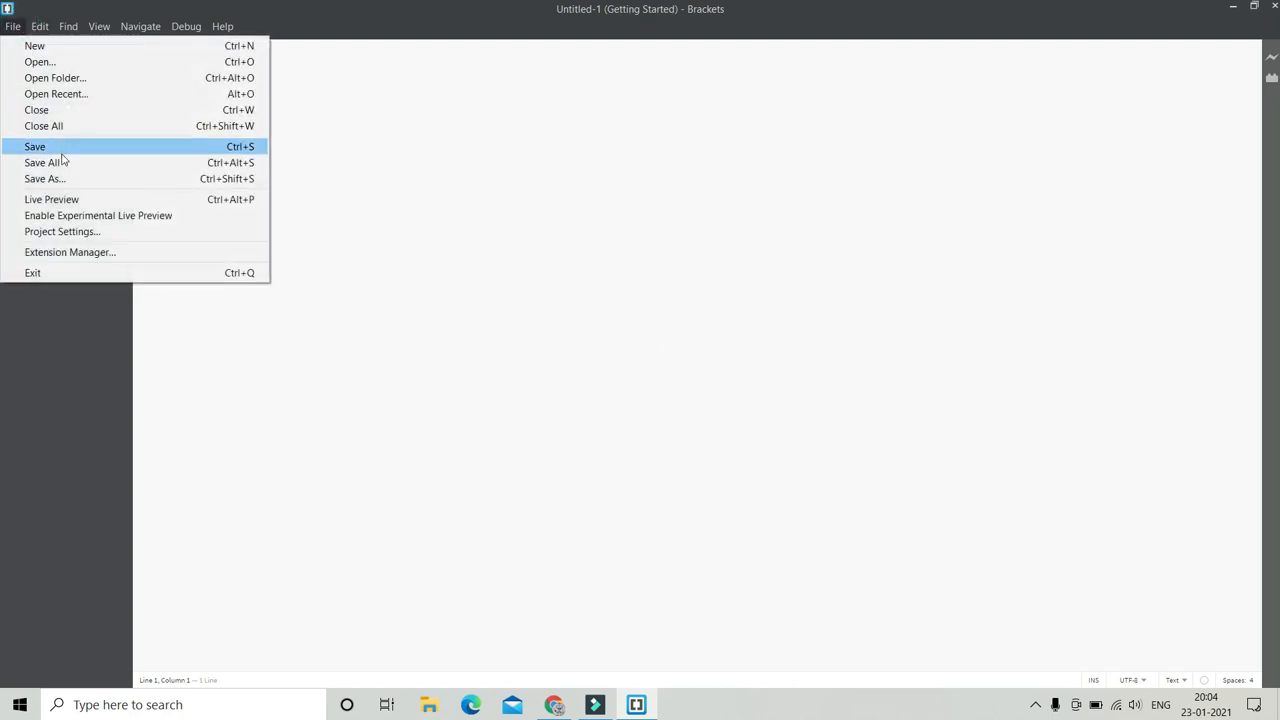
pyautogui.click(44, 178)
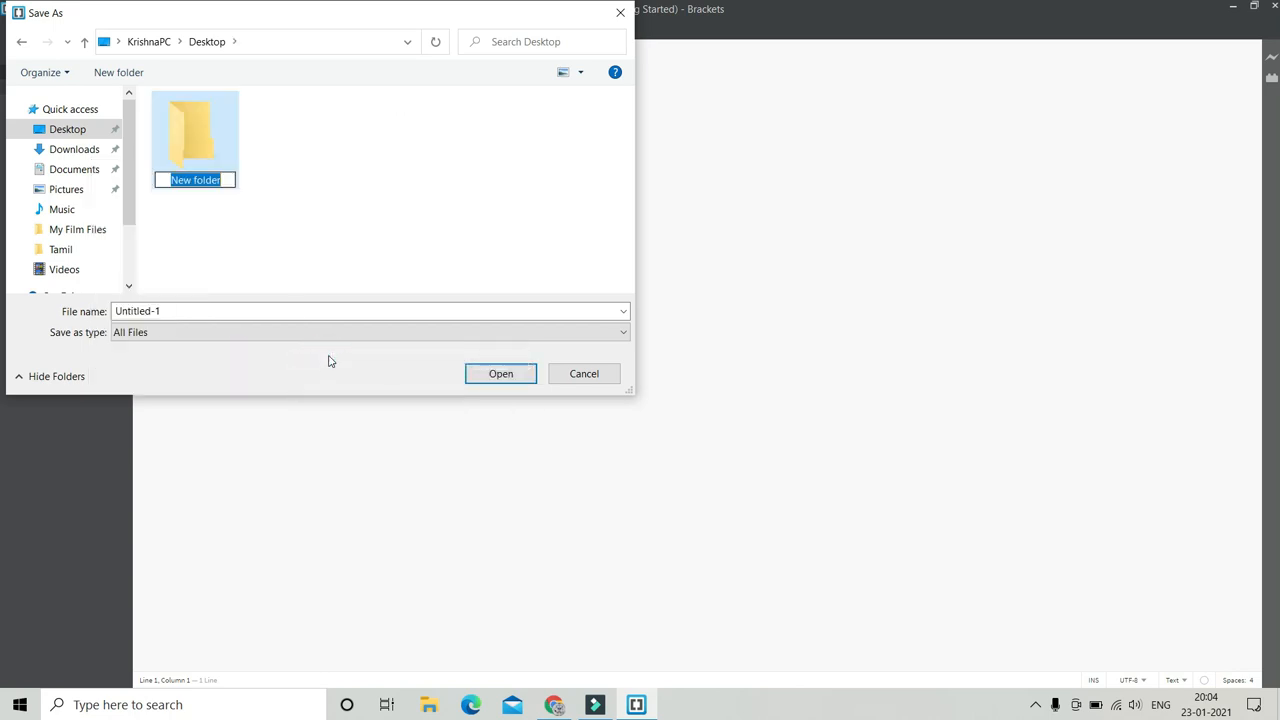
pyautogui.write('My First')
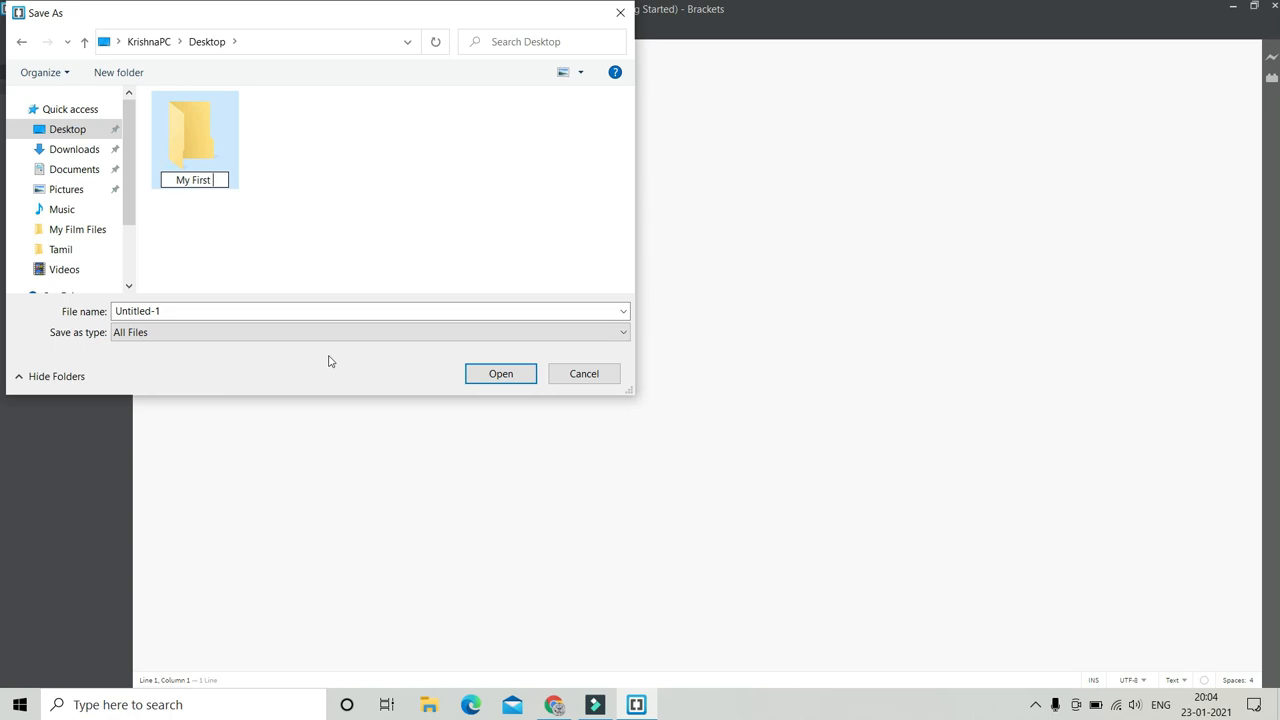
pyautogui.write('Website')
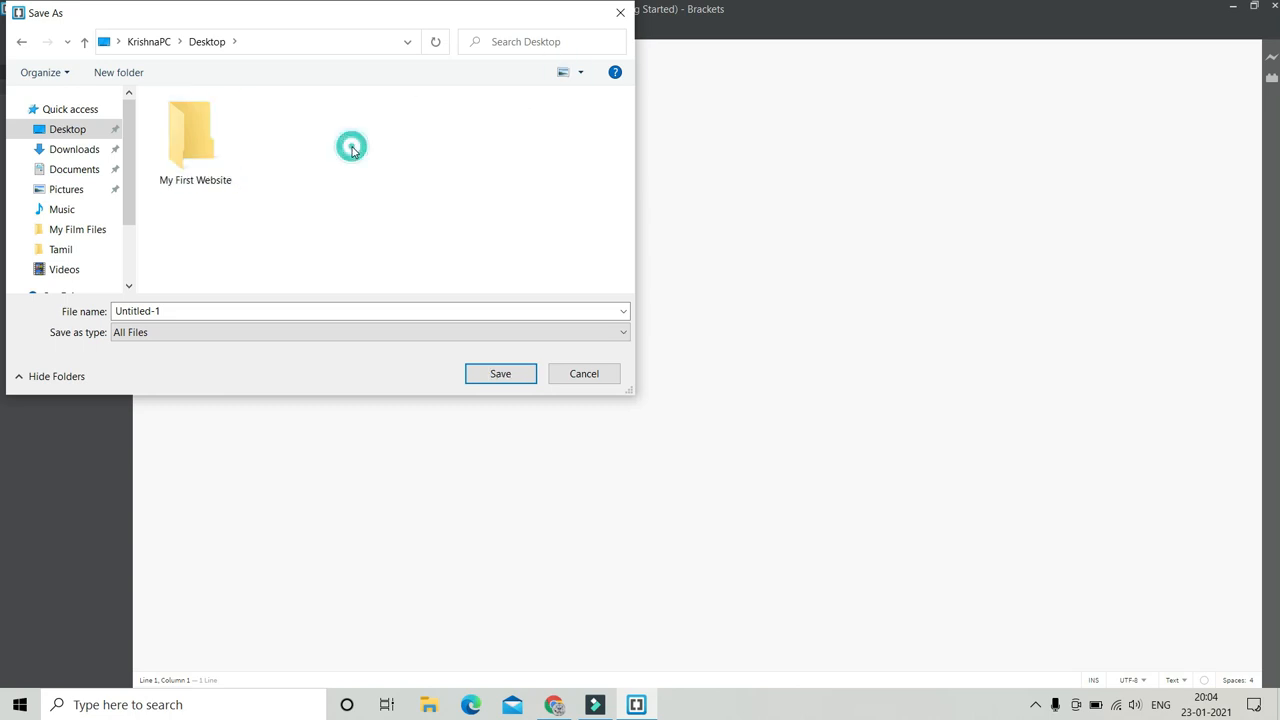
pyautogui.doubleClick(195, 135)
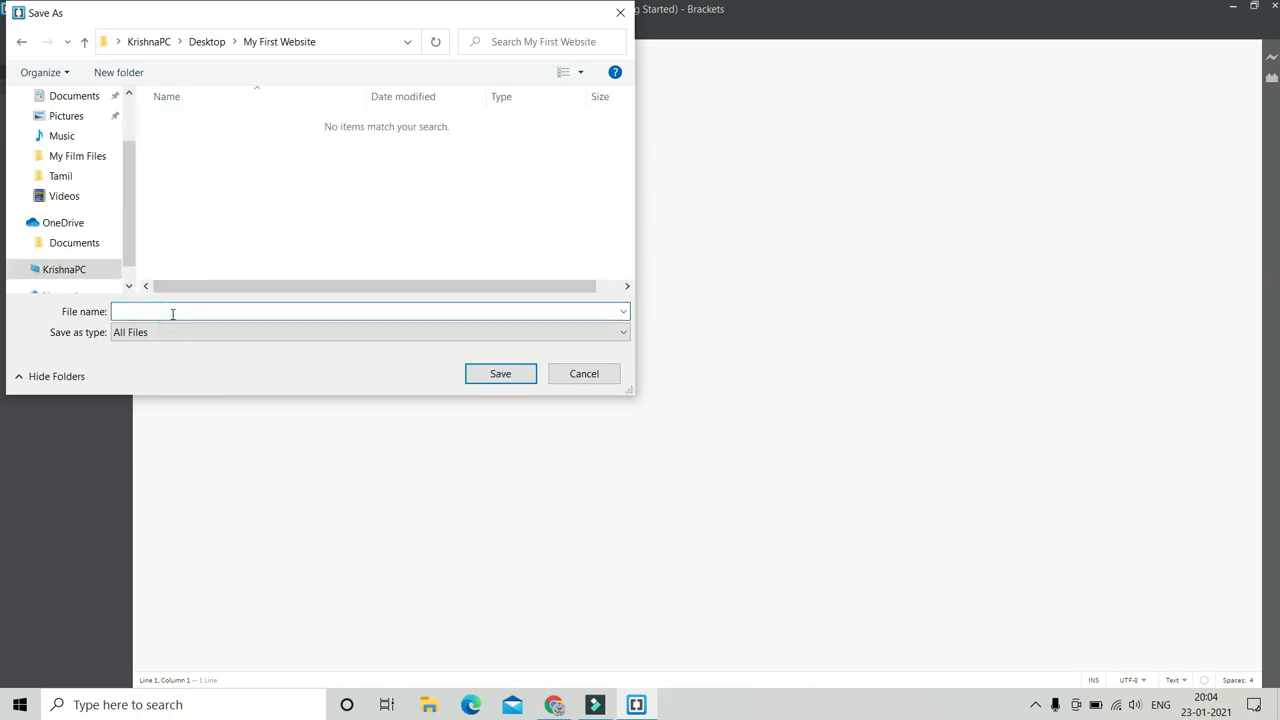
# Step: Save the blank document into that folder as index.html
pyautogui.write('index')
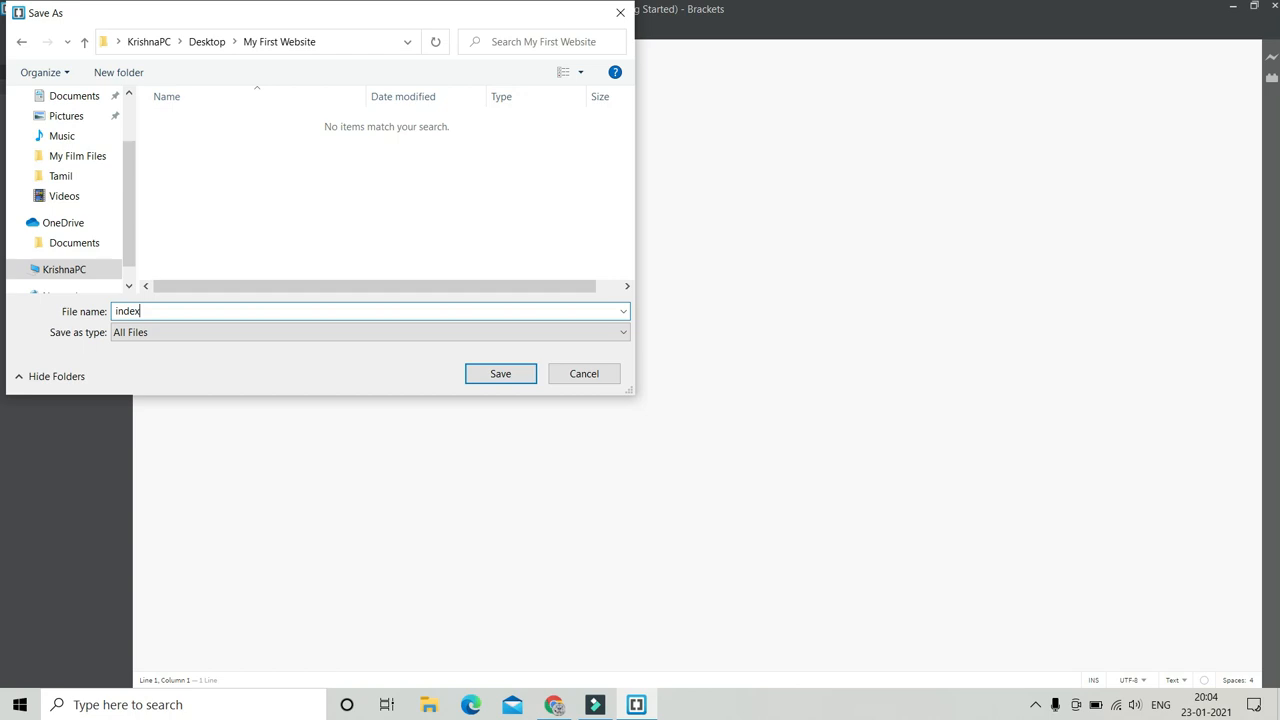
pyautogui.write('.h')
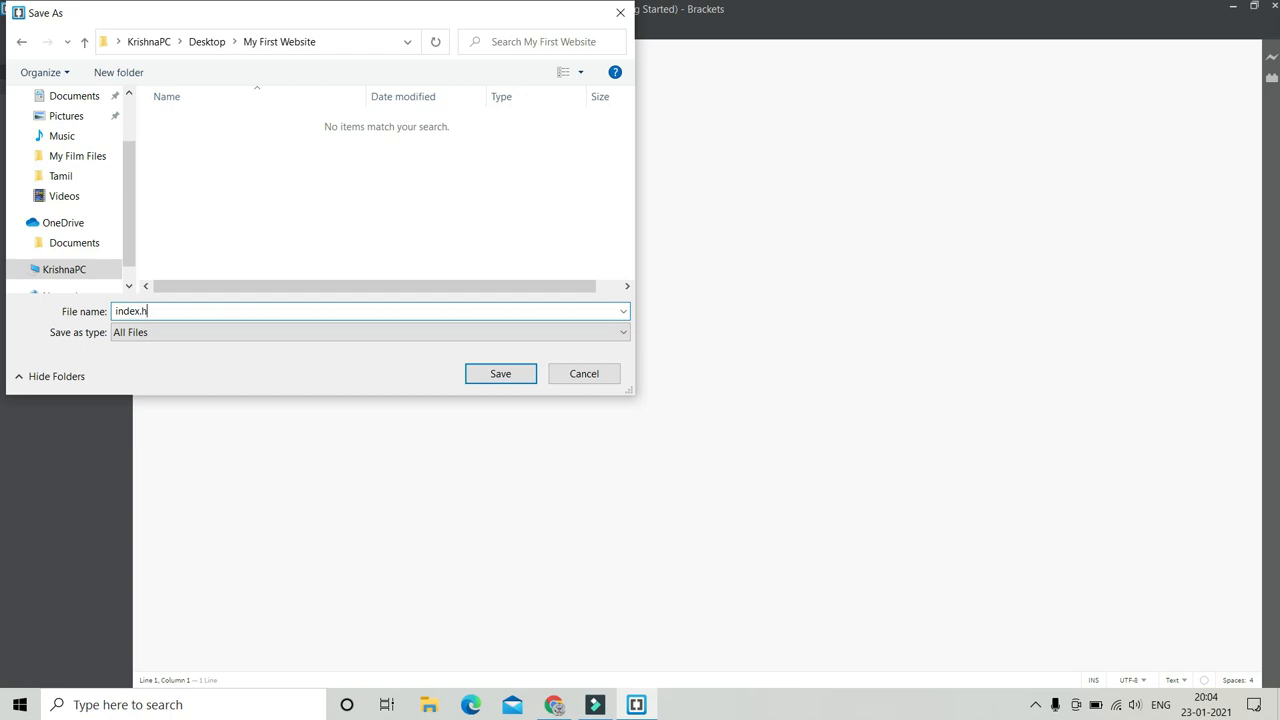
pyautogui.write('tml')
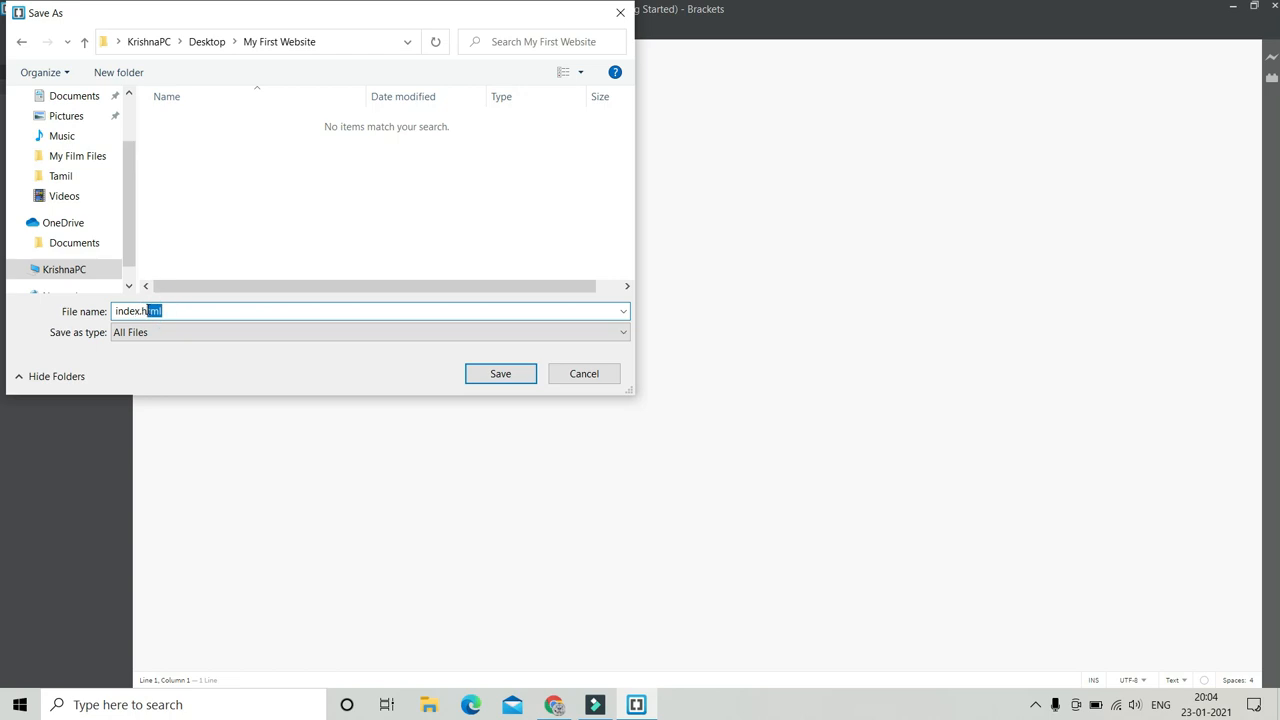
pyautogui.click(500, 373)
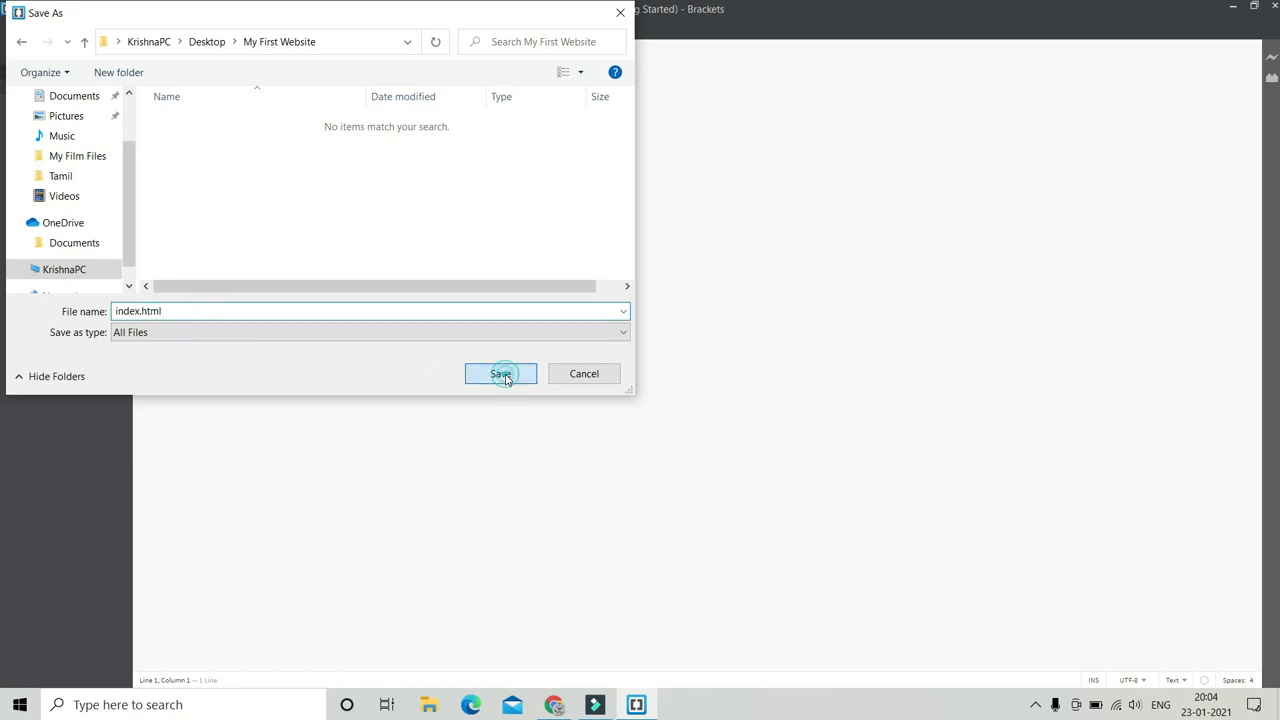
pyautogui.click(500, 373)
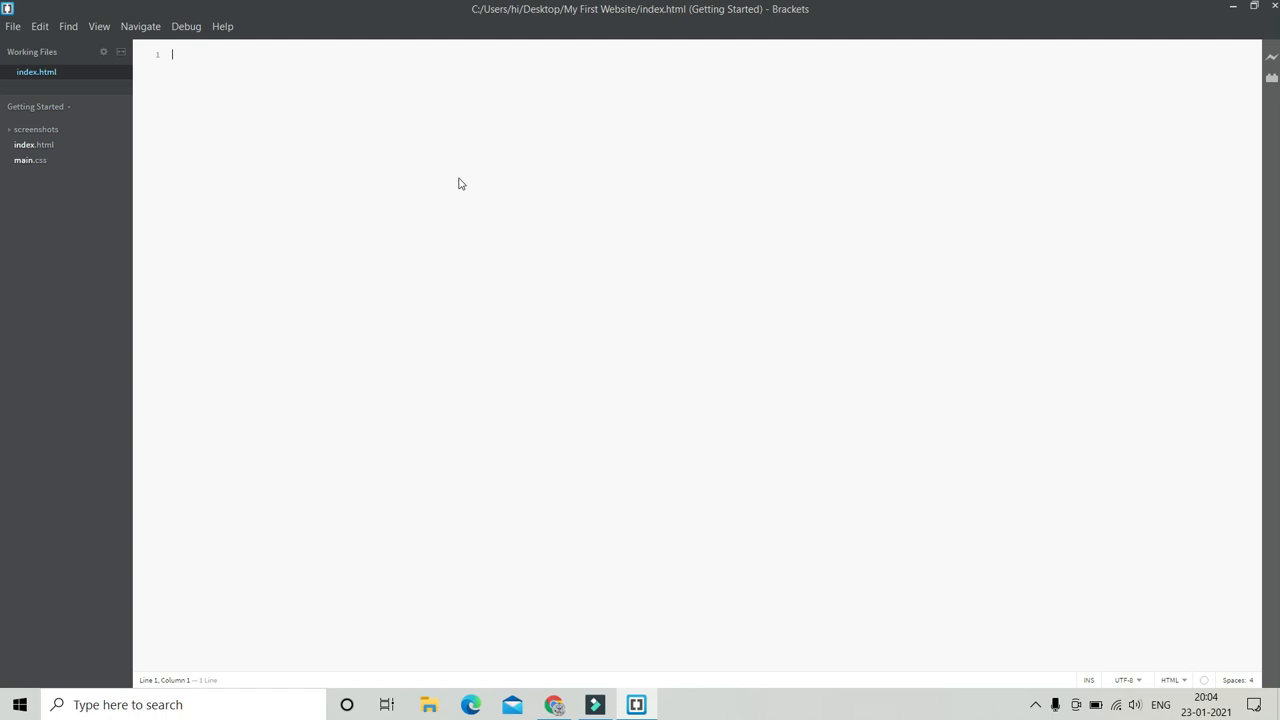
pyautogui.moveTo(322, 121)
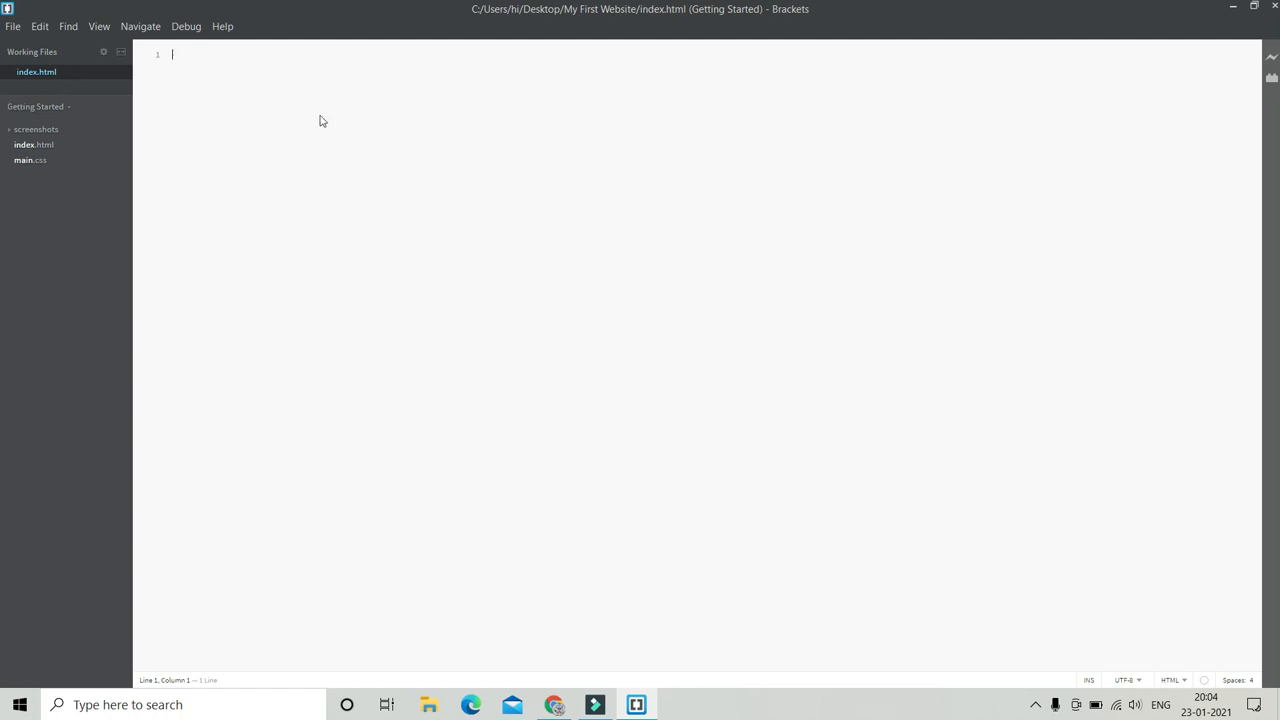
pyautogui.moveTo(543, 176)
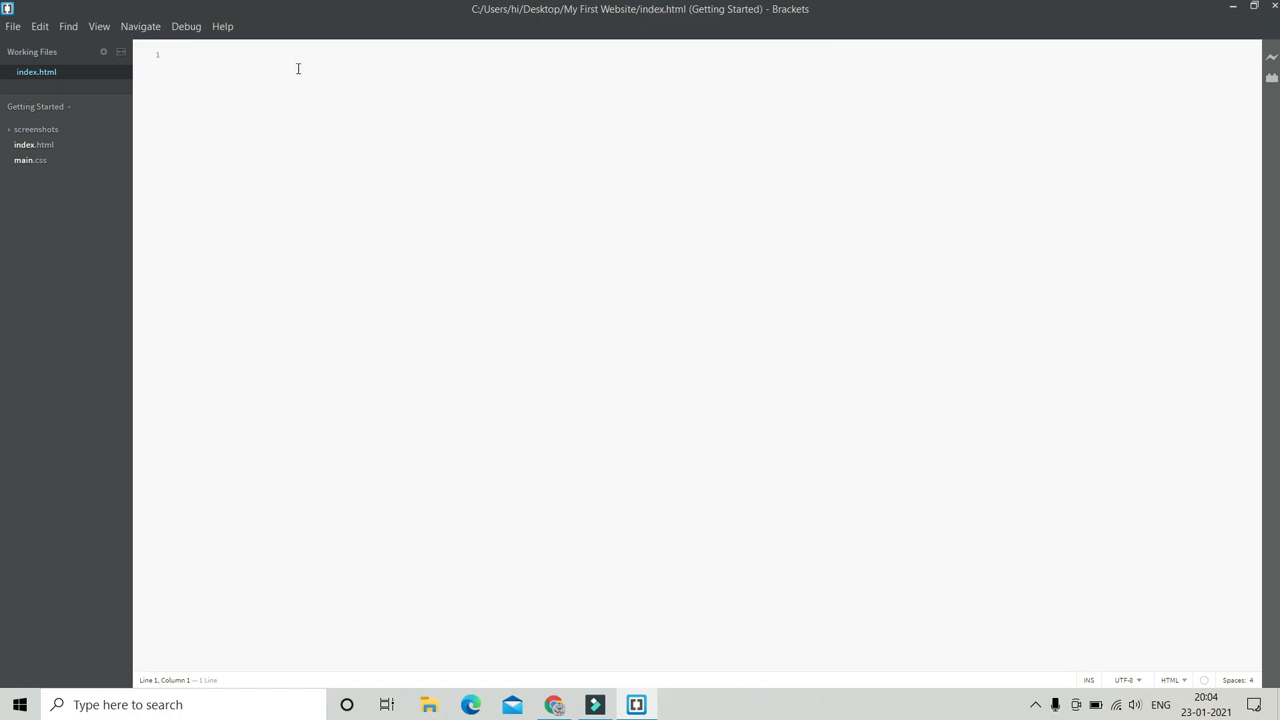
pyautogui.moveTo(331, 91)
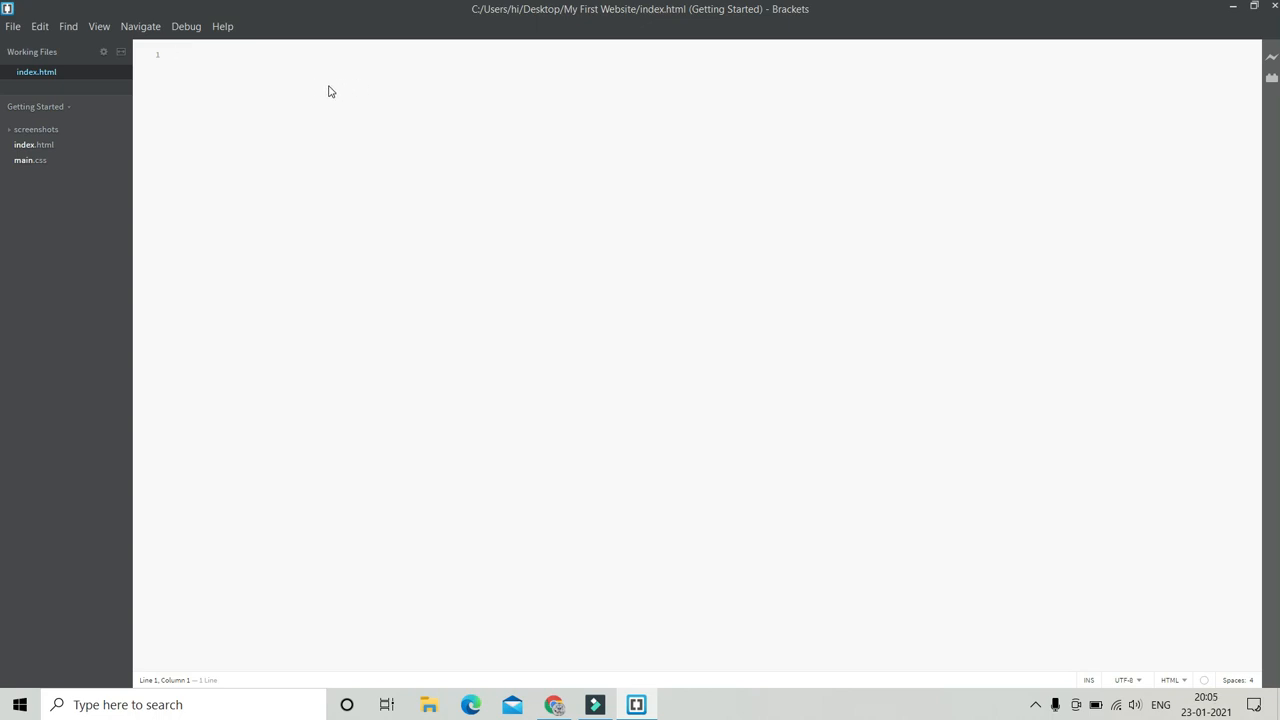
# Step: Type the <!DOCTYPE html> declaration on line 1 of index.html
pyautogui.click(172, 54)
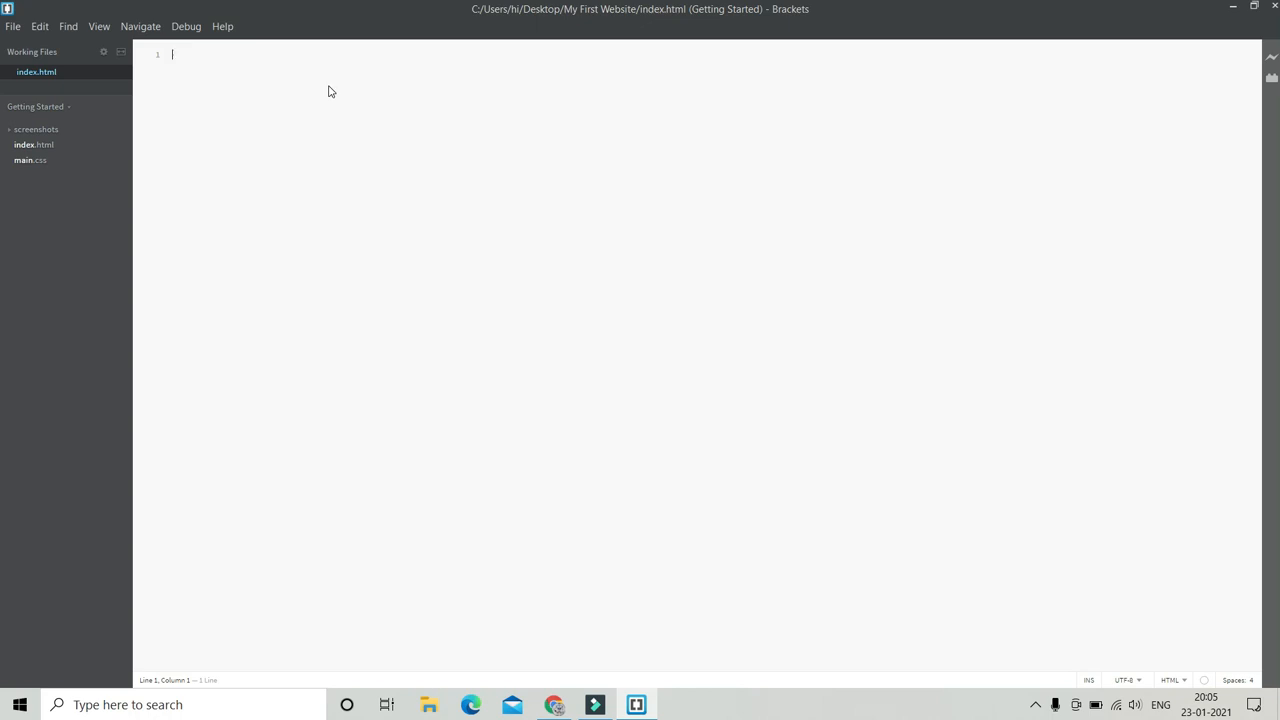
pyautogui.write('<')
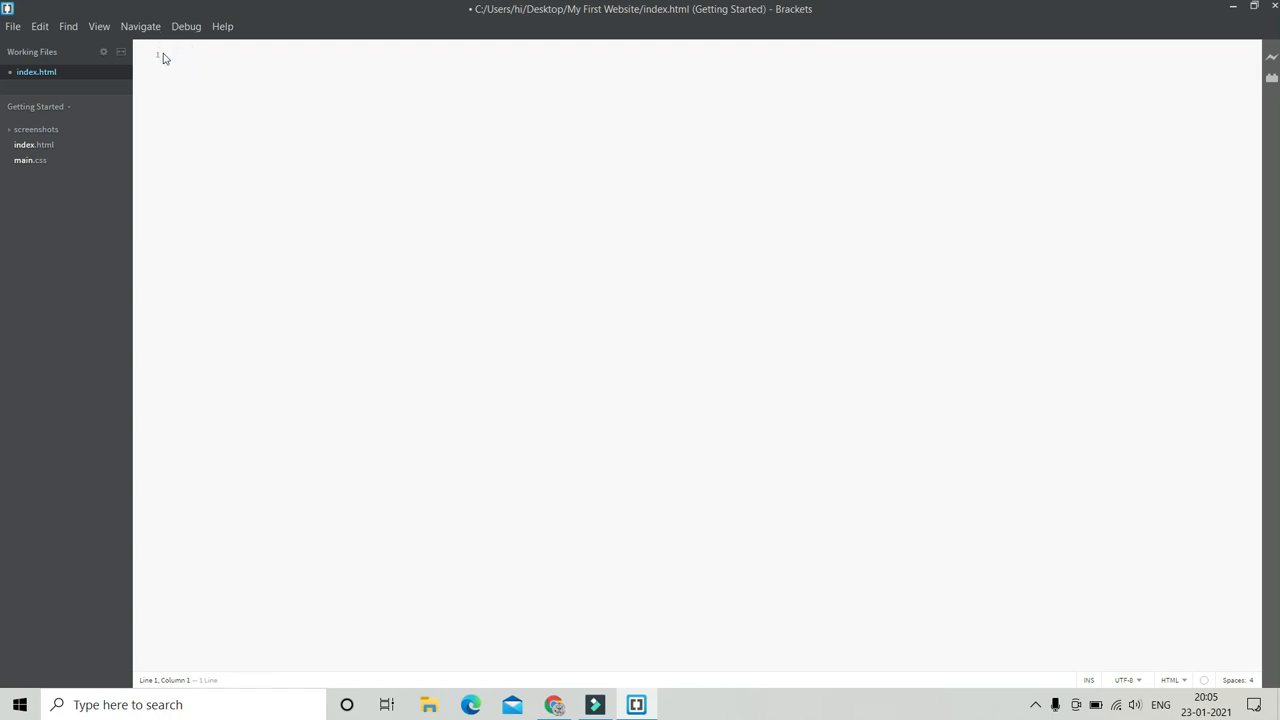
pyautogui.write('<<')
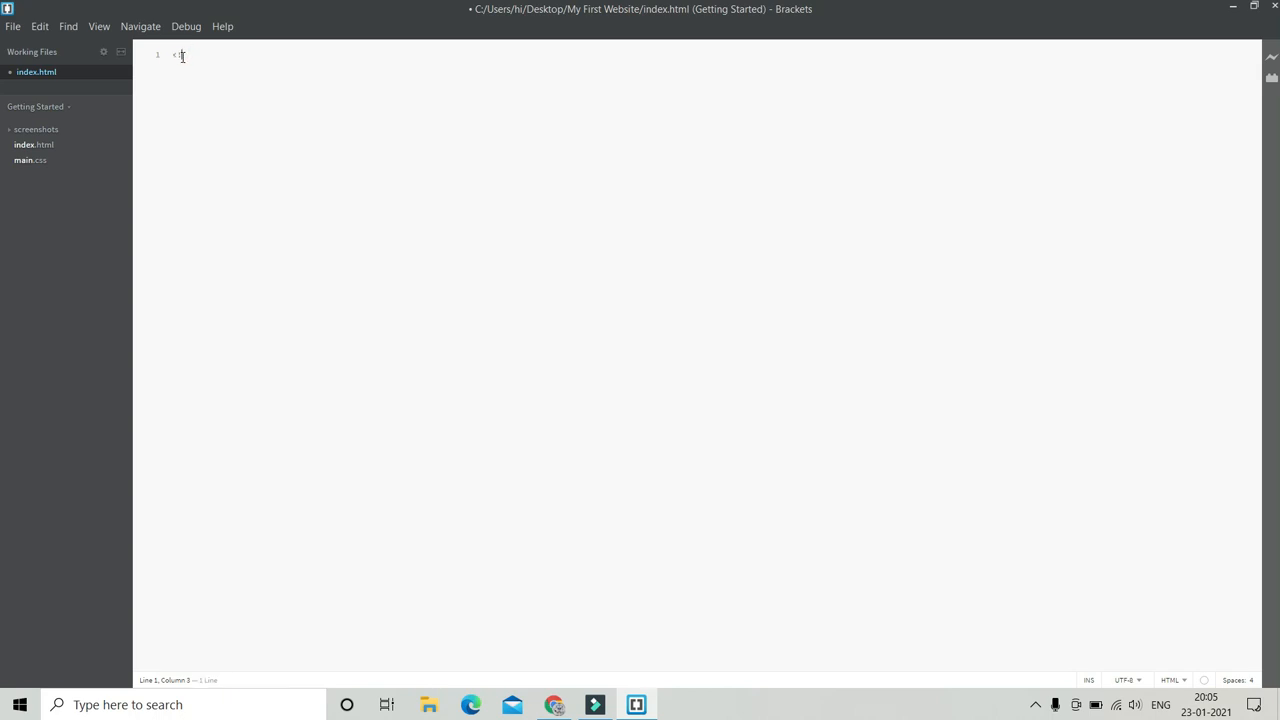
pyautogui.write('!doct')
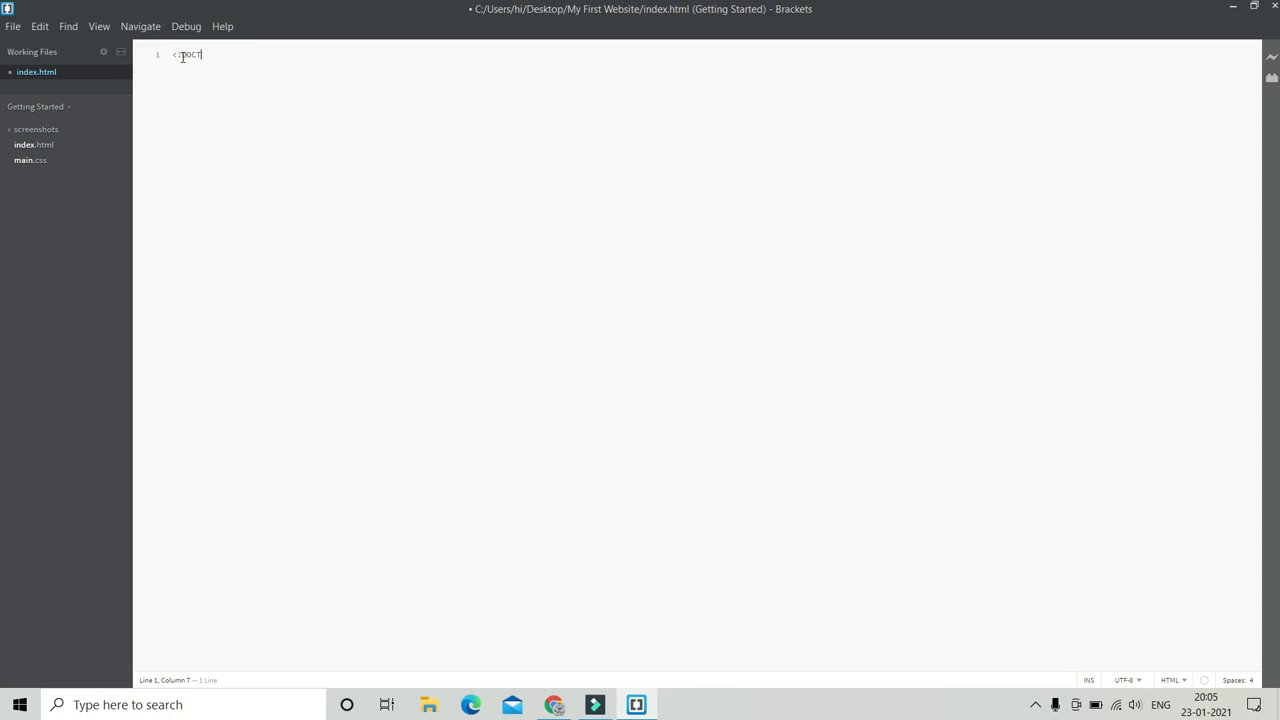
pyautogui.write('YPE')
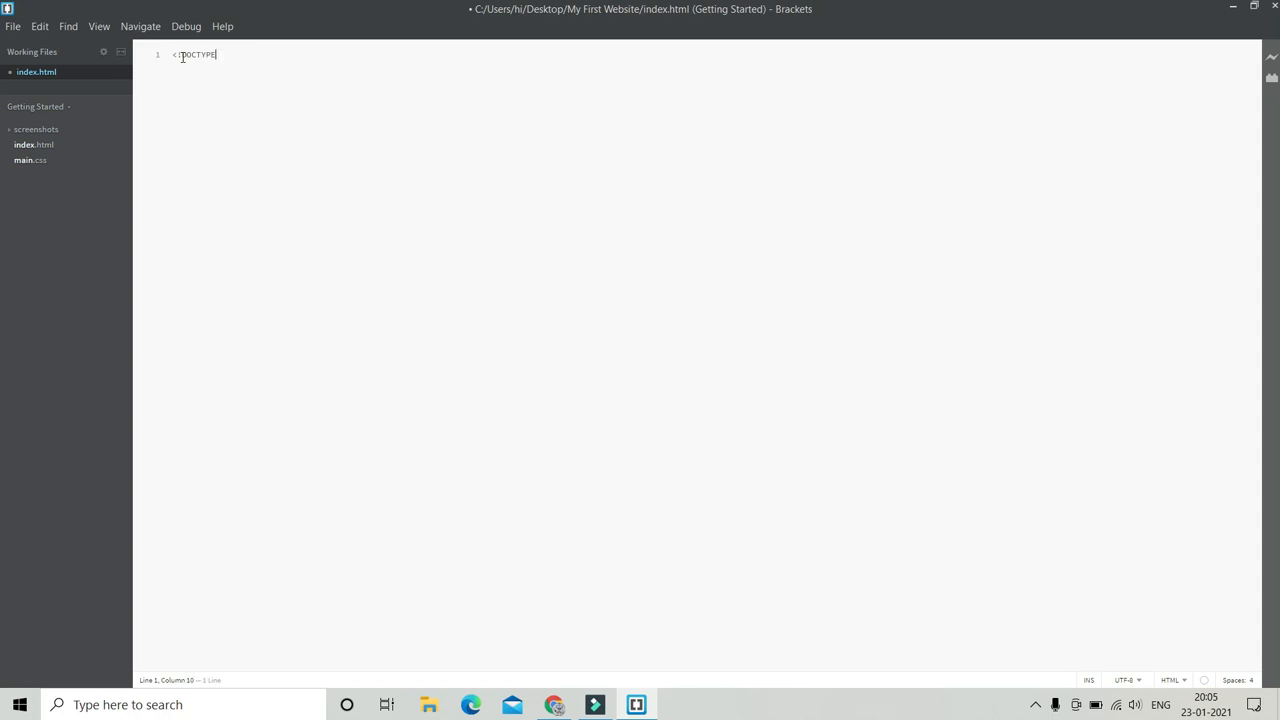
pyautogui.write('html')
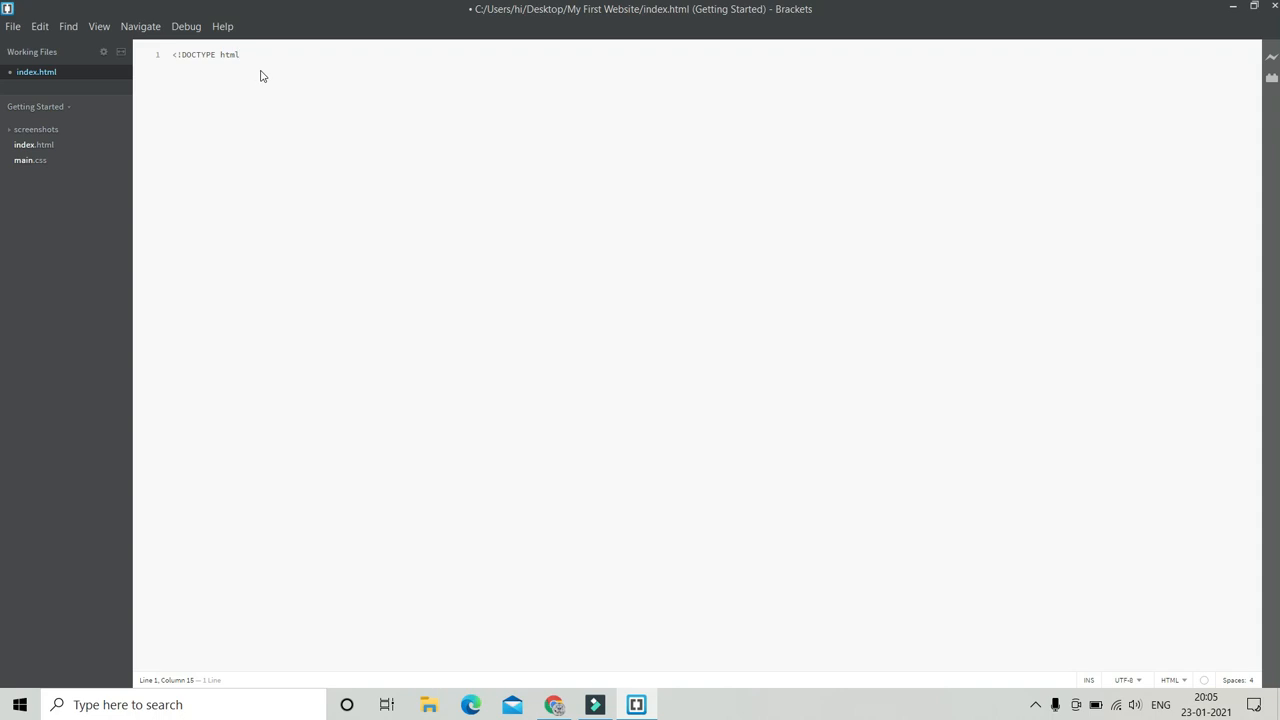
pyautogui.click(242, 54)
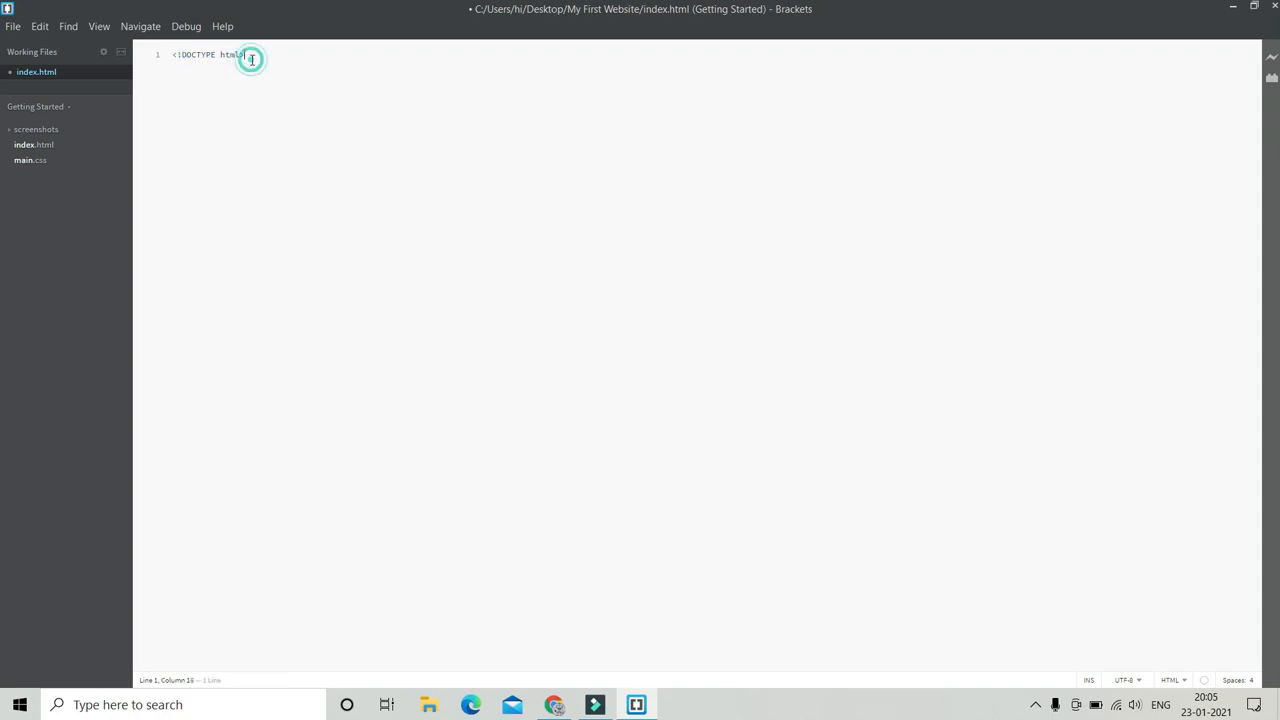
pyautogui.rightClick(250, 58)
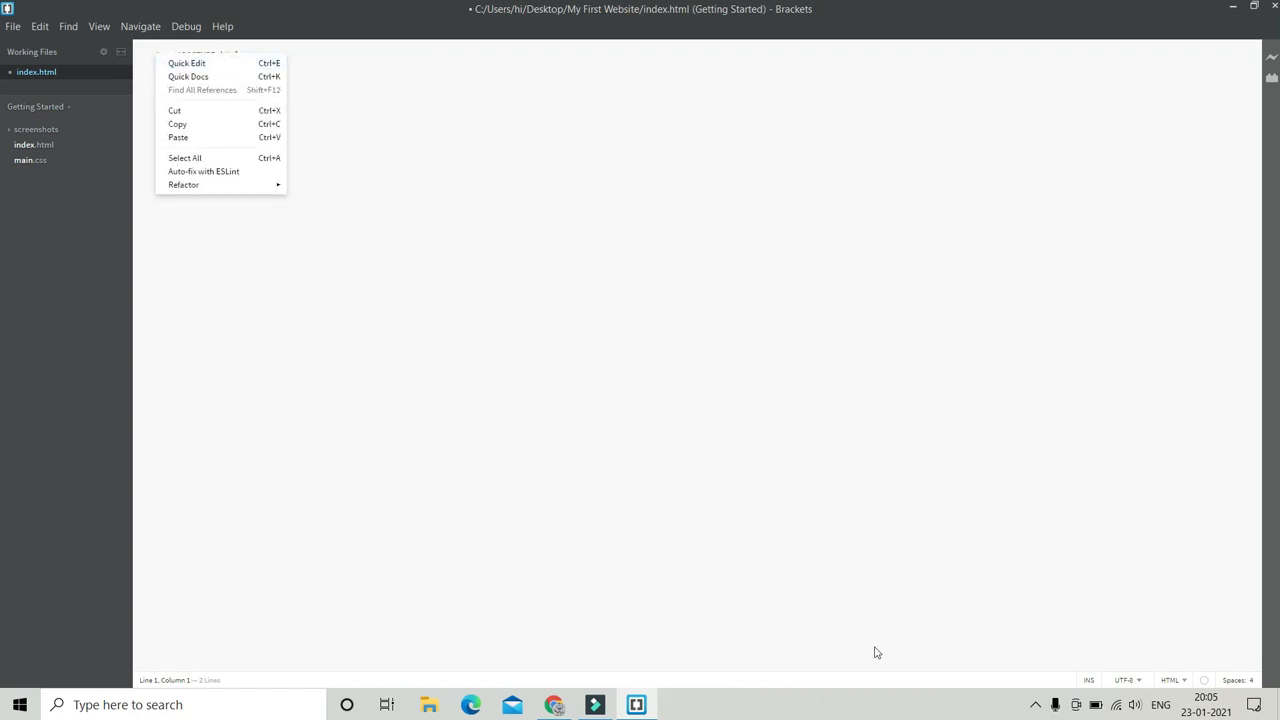
# Step: Dismiss the context menu and bring up the View menu's font size options
pyautogui.click(99, 26)
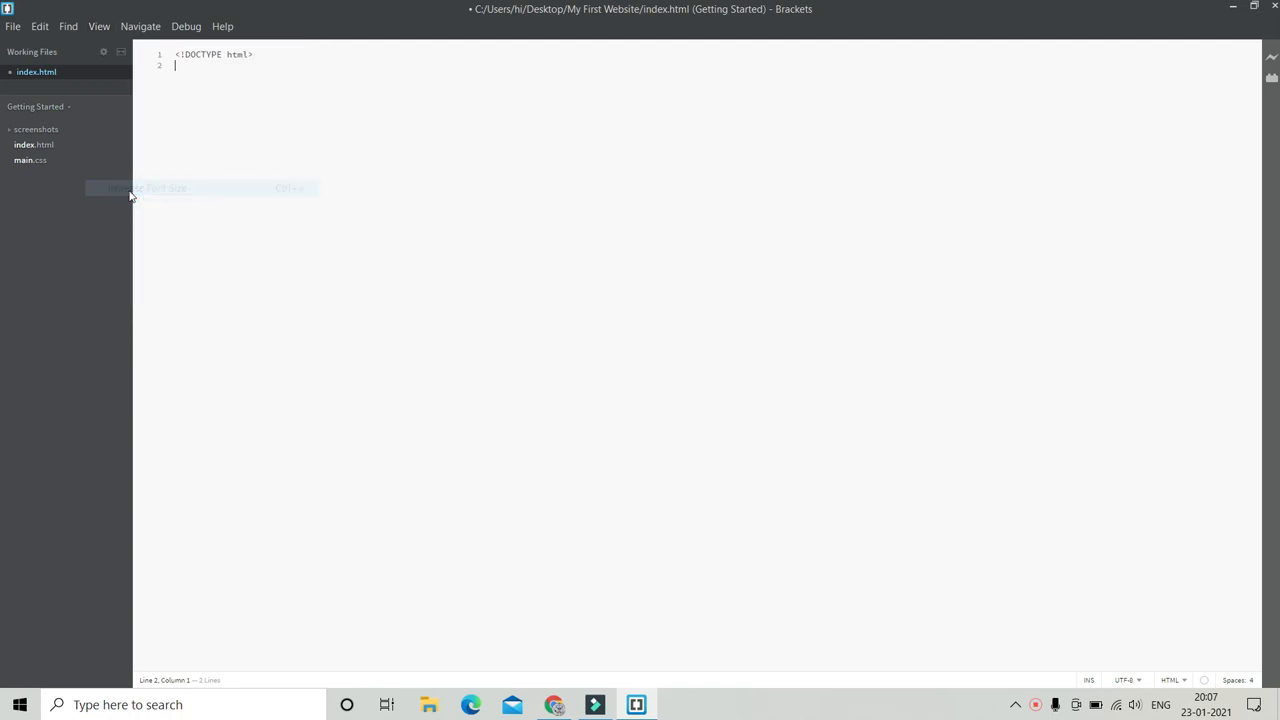
pyautogui.click(99, 26)
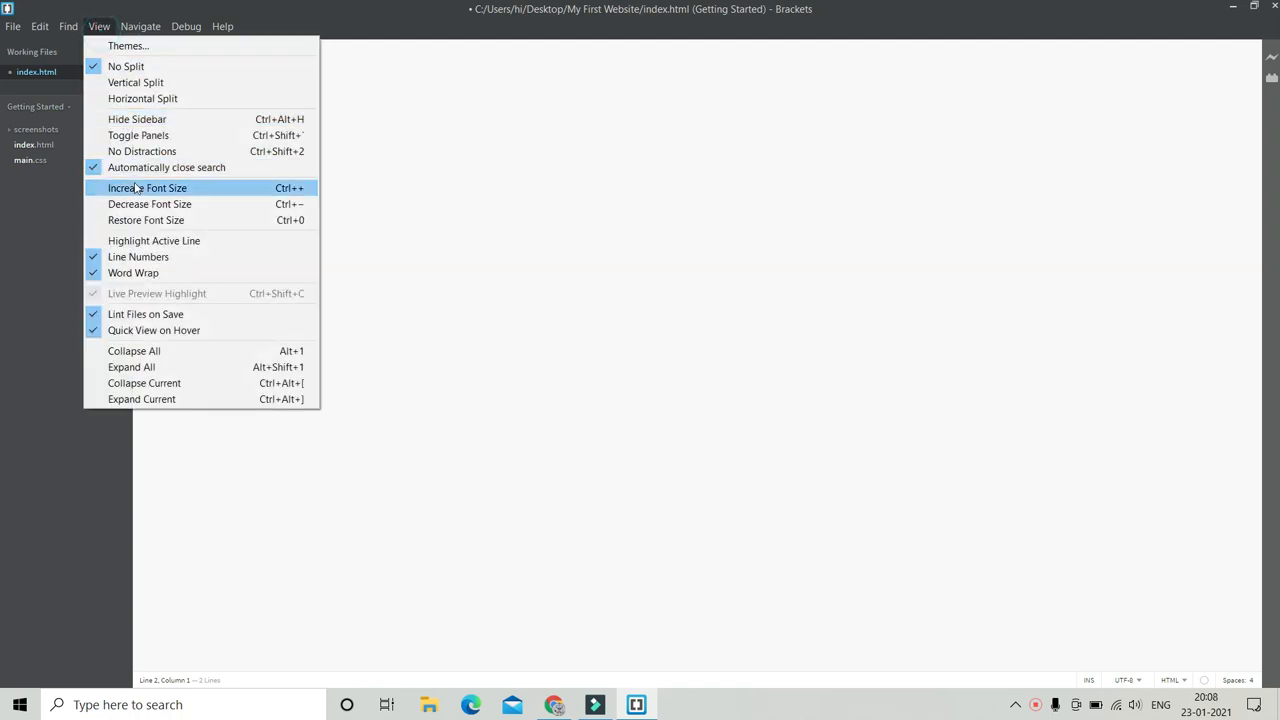
pyautogui.moveTo(142, 151)
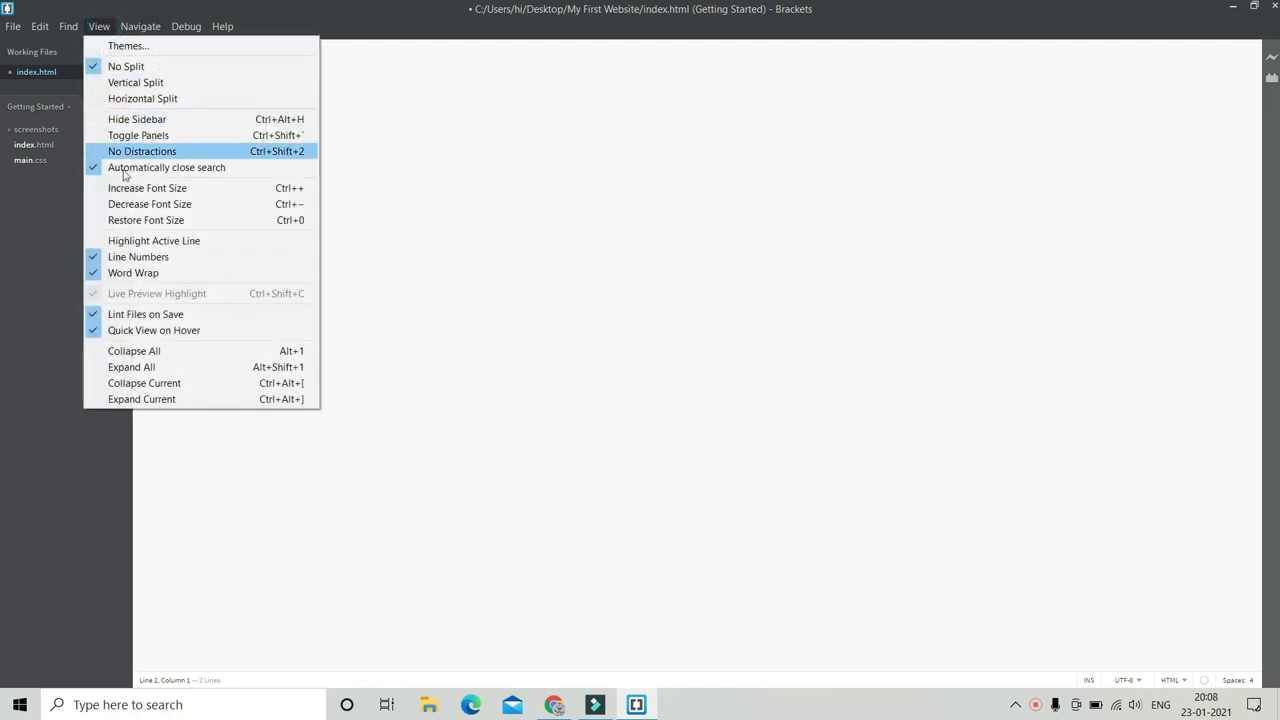
pyautogui.moveTo(115, 135)
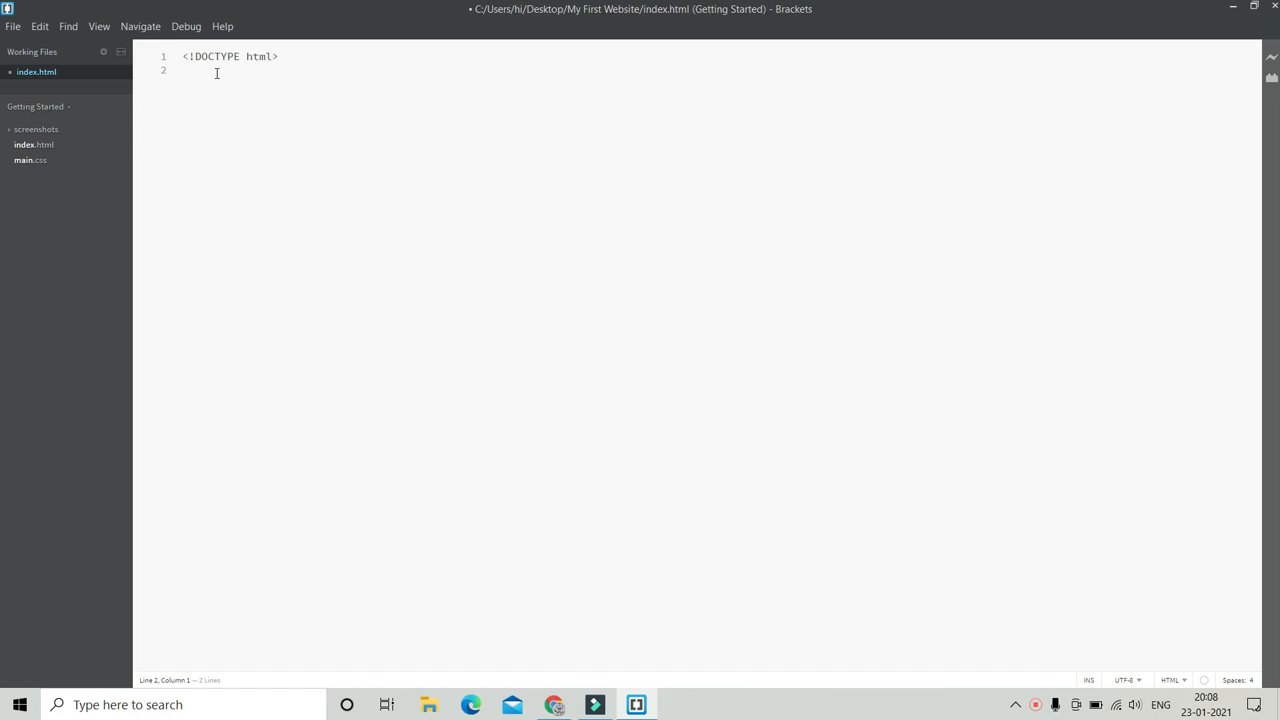
# Step: Add an html element with blank lines between its opening and closing tags
pyautogui.write('<')
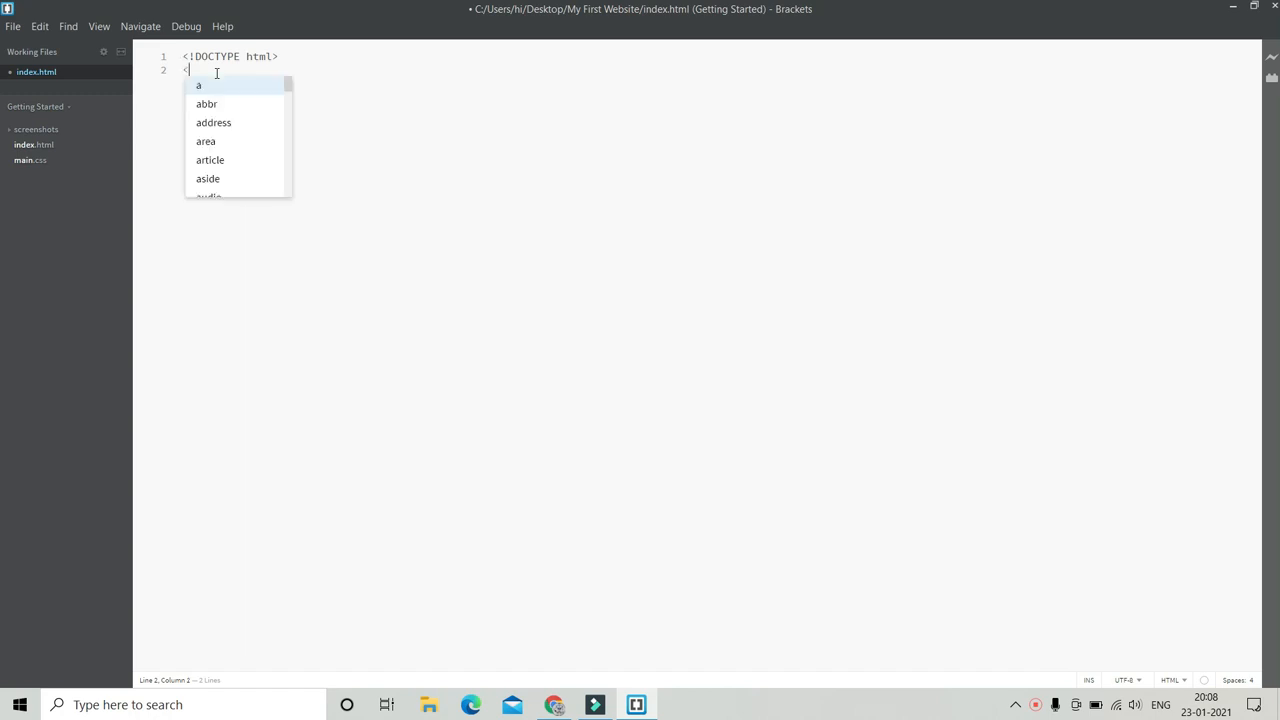
pyautogui.write('h')
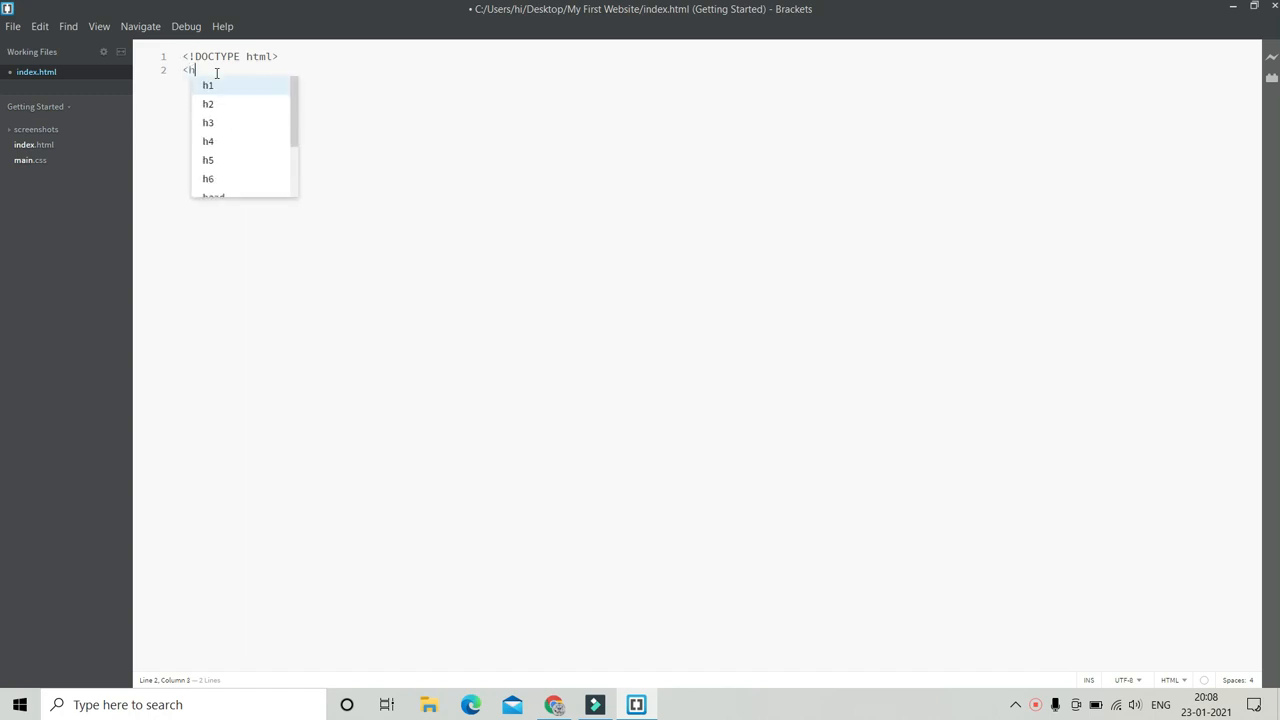
pyautogui.write('tml></html>')
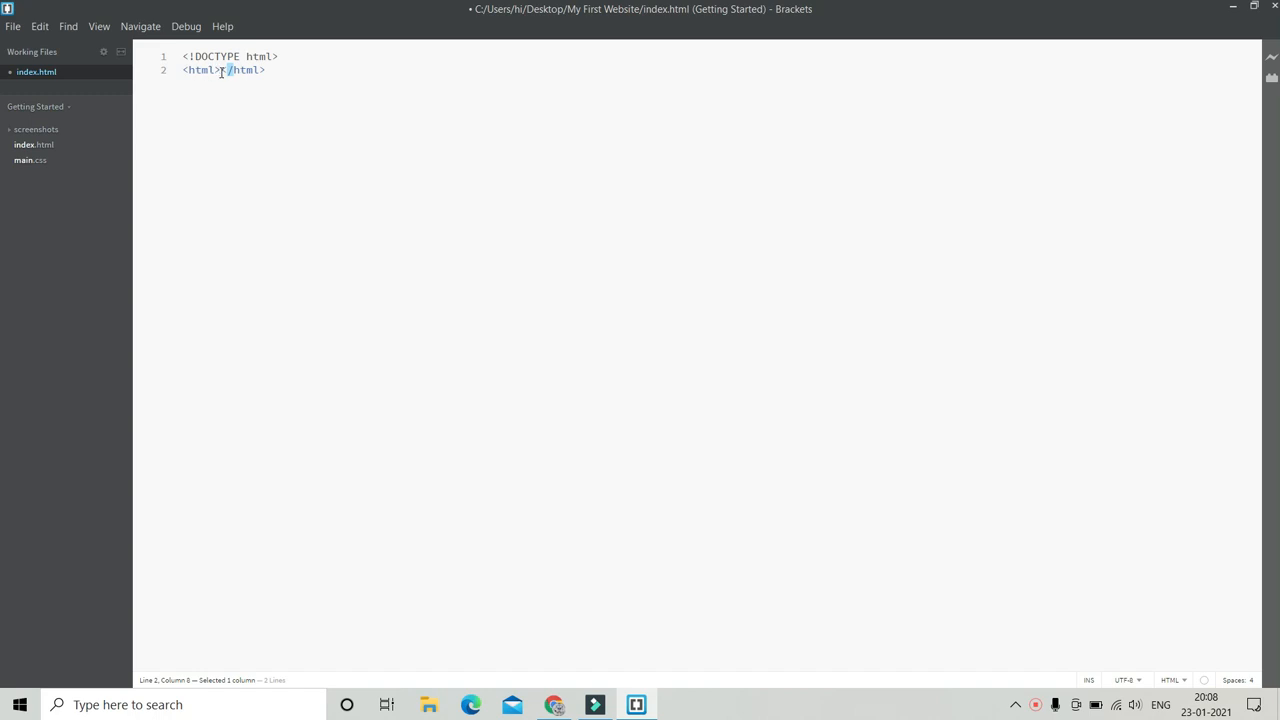
pyautogui.press('Enter')
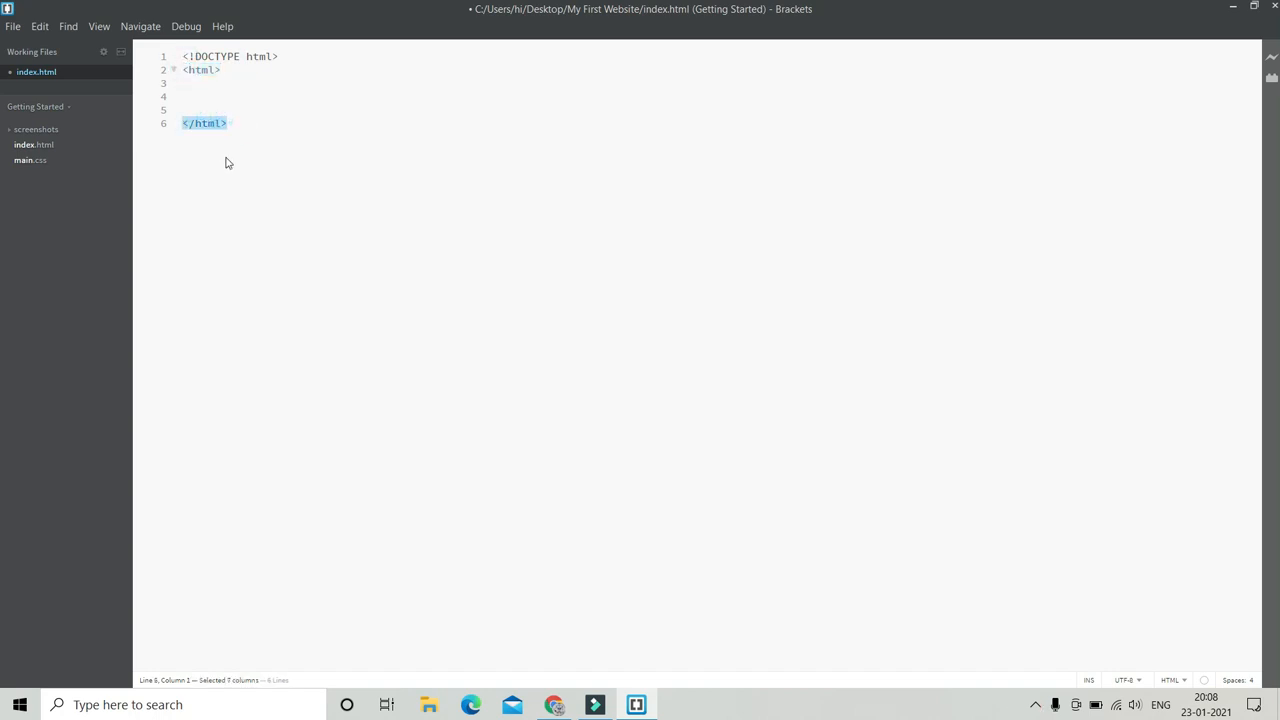
pyautogui.click(227, 123)
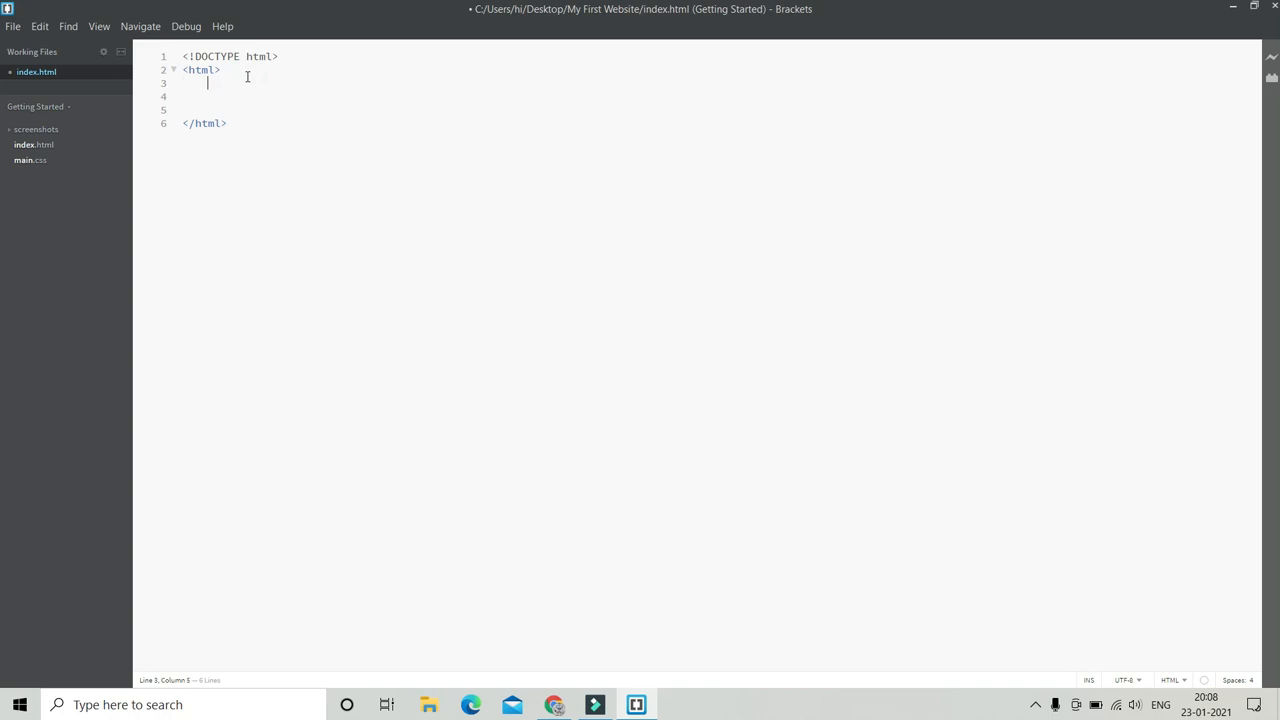
# Step: Add empty head and body sections inside the html element
pyautogui.write('<head')
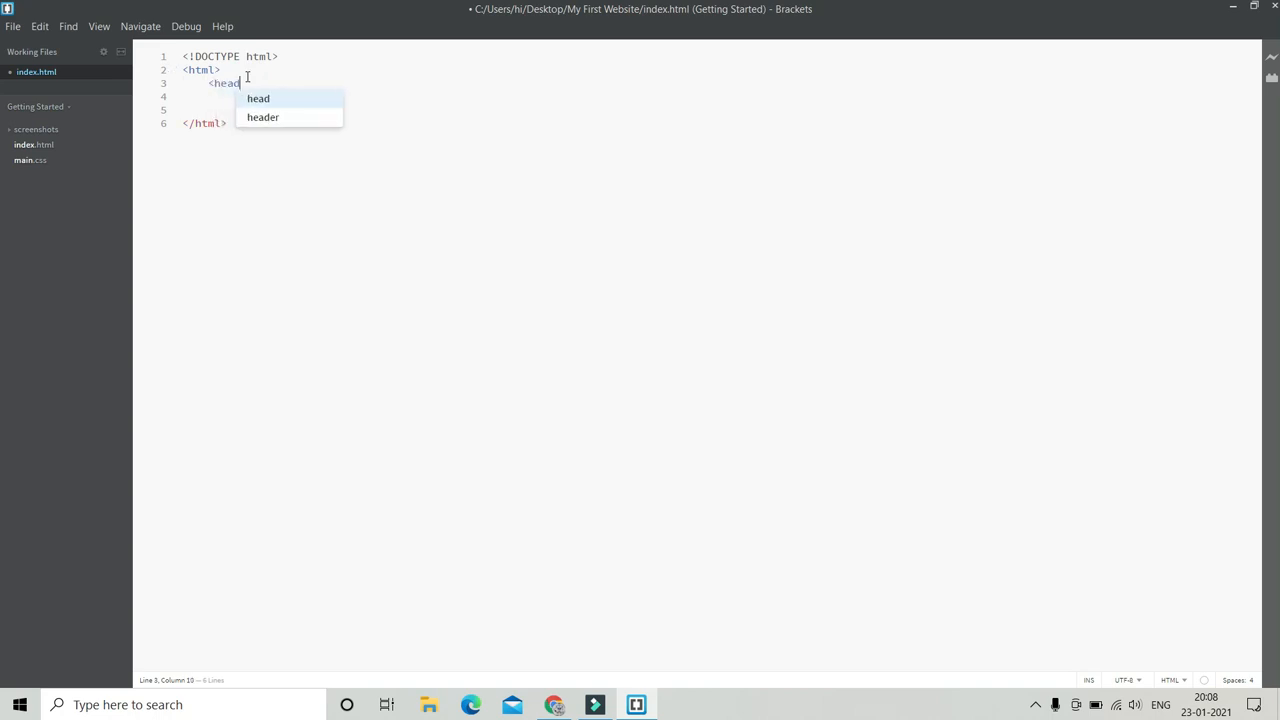
pyautogui.click(258, 98)
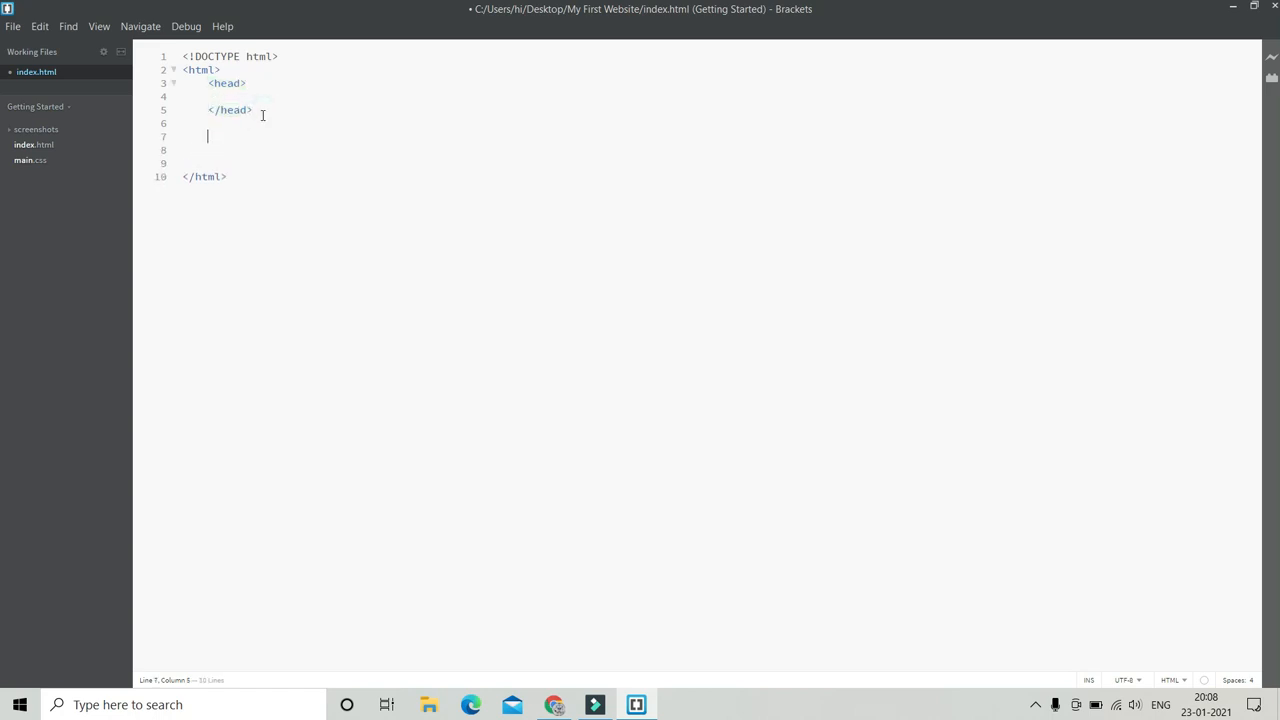
pyautogui.write('<body>')
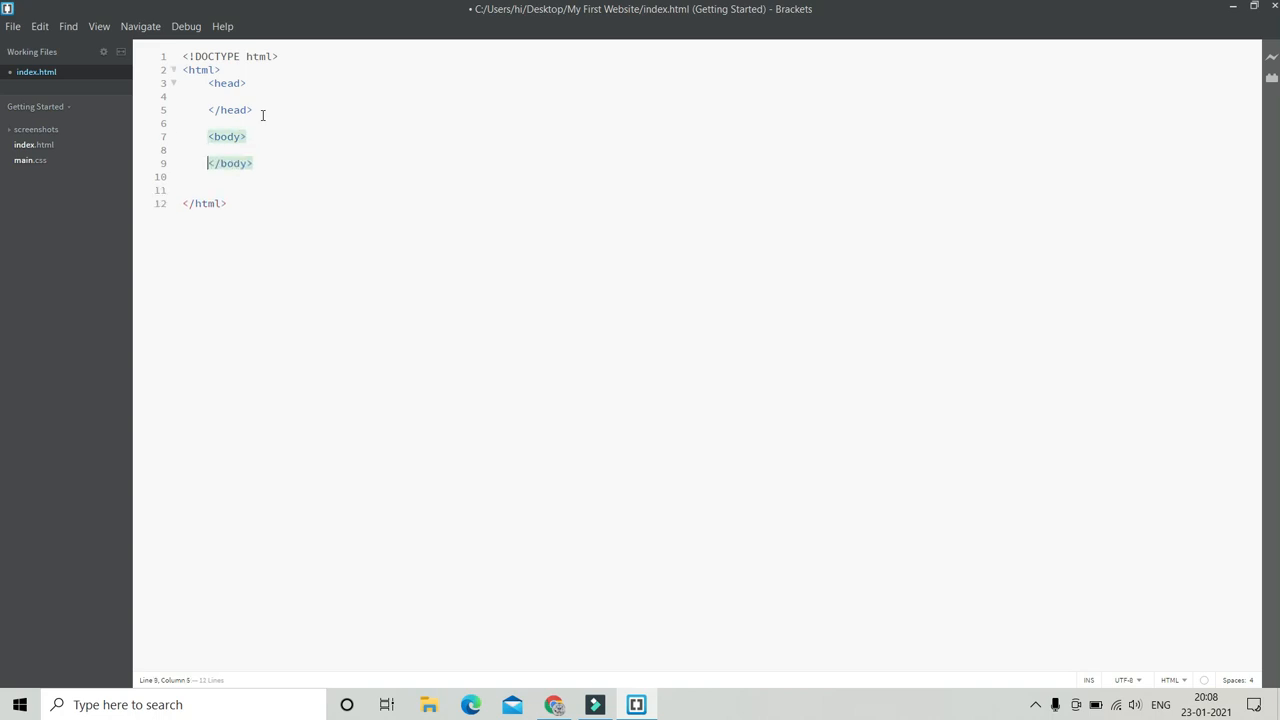
pyautogui.click(254, 96)
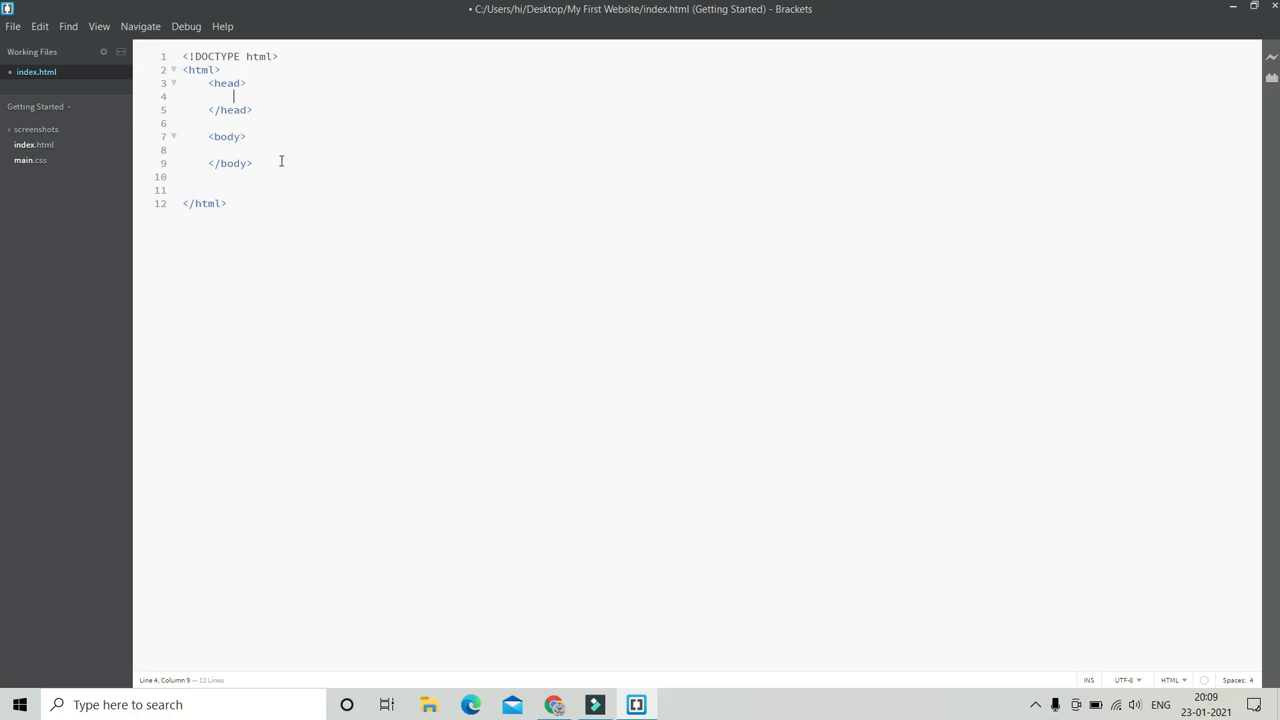
pyautogui.moveTo(333, 177)
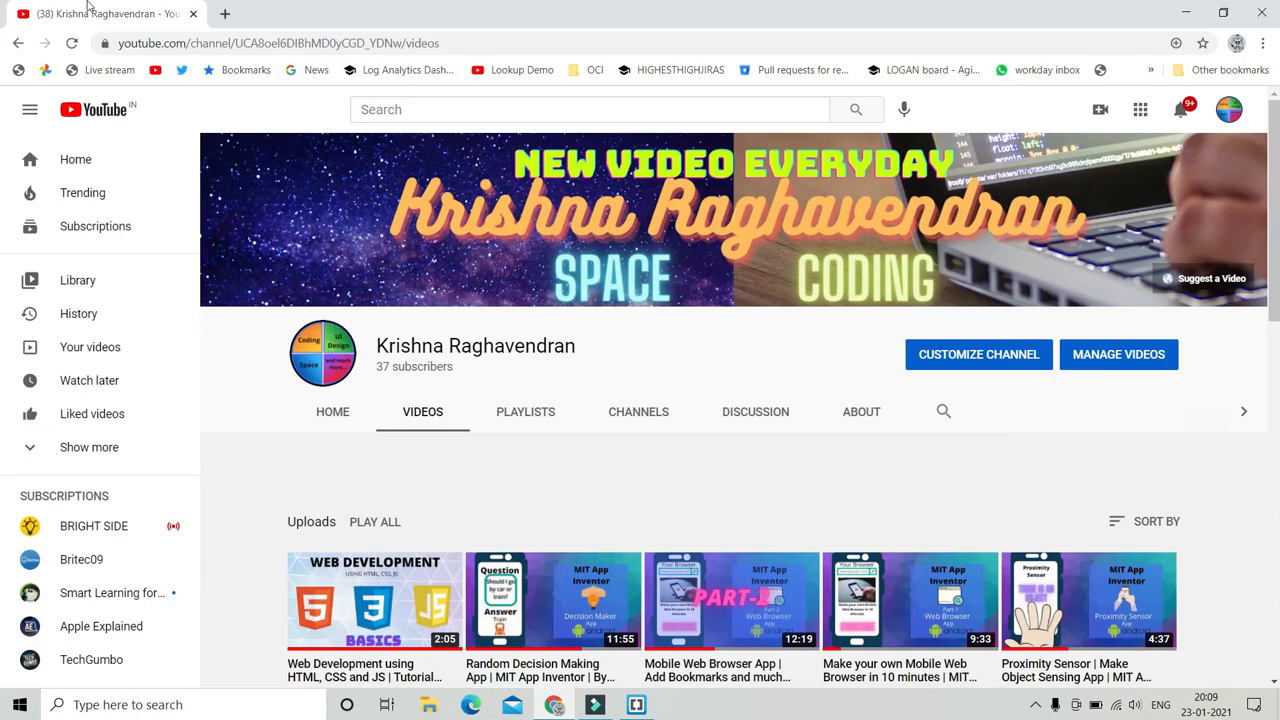
pyautogui.moveTo(100, 14)
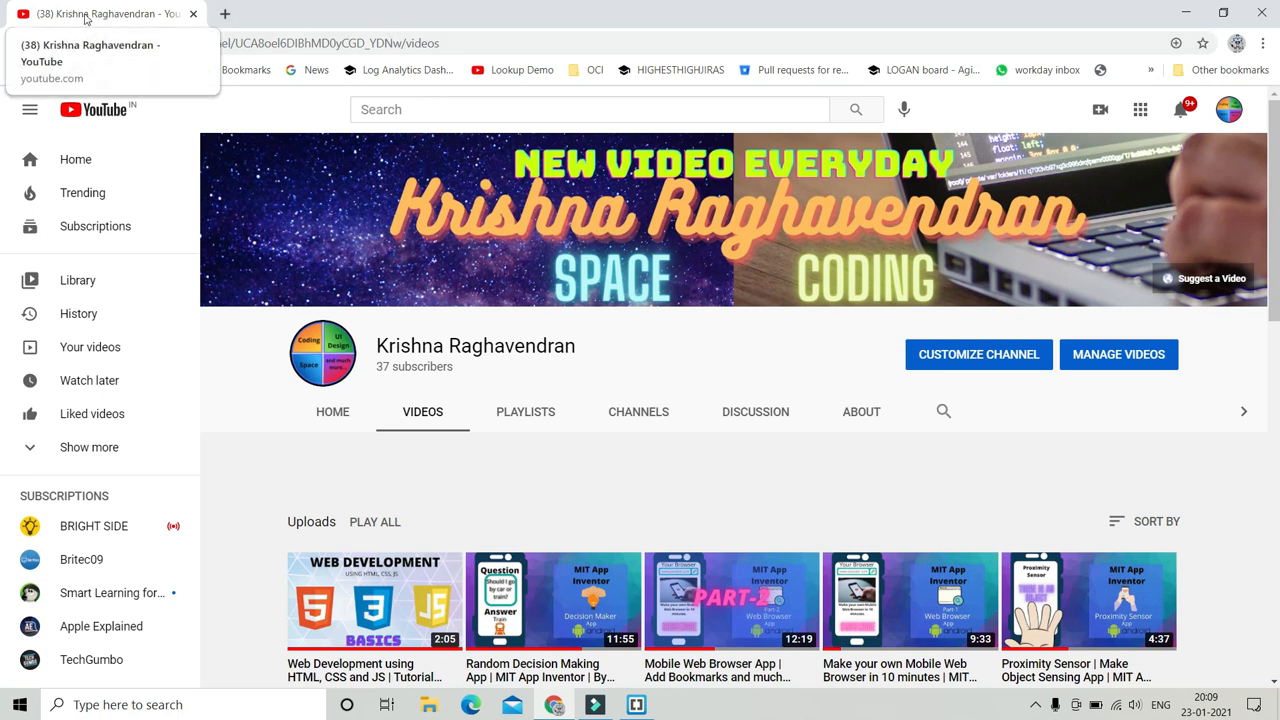
pyautogui.moveTo(1221, 8)
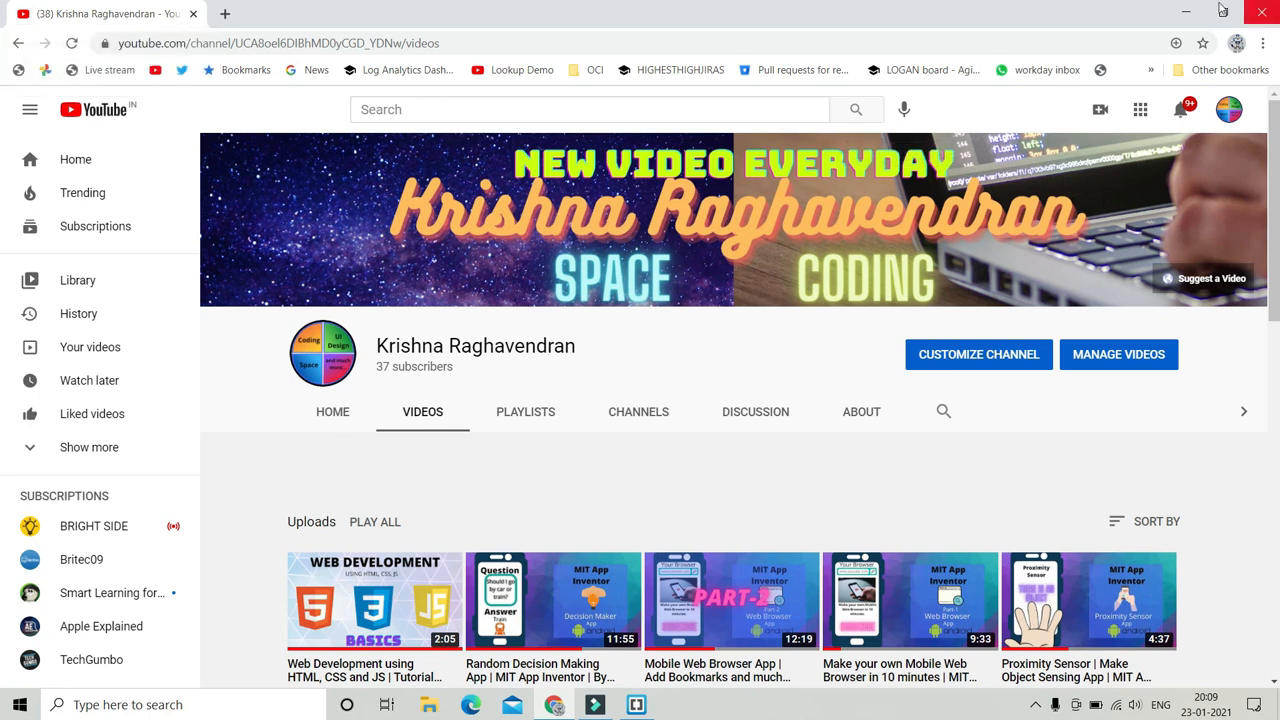
# Step: Minimize the Chrome YouTube window to bring the Brackets editor back
pyautogui.click(636, 704)
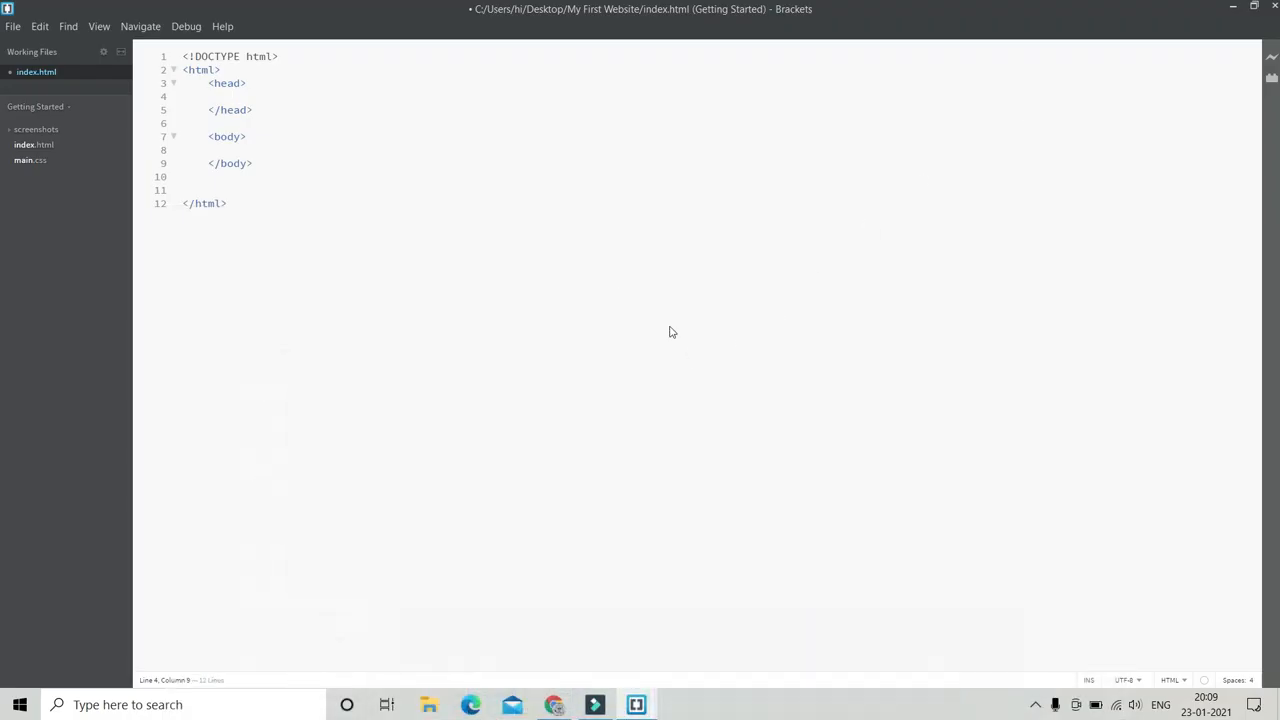
# Step: Add a title element reading MY FIRST WEBSITE inside the head section
pyautogui.write('<')
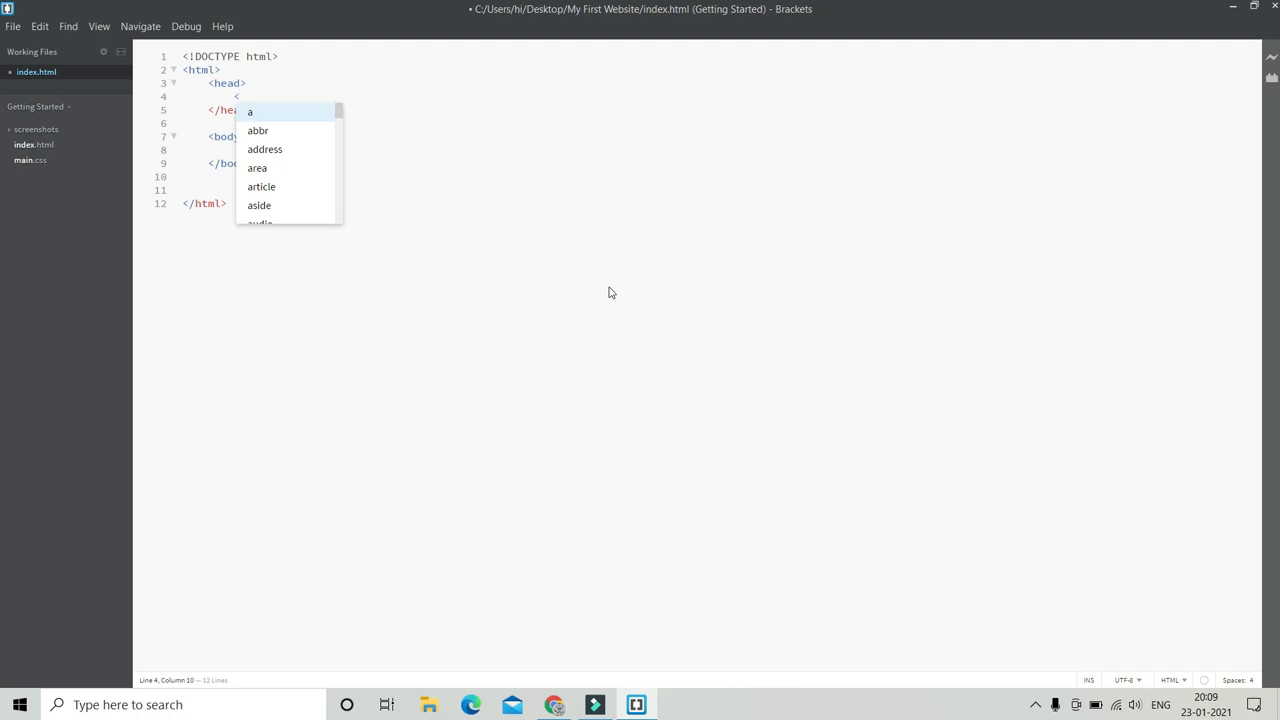
pyautogui.write('title></title>')
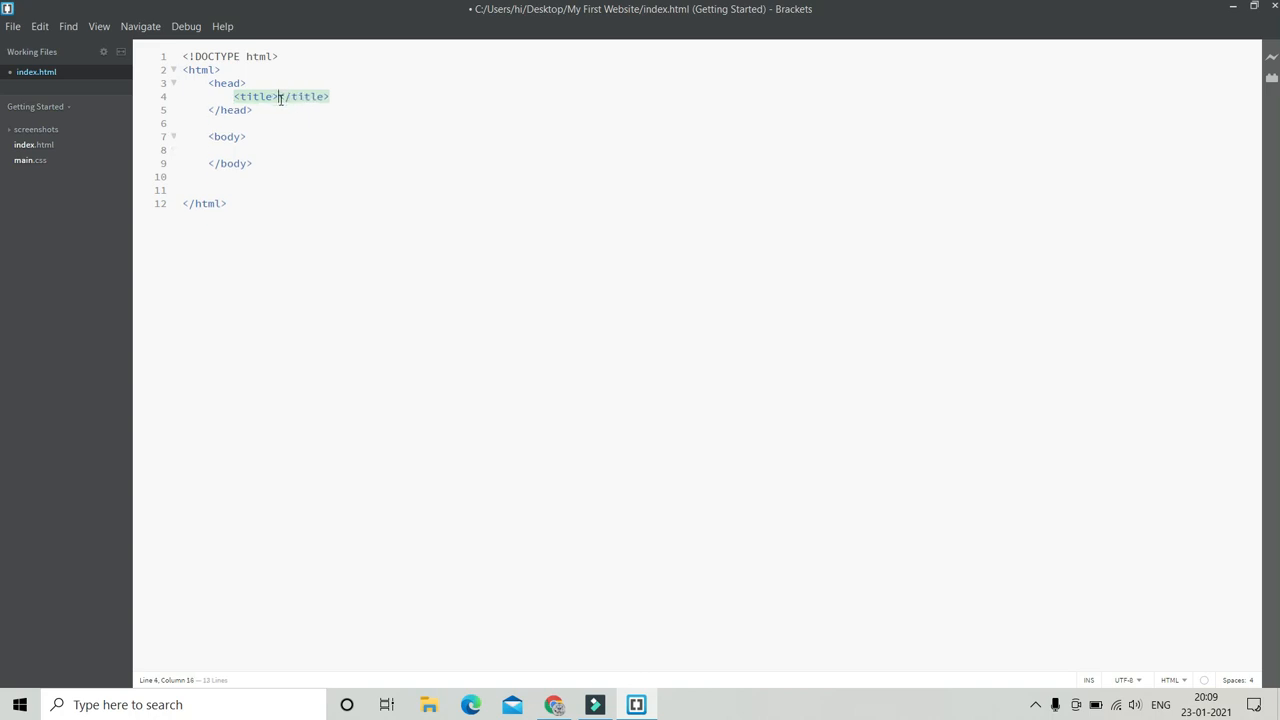
pyautogui.write('my')
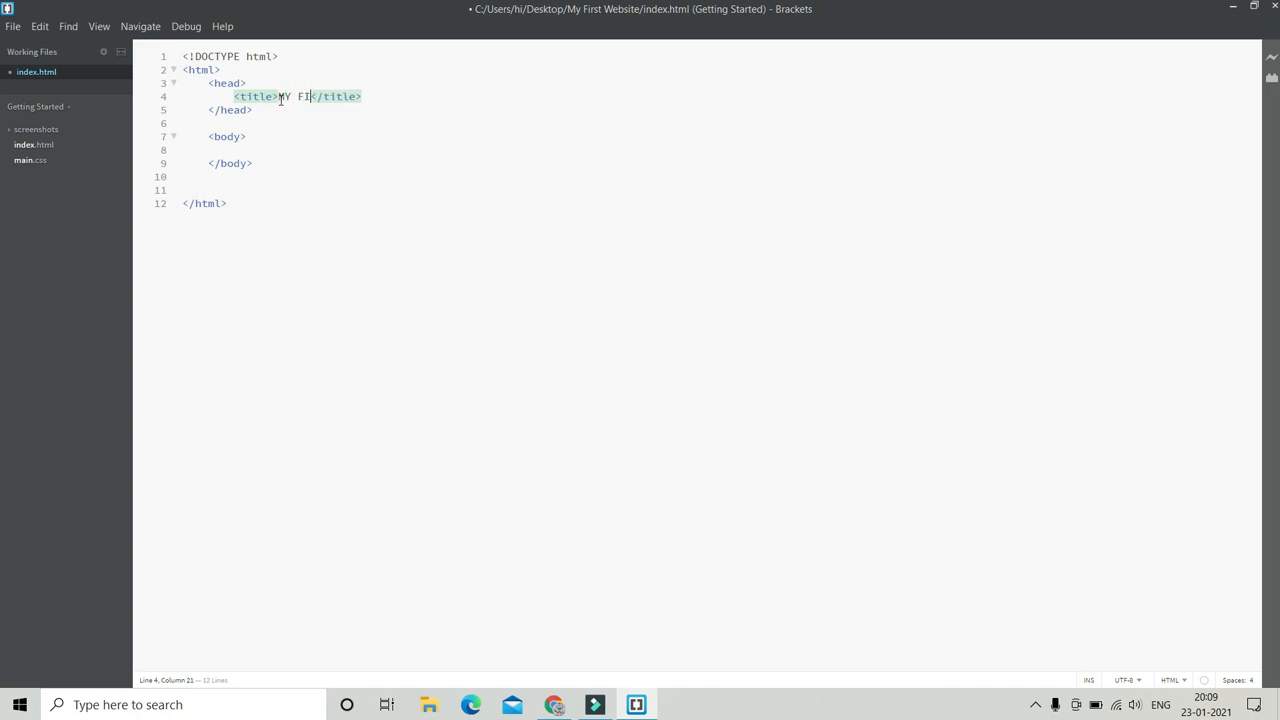
pyautogui.write('RST WE')
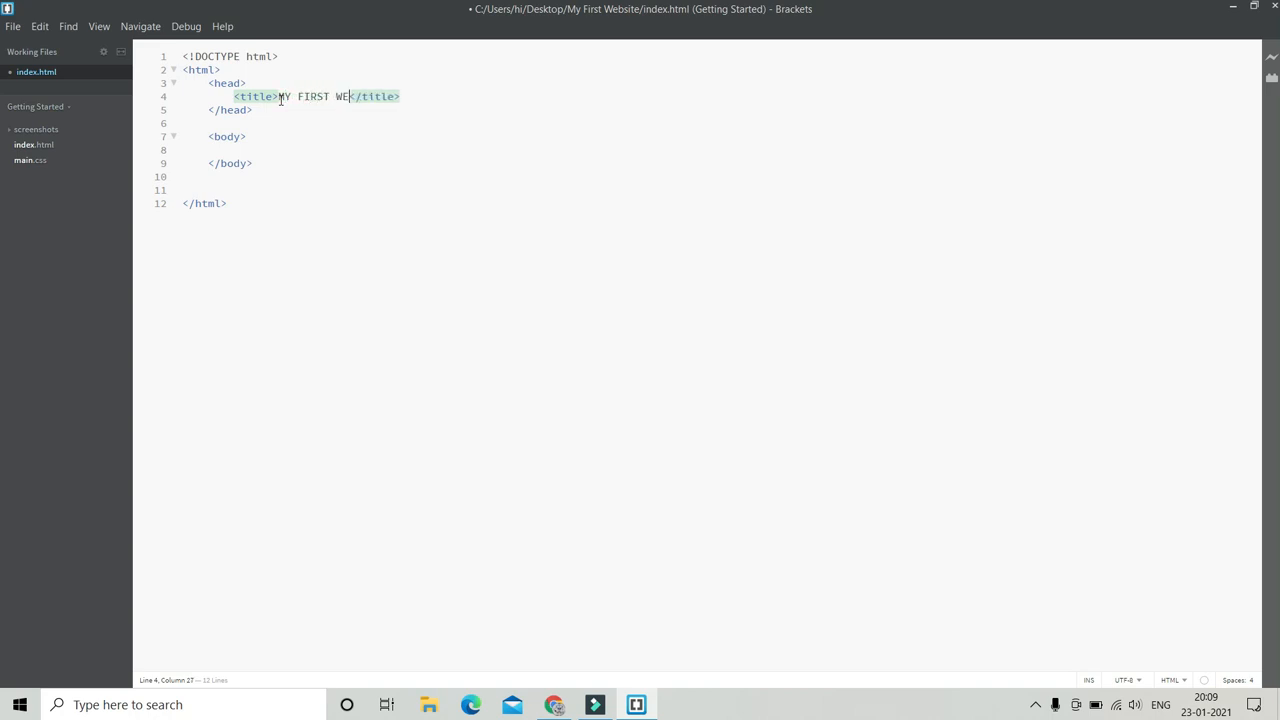
pyautogui.write('BSITE')
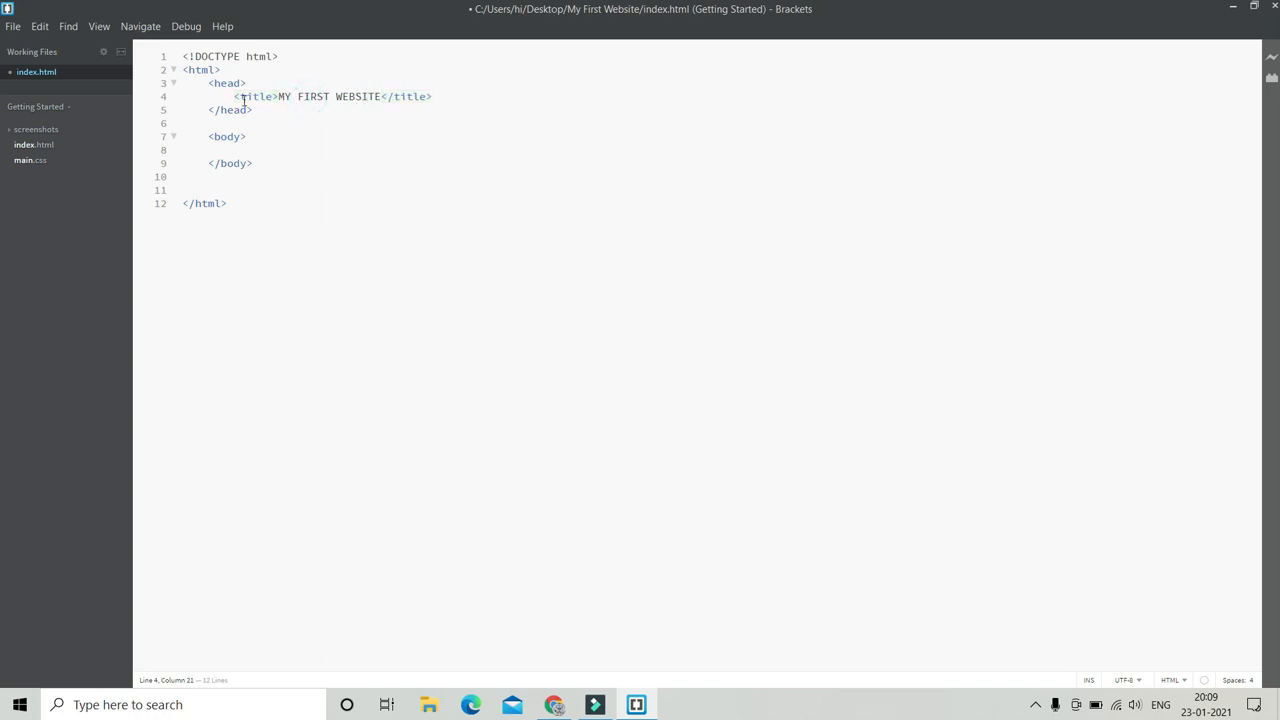
# Step: Save index.html from the File menu with the MY FIRST WEBSITE title
pyautogui.click(13, 26)
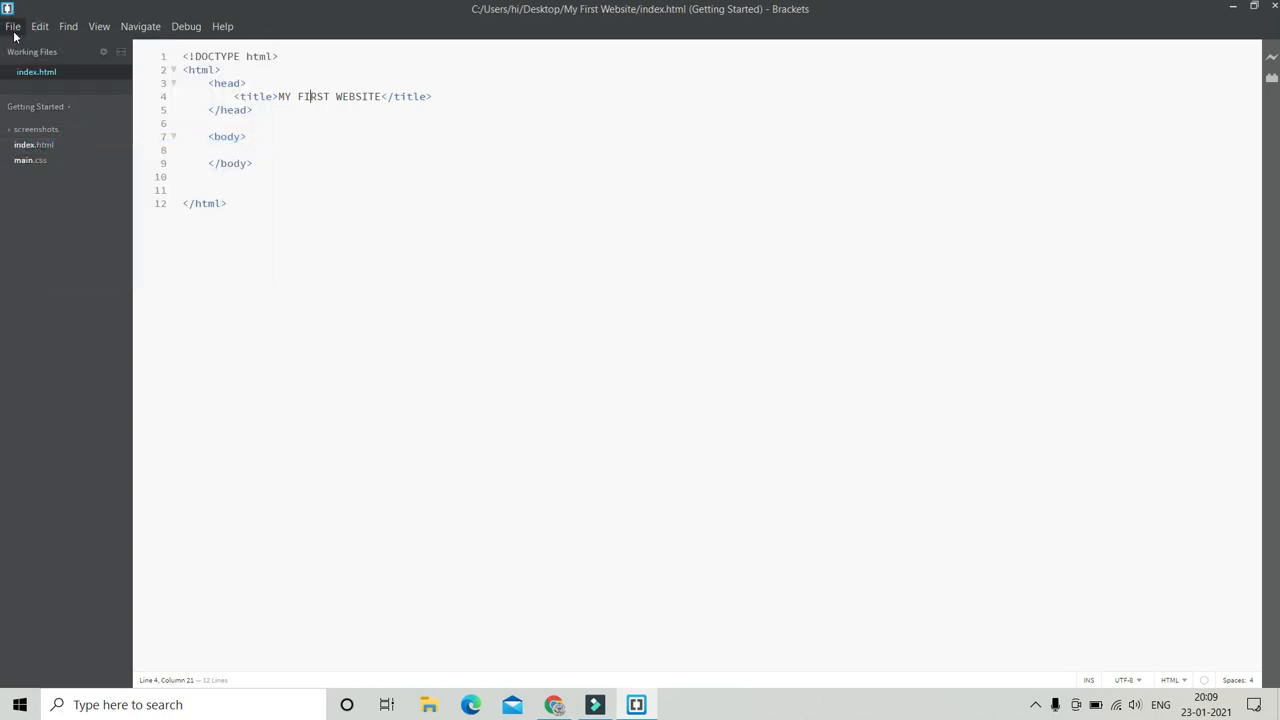
pyautogui.click(13, 26)
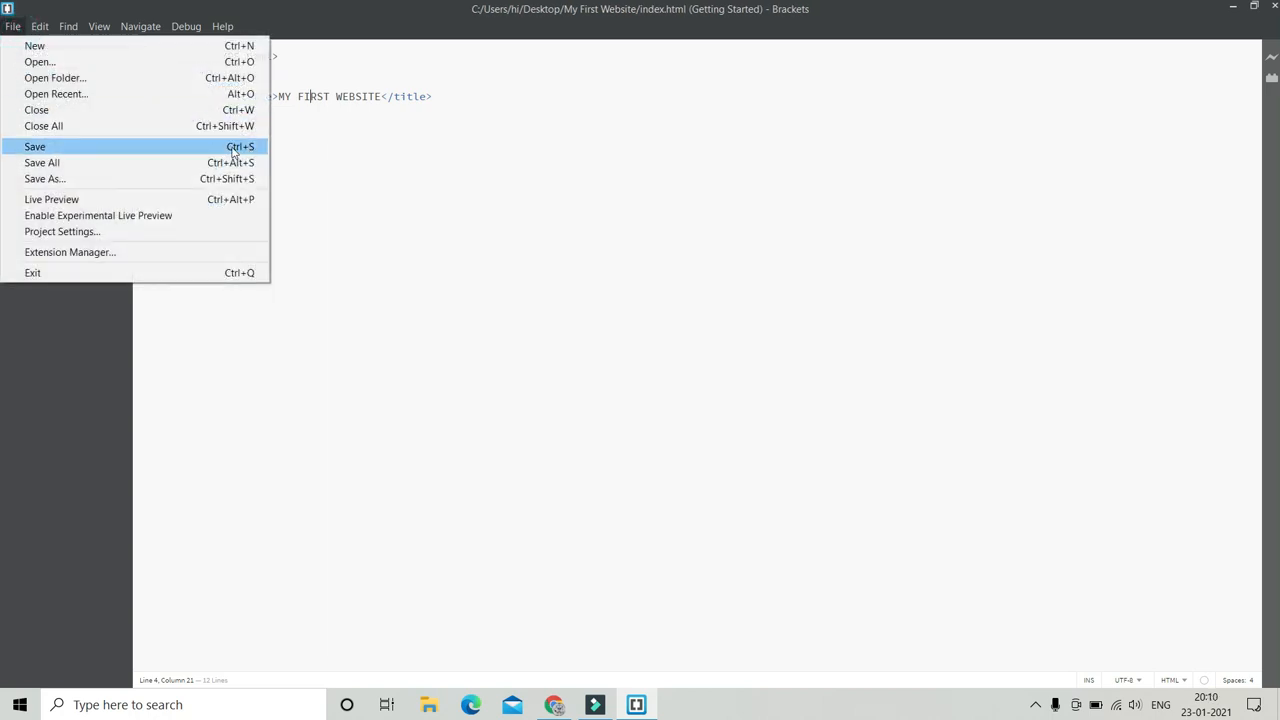
pyautogui.click(34, 146)
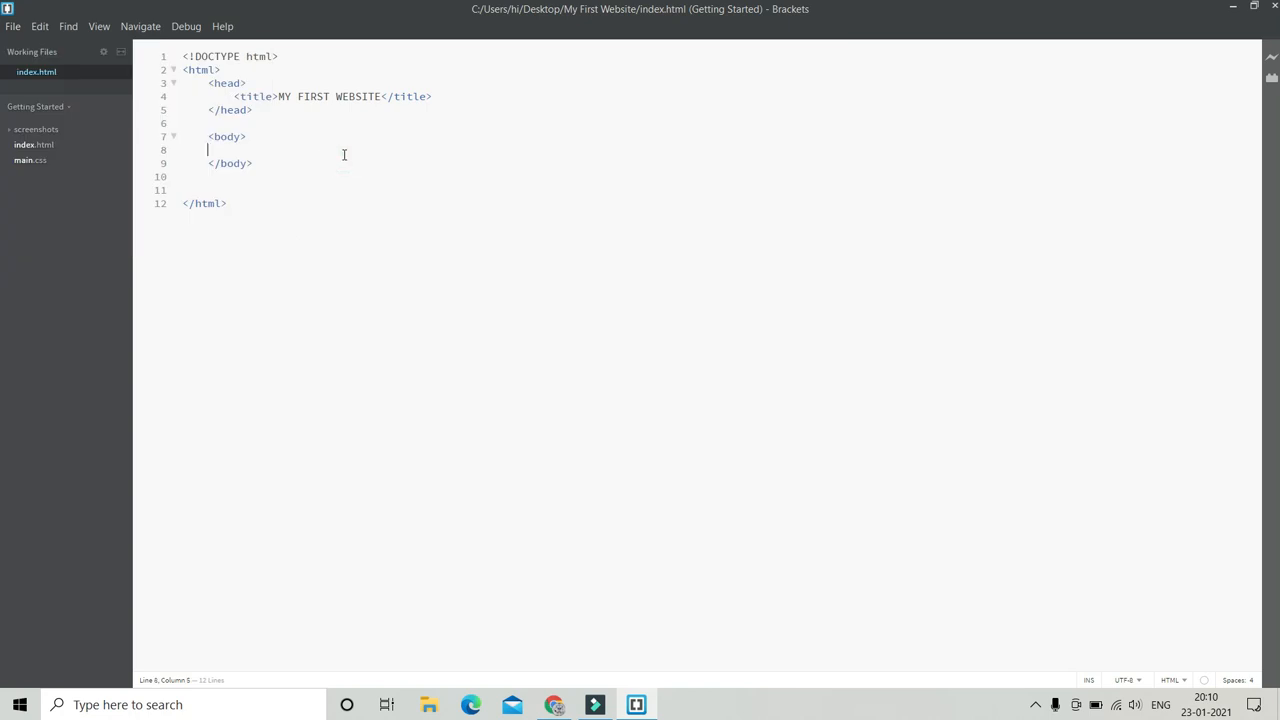
pyautogui.moveTo(1122, 158)
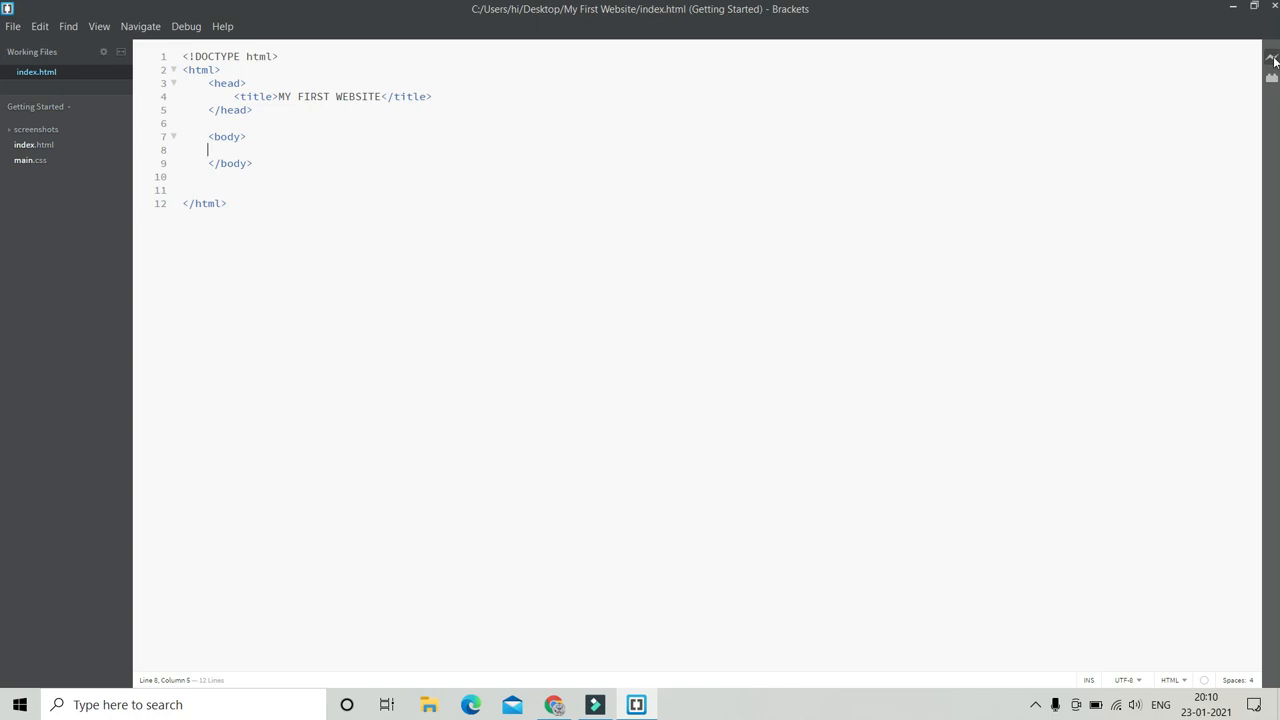
# Step: Start Live Preview in Chrome, dismiss its intro message, and minimize the browser
pyautogui.click(1270, 62)
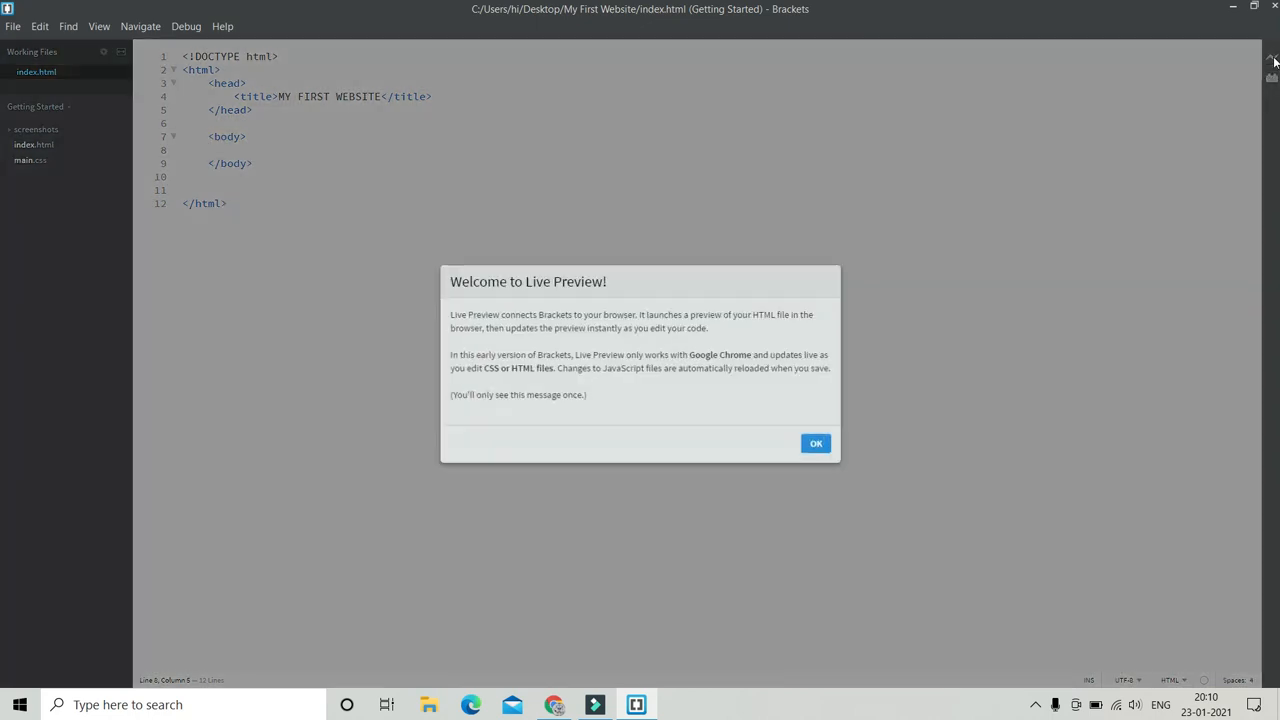
pyautogui.click(815, 443)
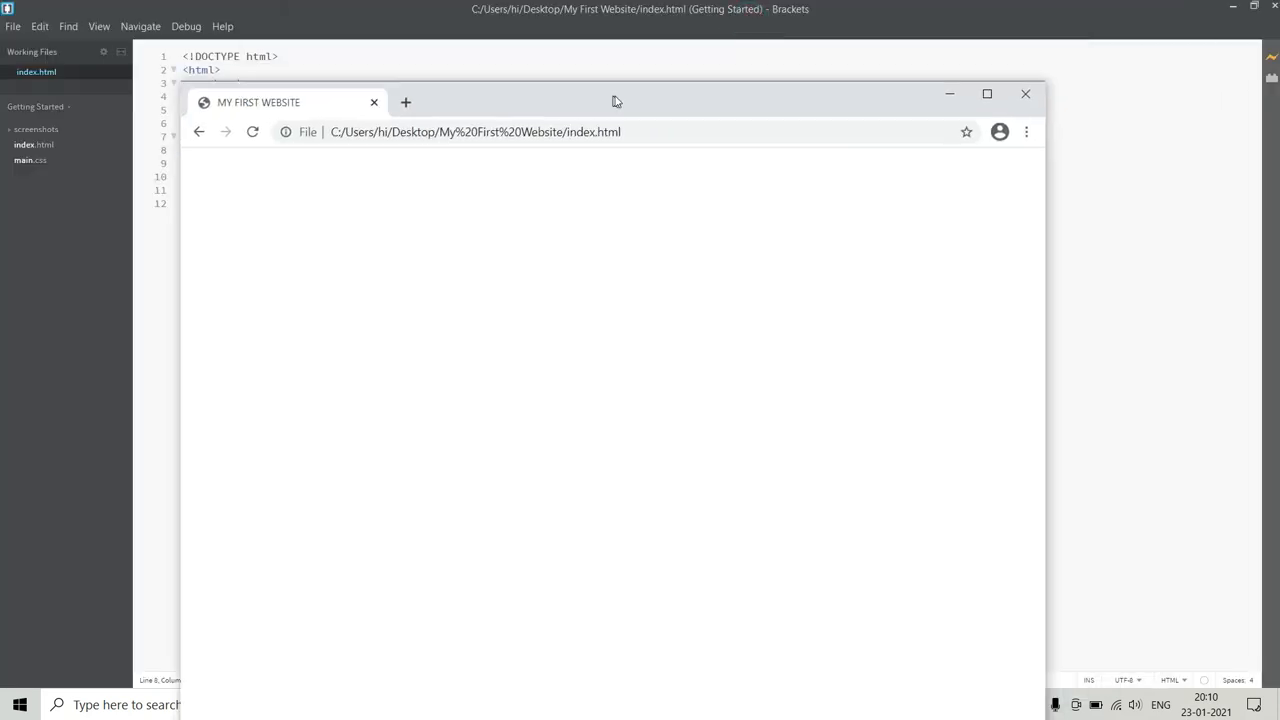
pyautogui.click(628, 91)
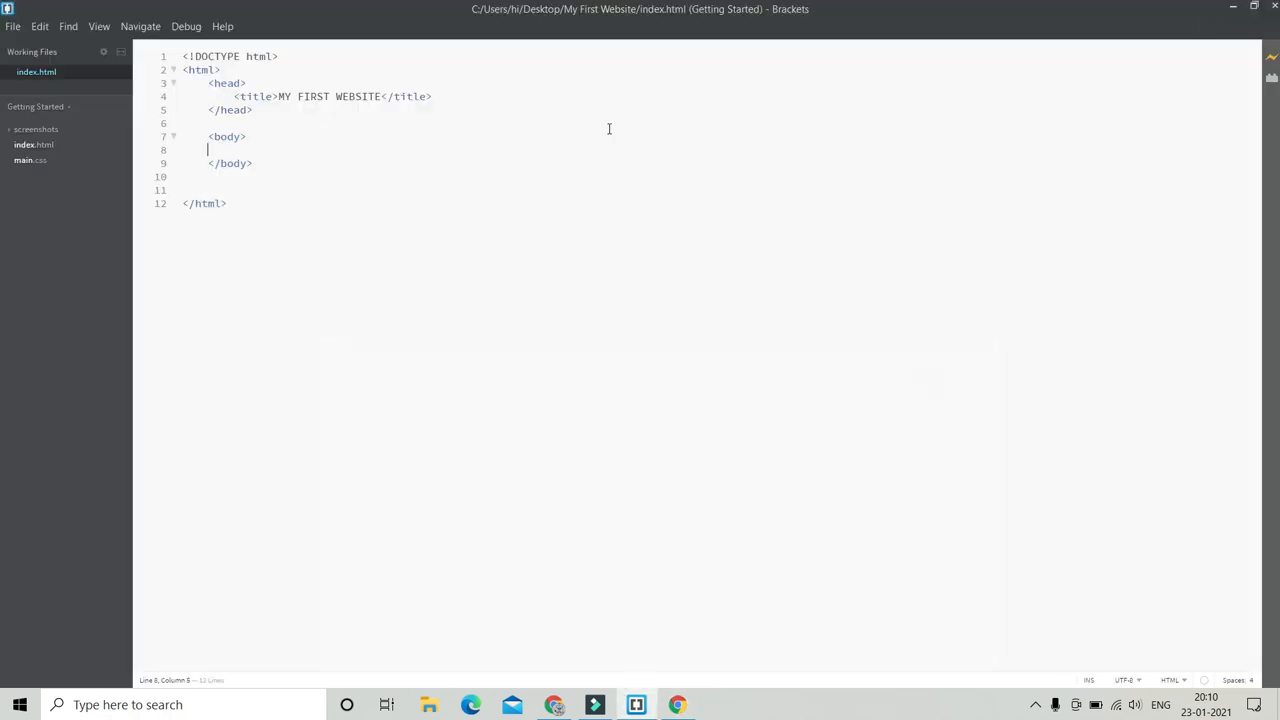
# Step: Write an h1 heading reading Lorem Ipsum in the body
pyautogui.moveTo(234, 96); pyautogui.dragTo(427, 96)
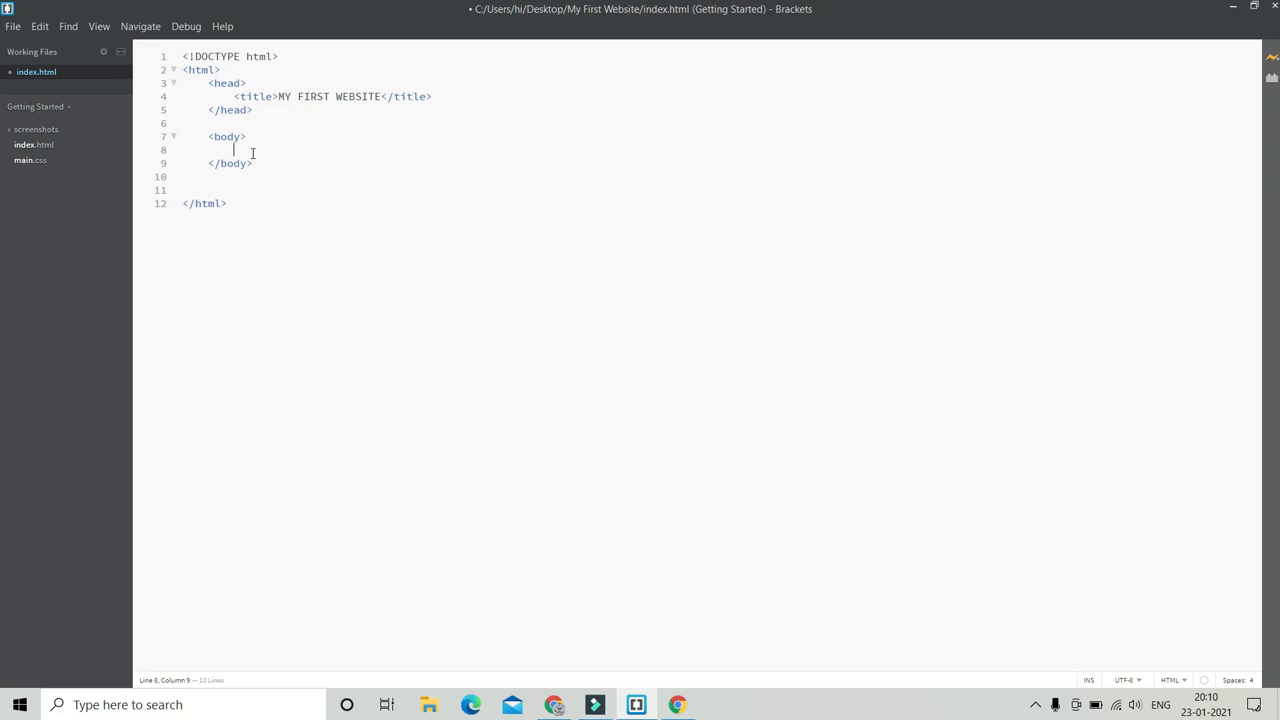
pyautogui.write('<h1></h1>')
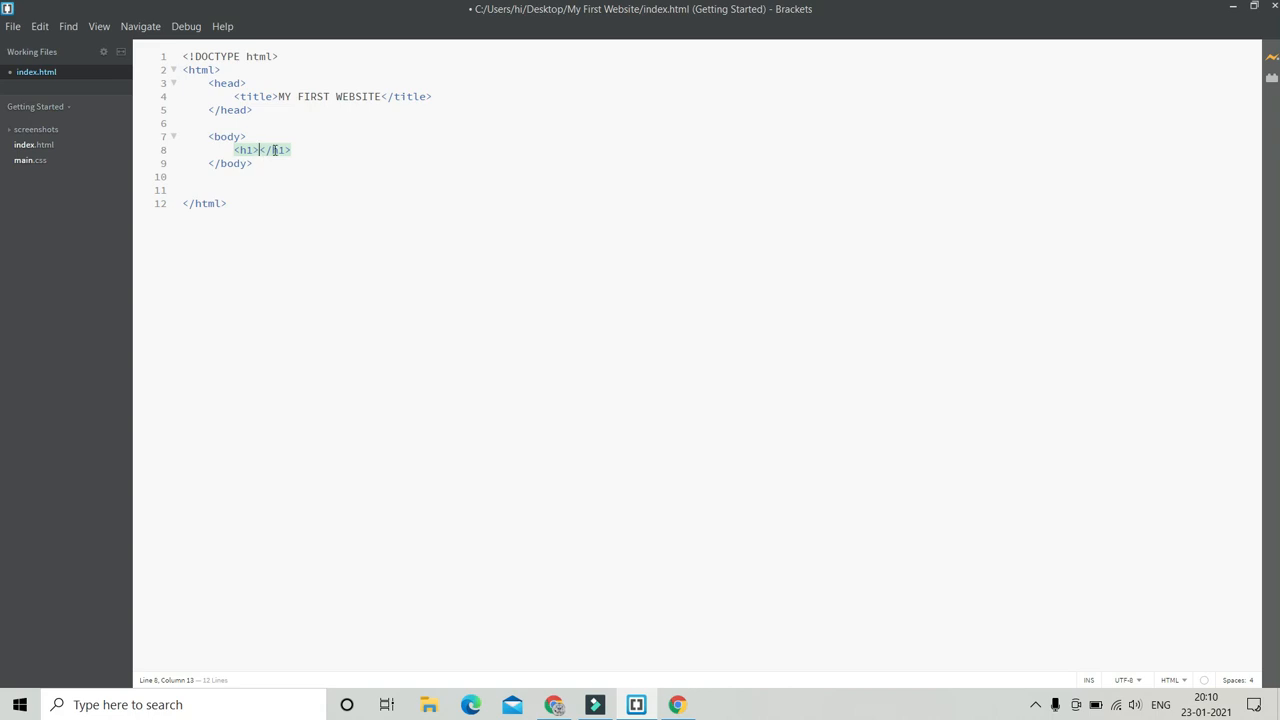
pyautogui.write('Lo')
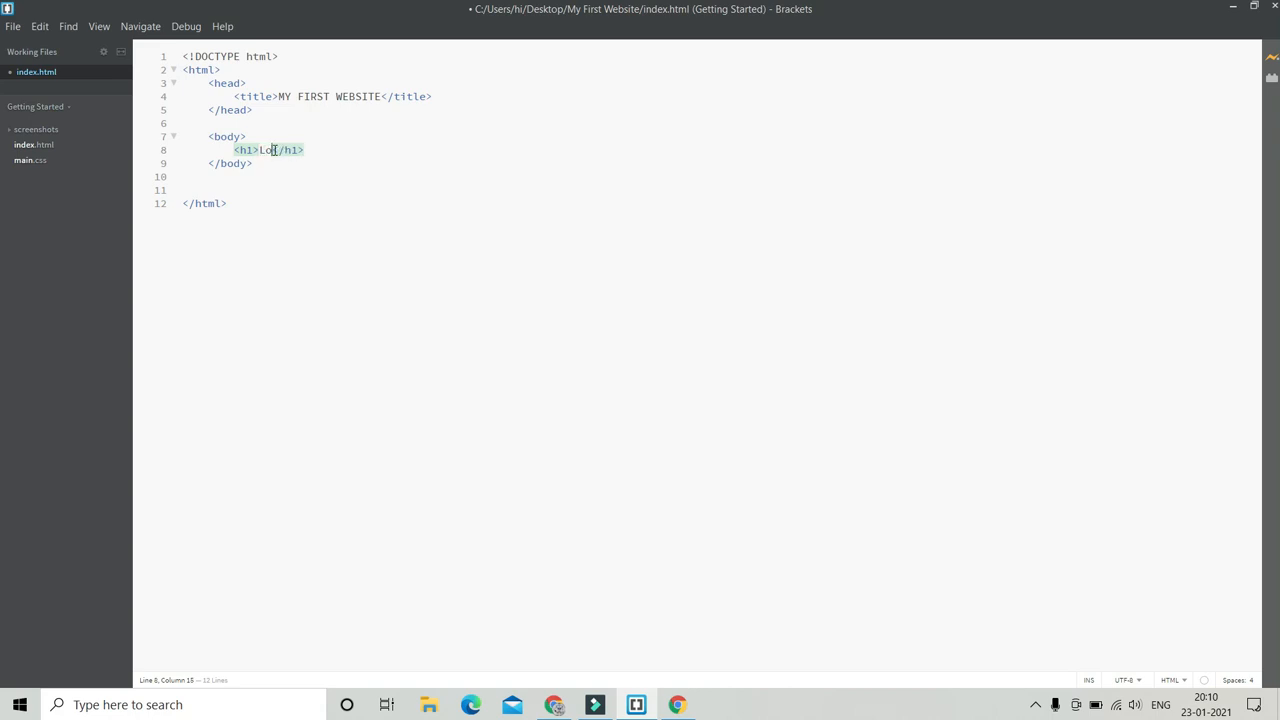
pyautogui.write('rem Ipsum')
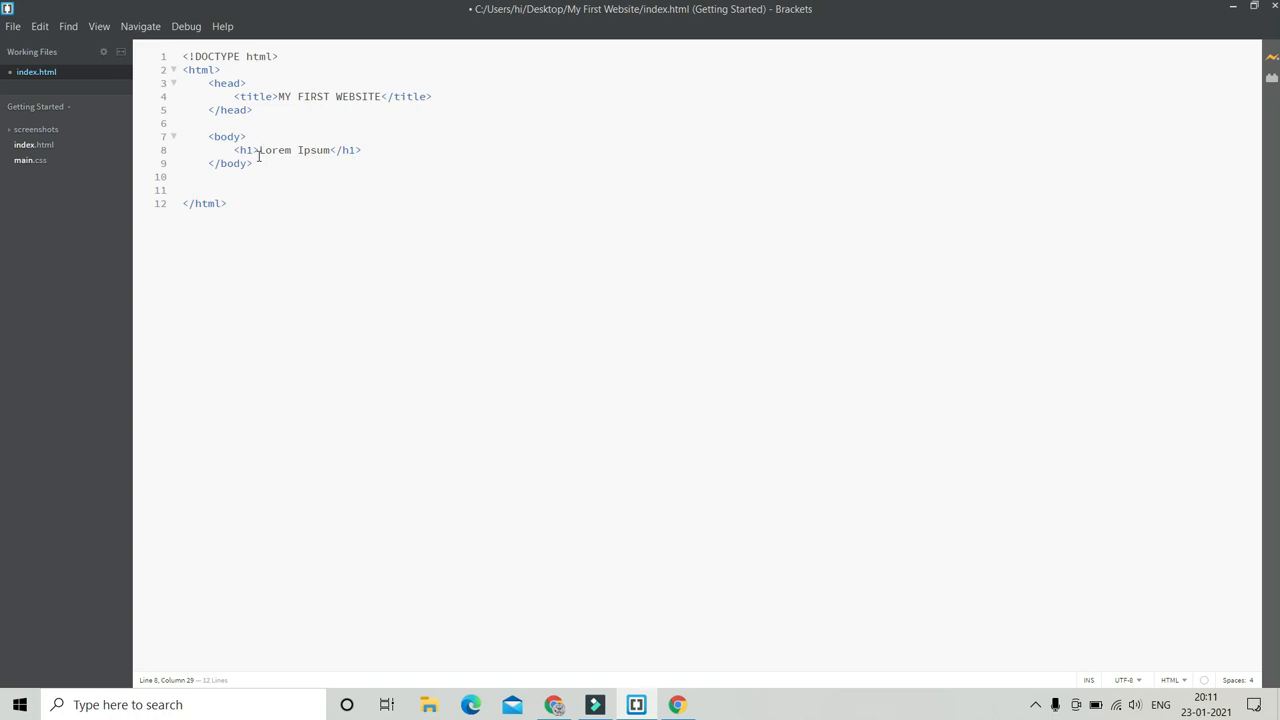
# Step: Duplicate the Lorem Ipsum heading line below and change its tag to h2
pyautogui.doubleClick(248, 150)
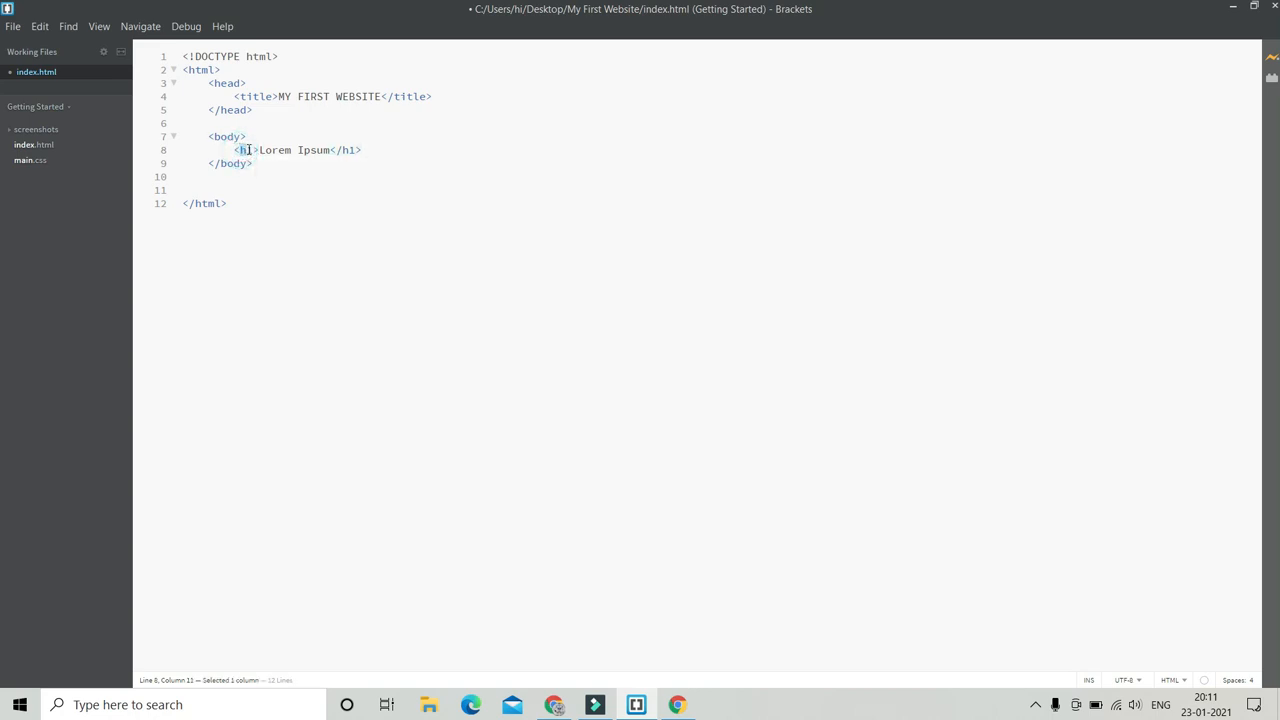
pyautogui.click(372, 150)
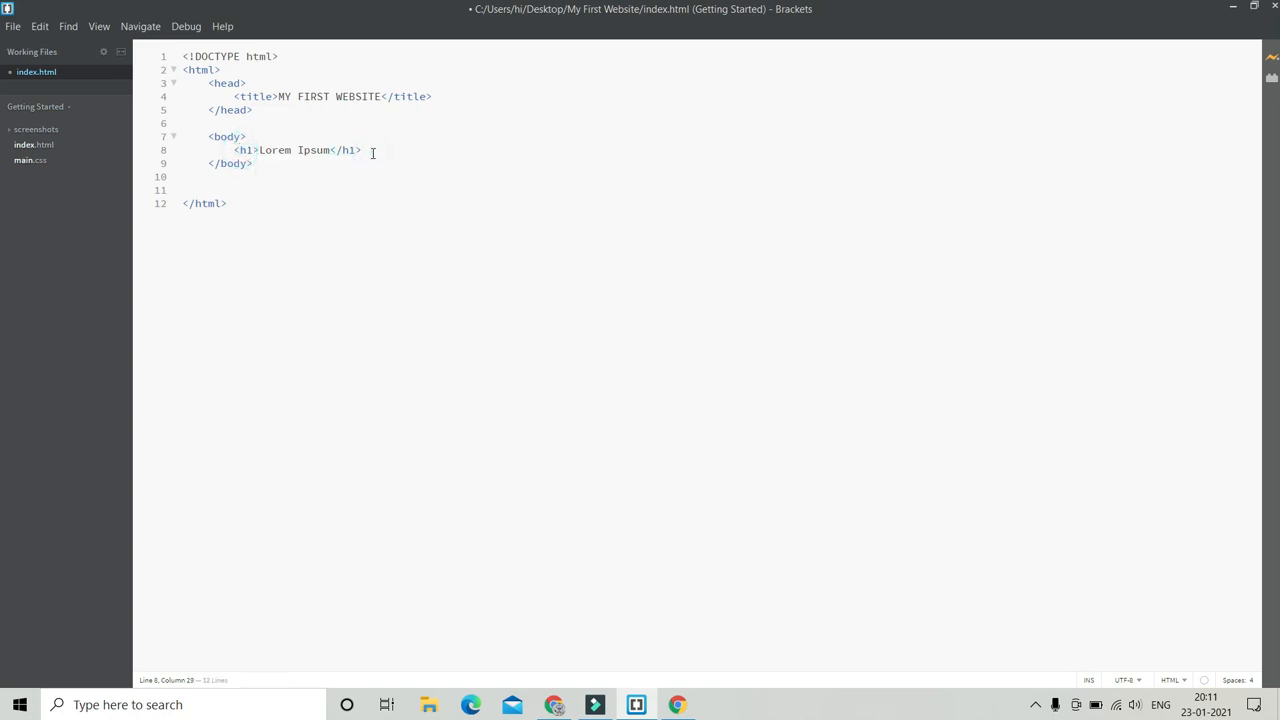
pyautogui.rightClick(300, 150)
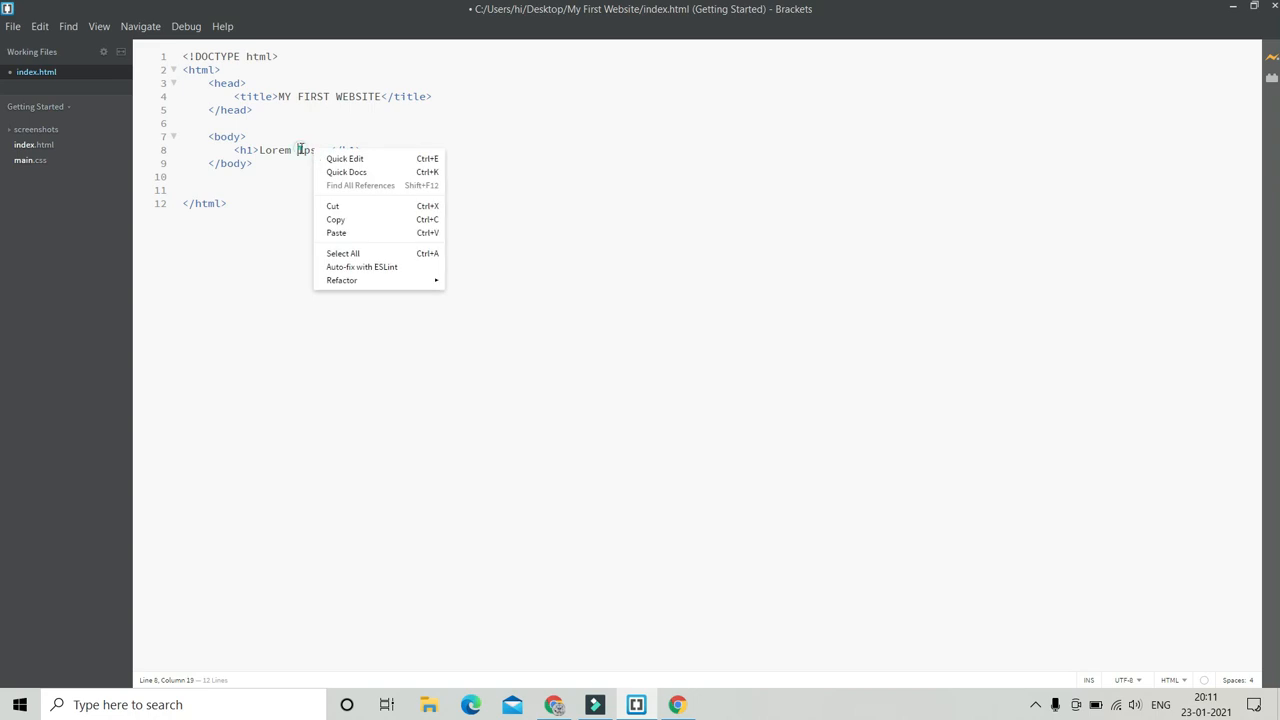
pyautogui.click(358, 150)
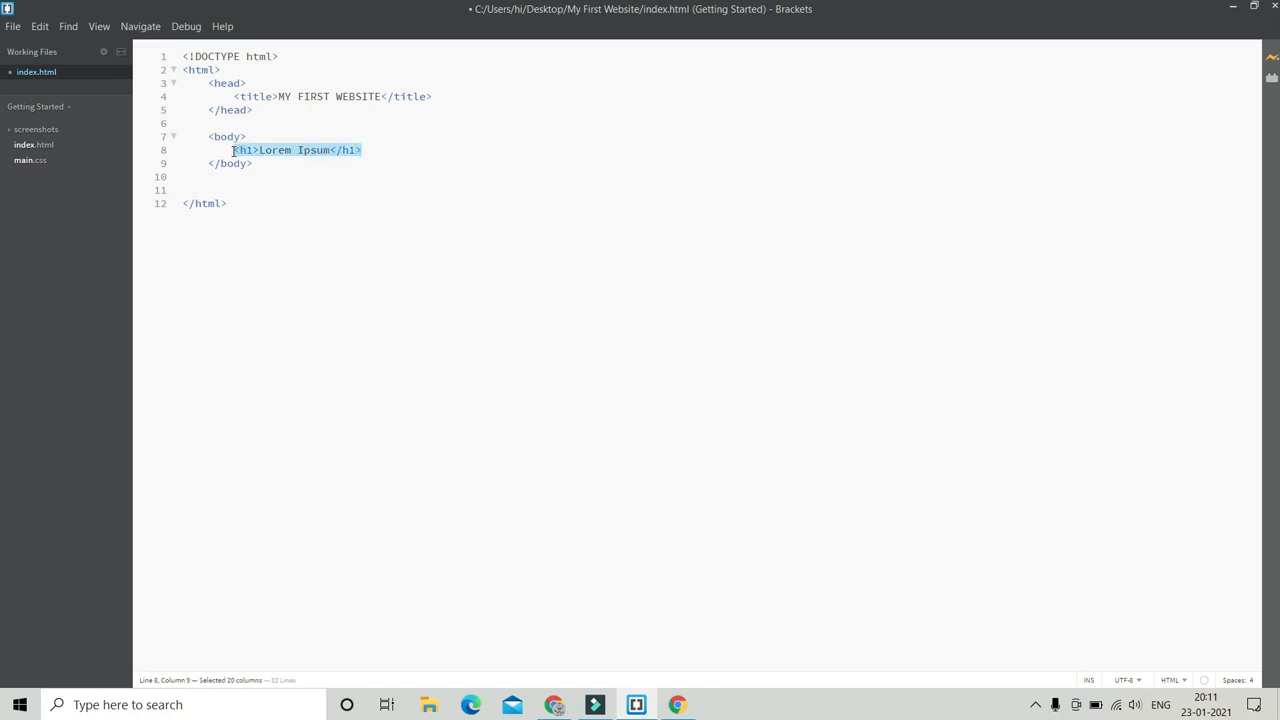
pyautogui.click(363, 149)
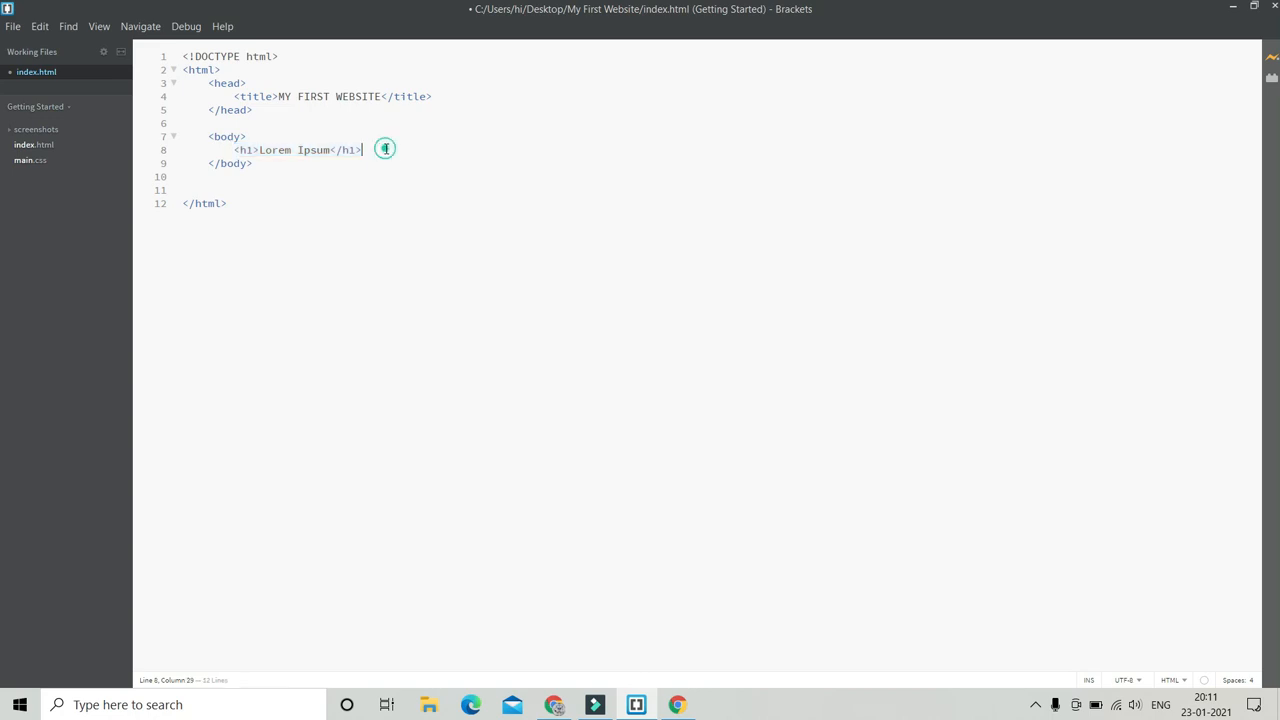
pyautogui.press('Enter')
pyautogui.write('<h1>Lorem Ipsum</h1>')
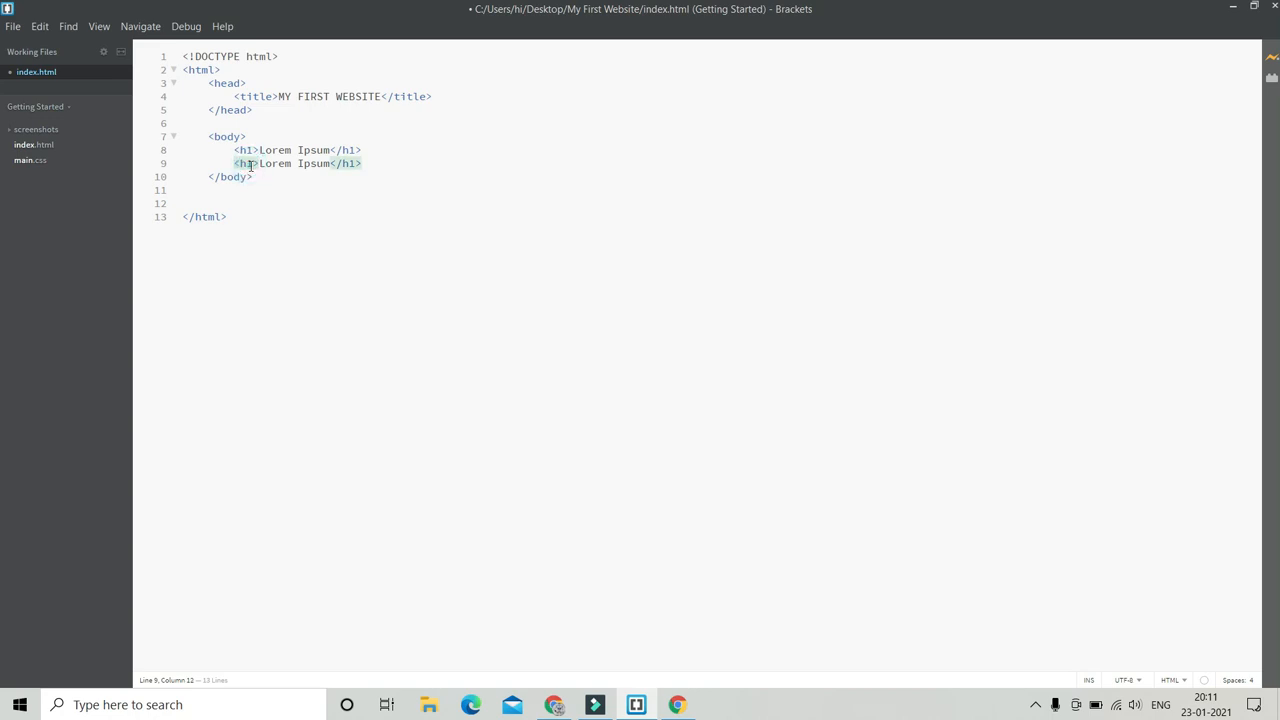
pyautogui.write('2')
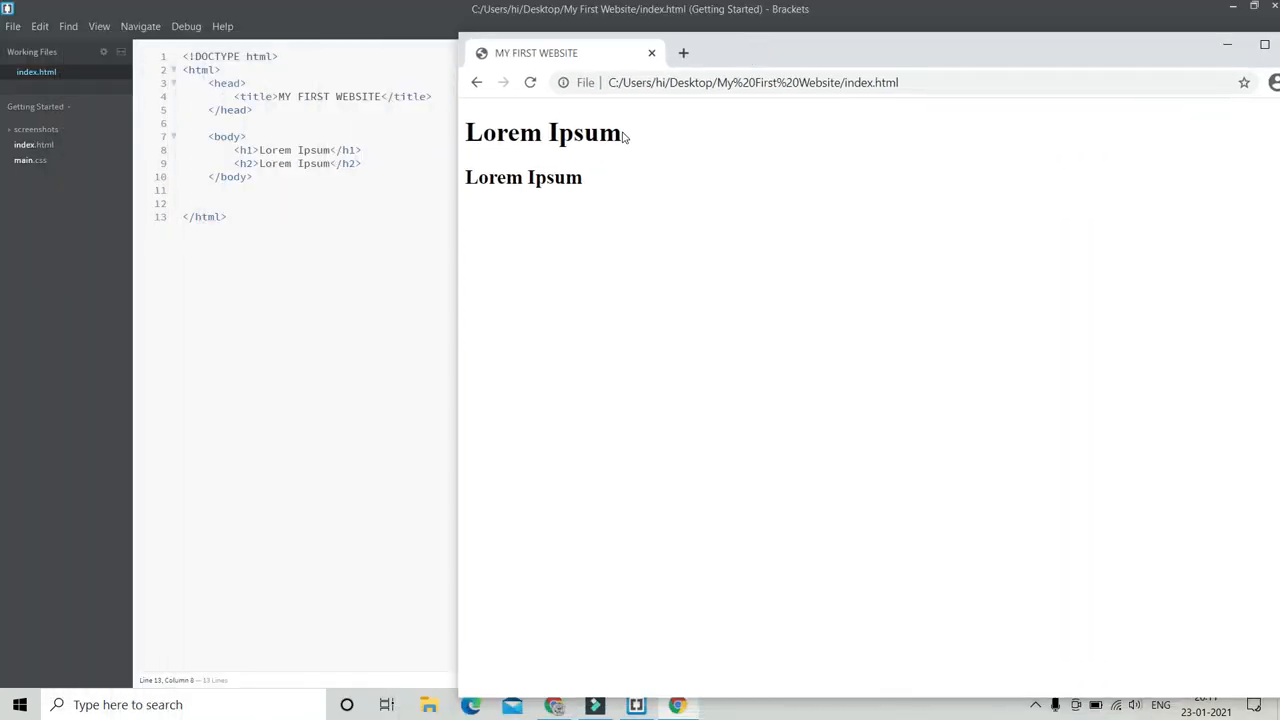
pyautogui.doubleClick(543, 132)
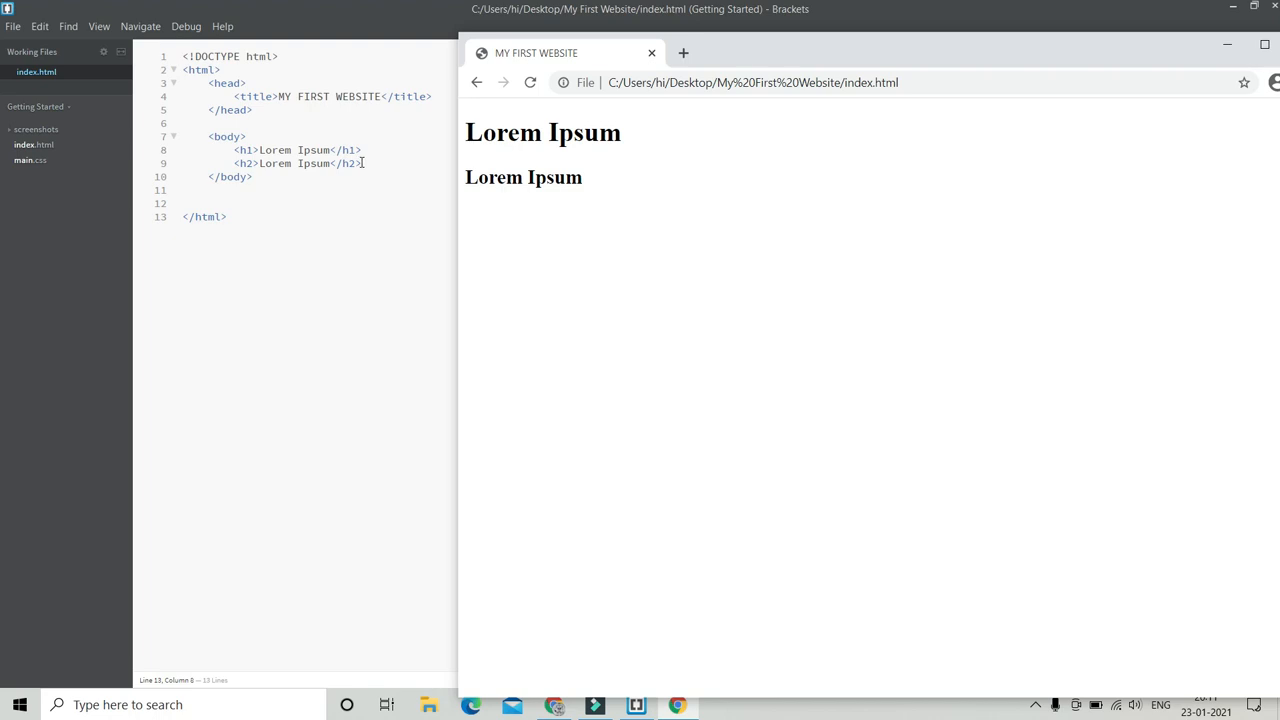
pyautogui.moveTo(465, 132); pyautogui.dragTo(583, 132)
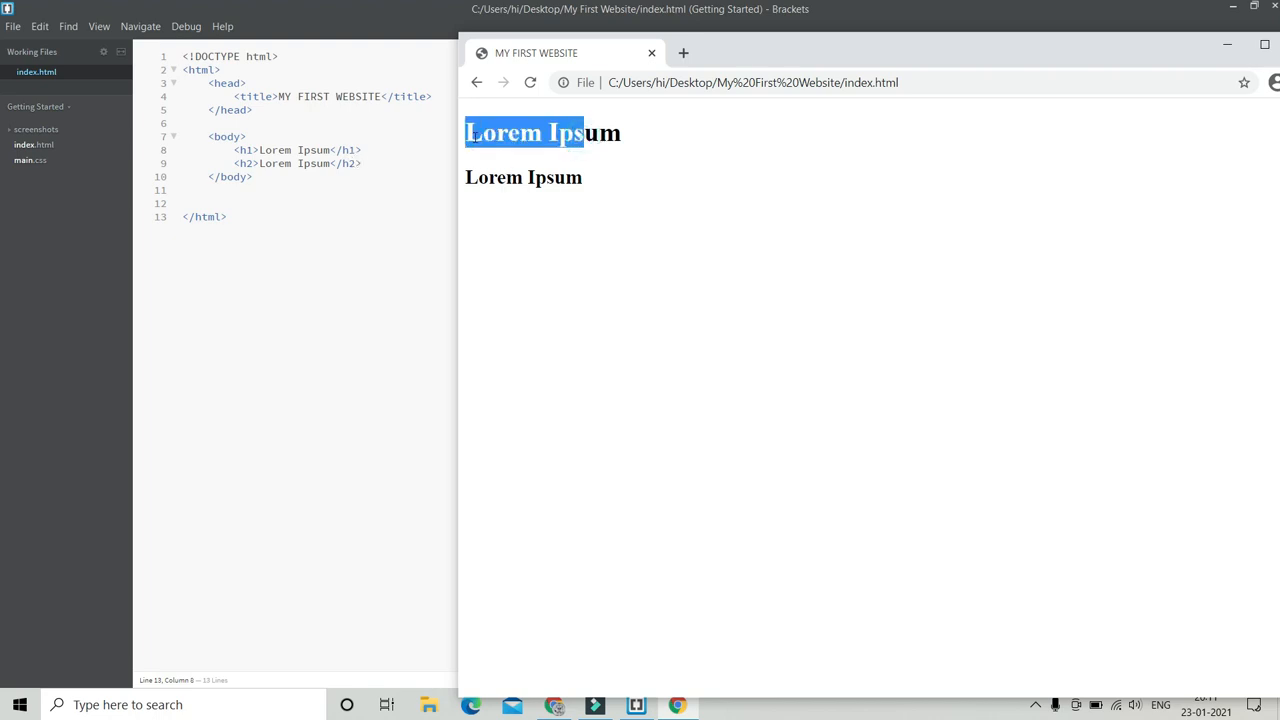
pyautogui.click(367, 163)
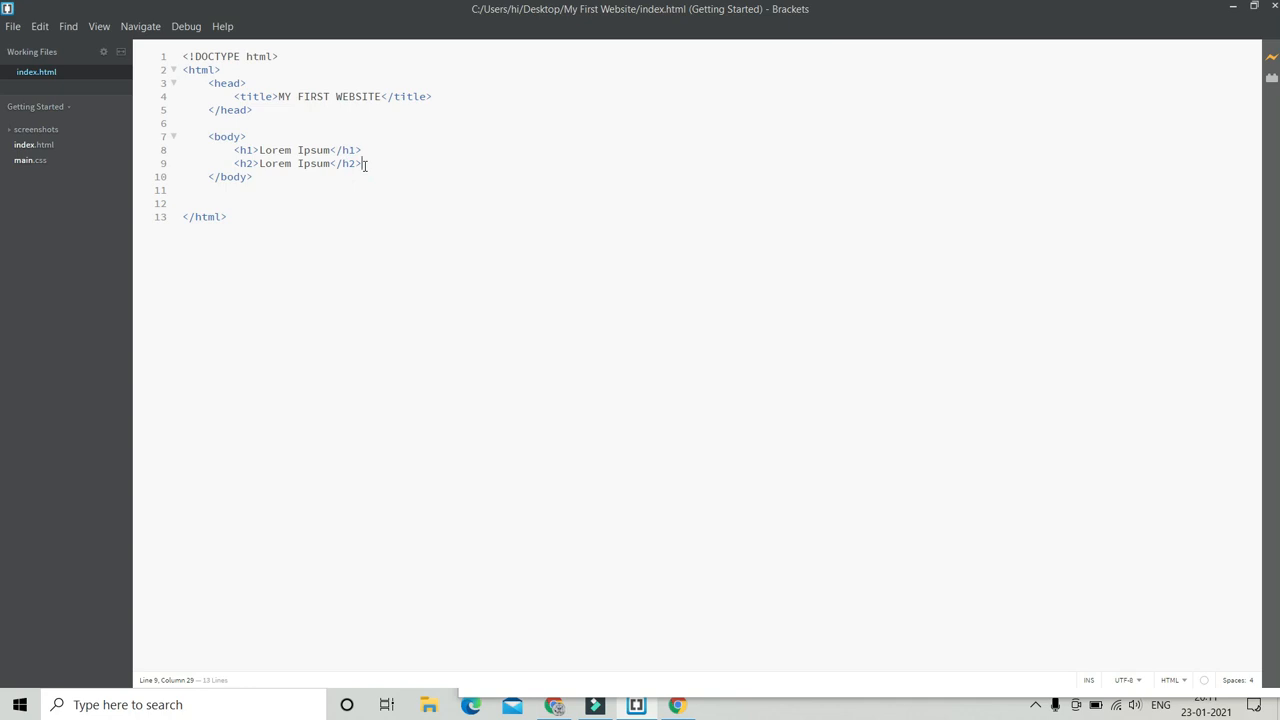
# Step: Add an h3 Lorem Ipsum heading on a new line below the h2
pyautogui.press('Enter')
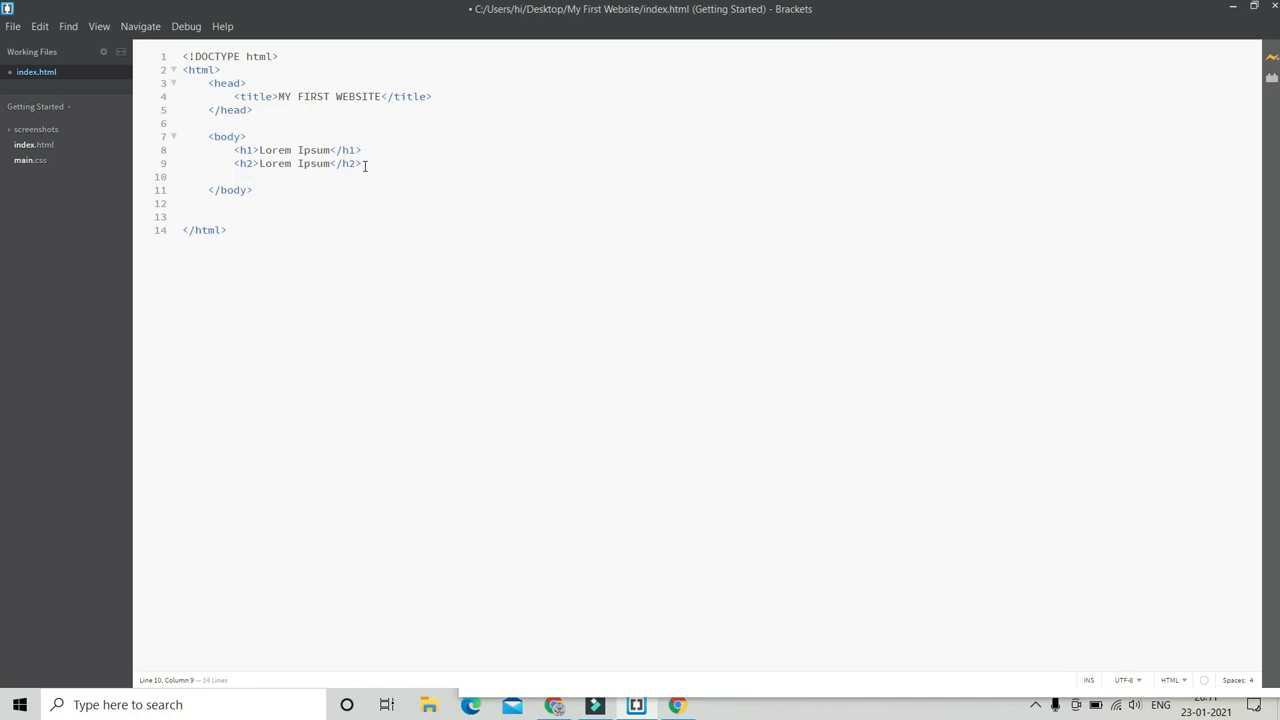
pyautogui.write('<h3')
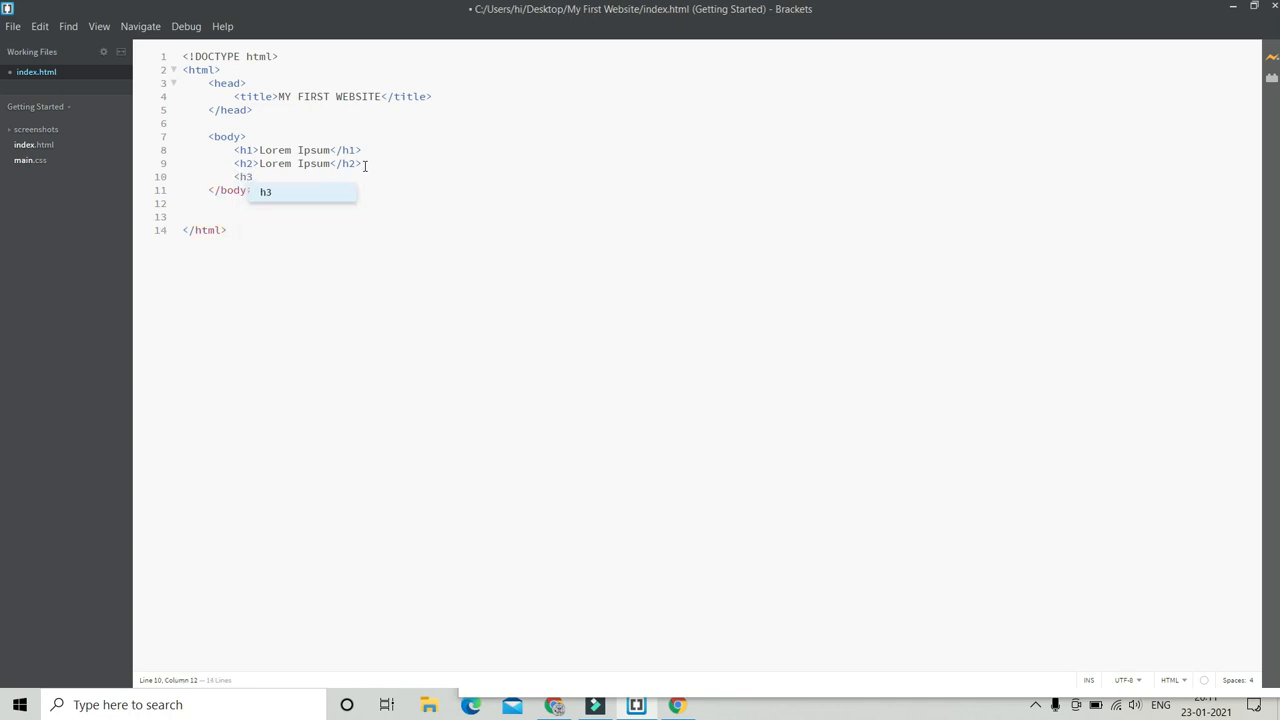
pyautogui.write('Lorem Ip</h3>')
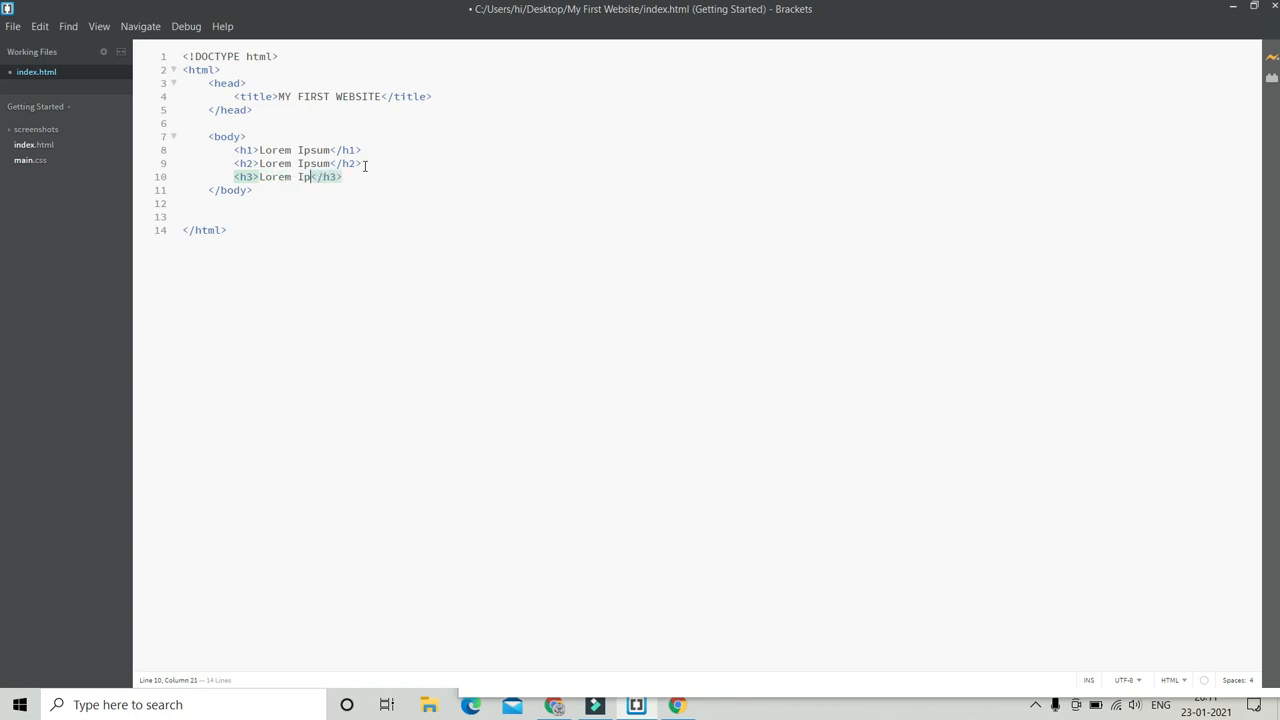
pyautogui.write('sum')
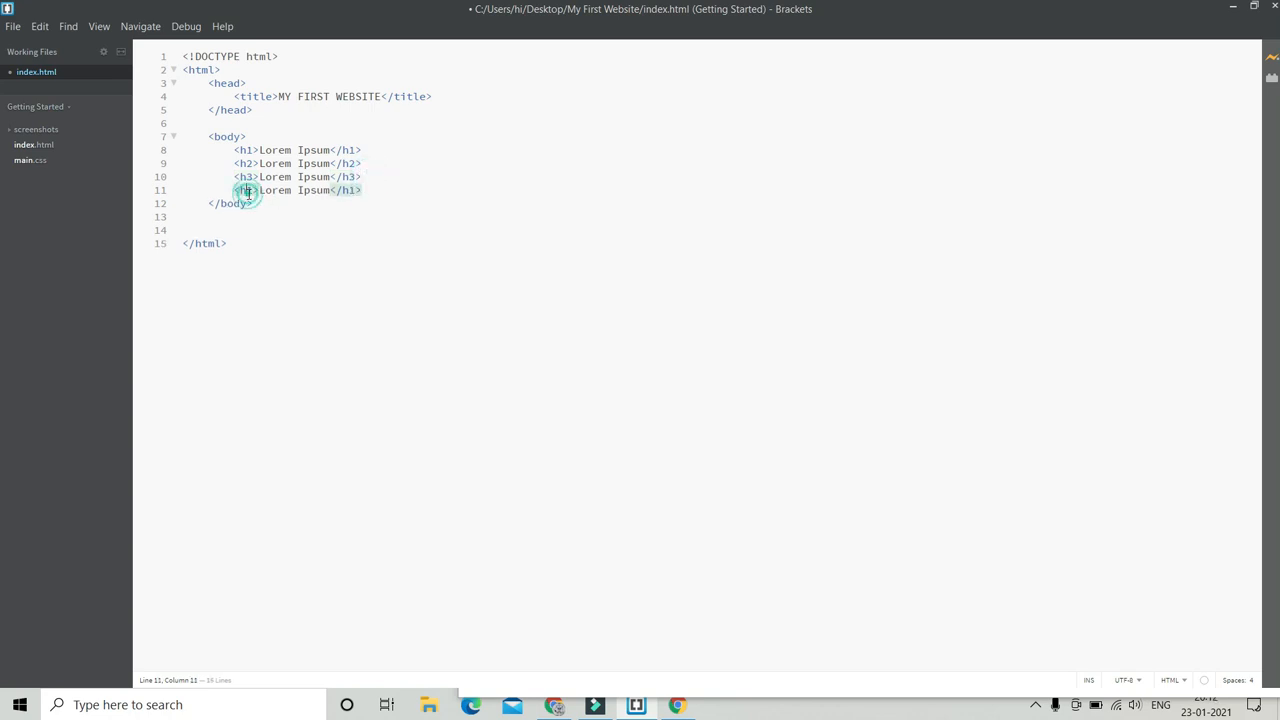
# Step: Paste copies of the heading line and retag them as h4, h5 and h6
pyautogui.write('4')
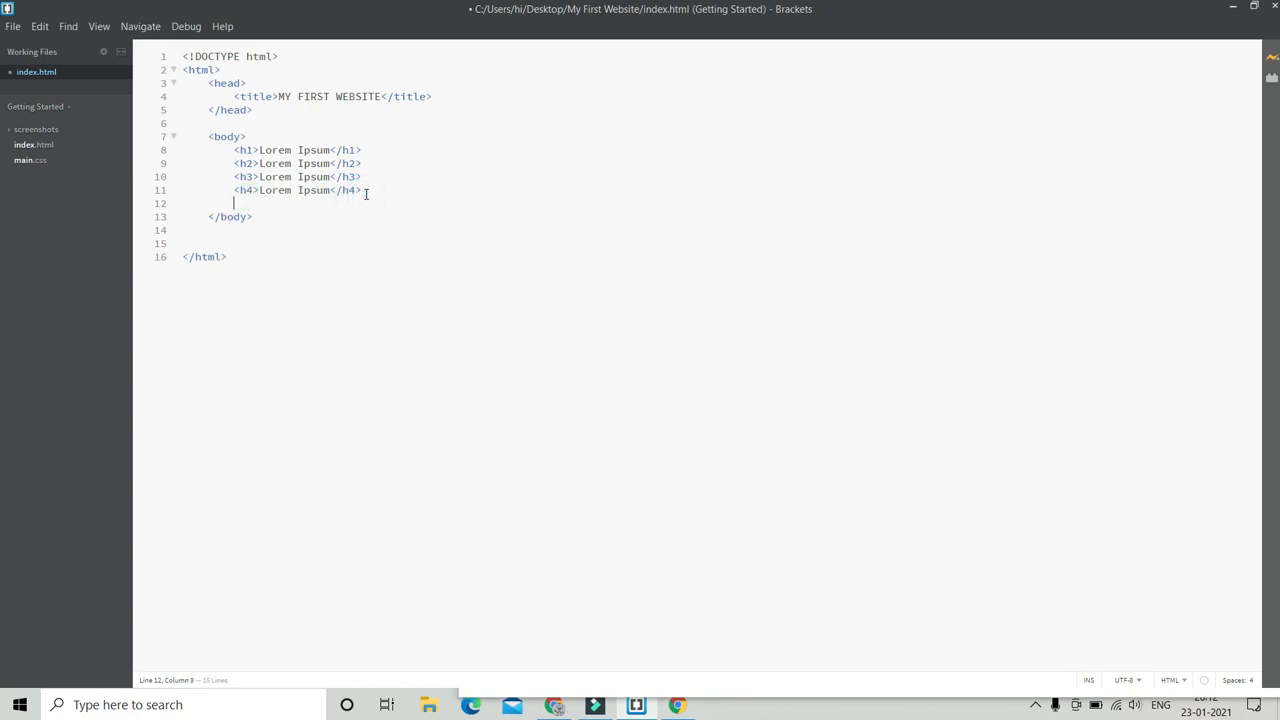
pyautogui.write('<h1>Lorem Ipsum</h1>')
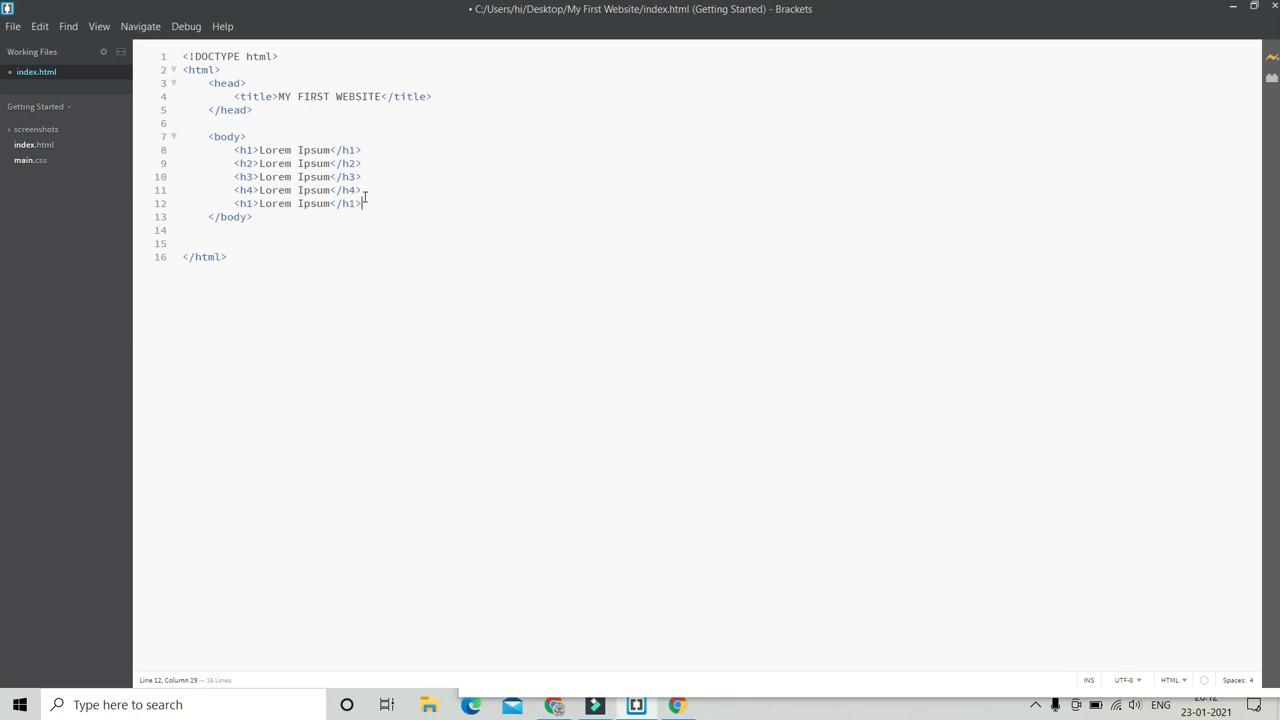
pyautogui.press('Enter')
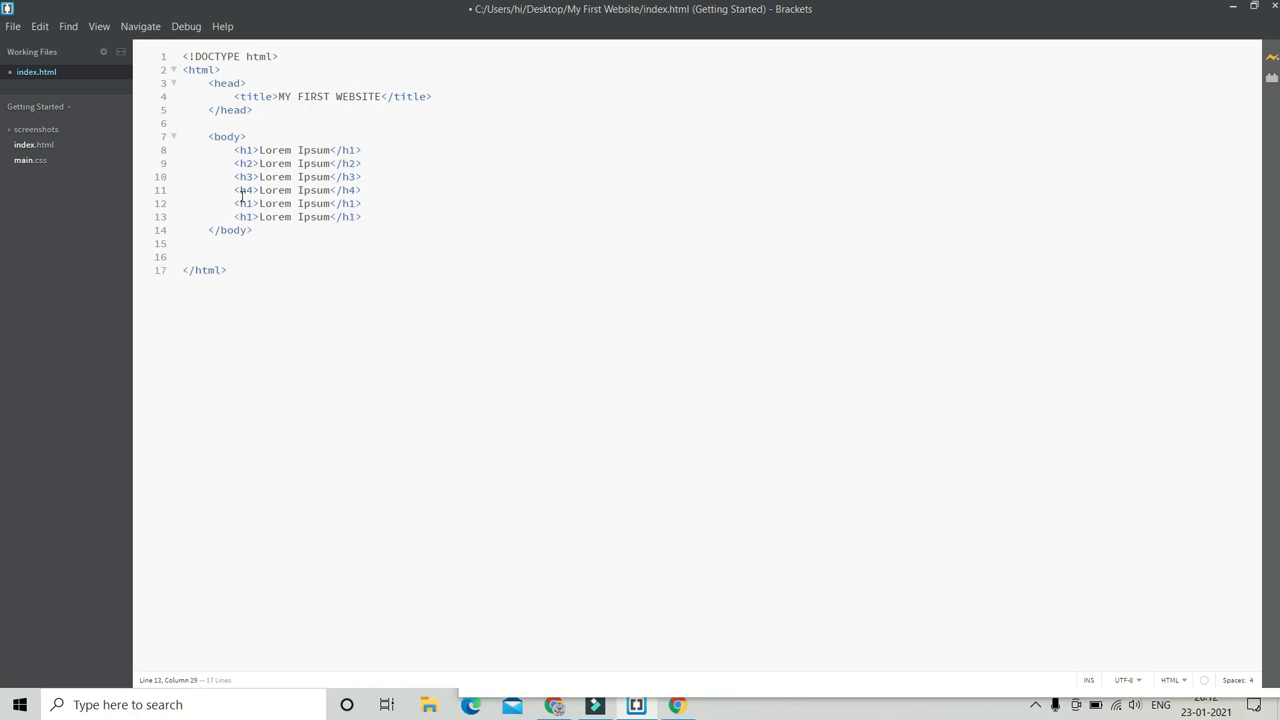
pyautogui.click(247, 203)
pyautogui.write('5')
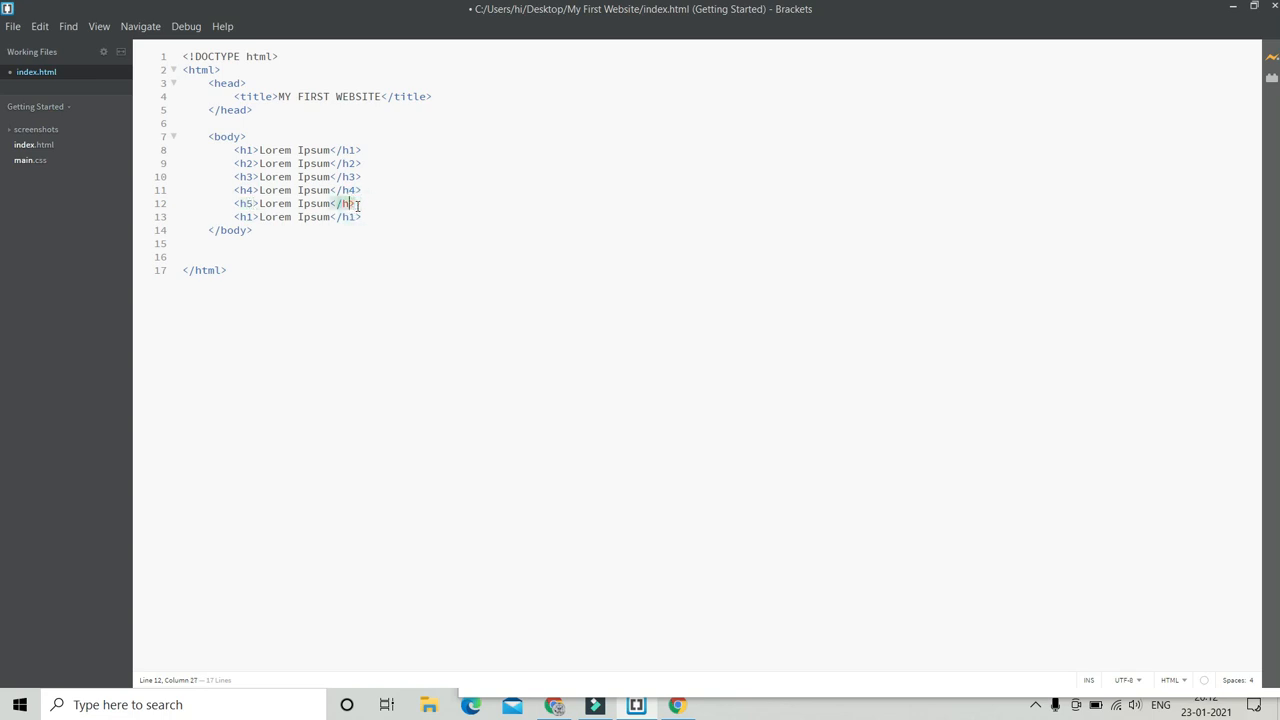
pyautogui.click(252, 217)
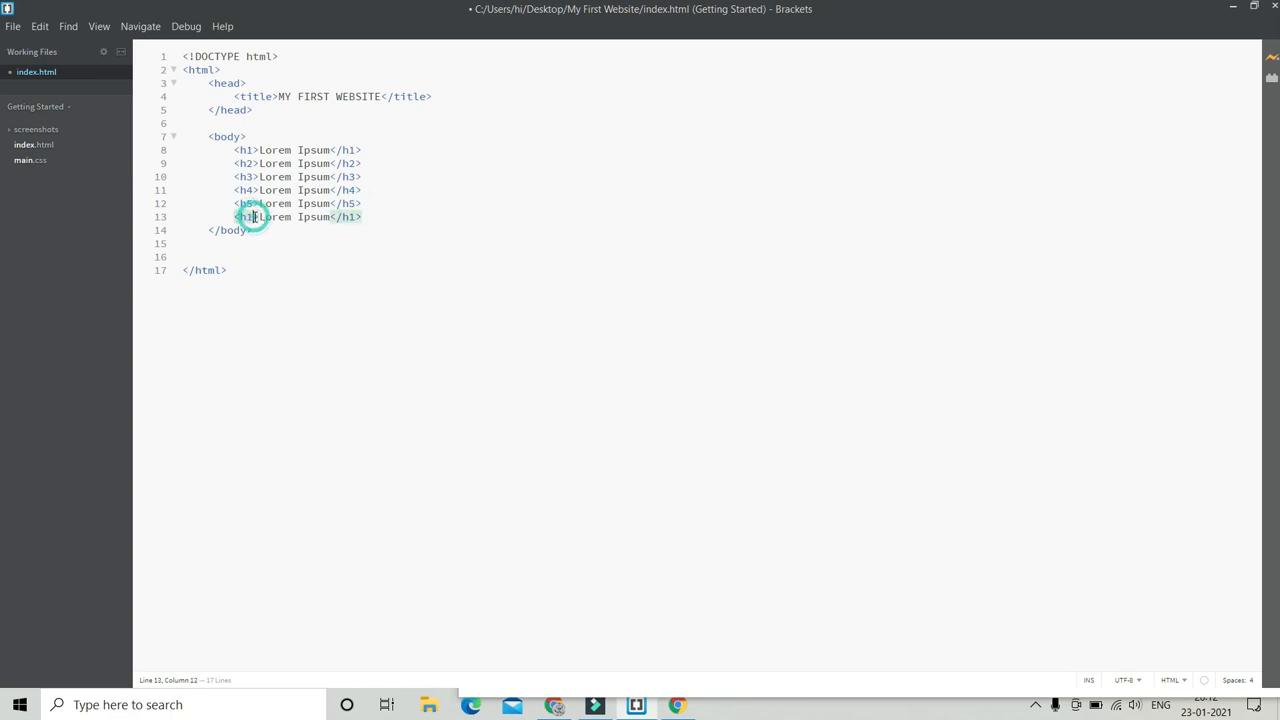
pyautogui.write('6')
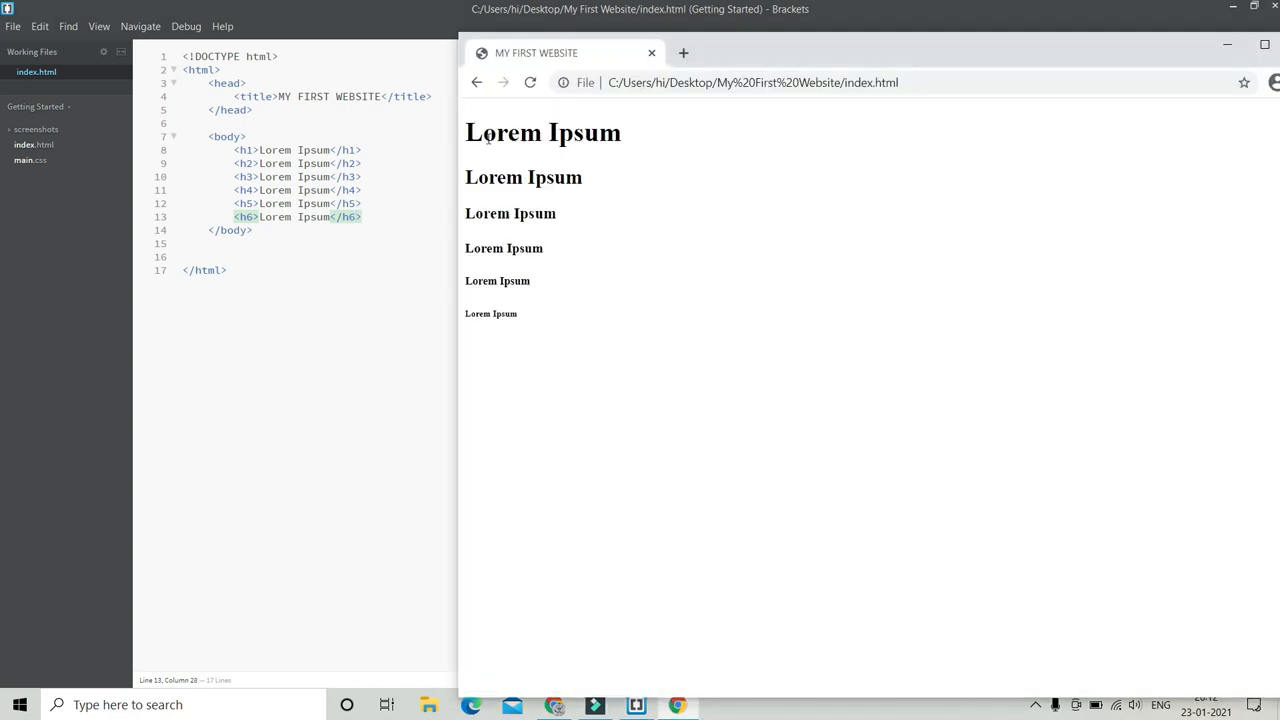
pyautogui.moveTo(465, 132); pyautogui.dragTo(557, 248)
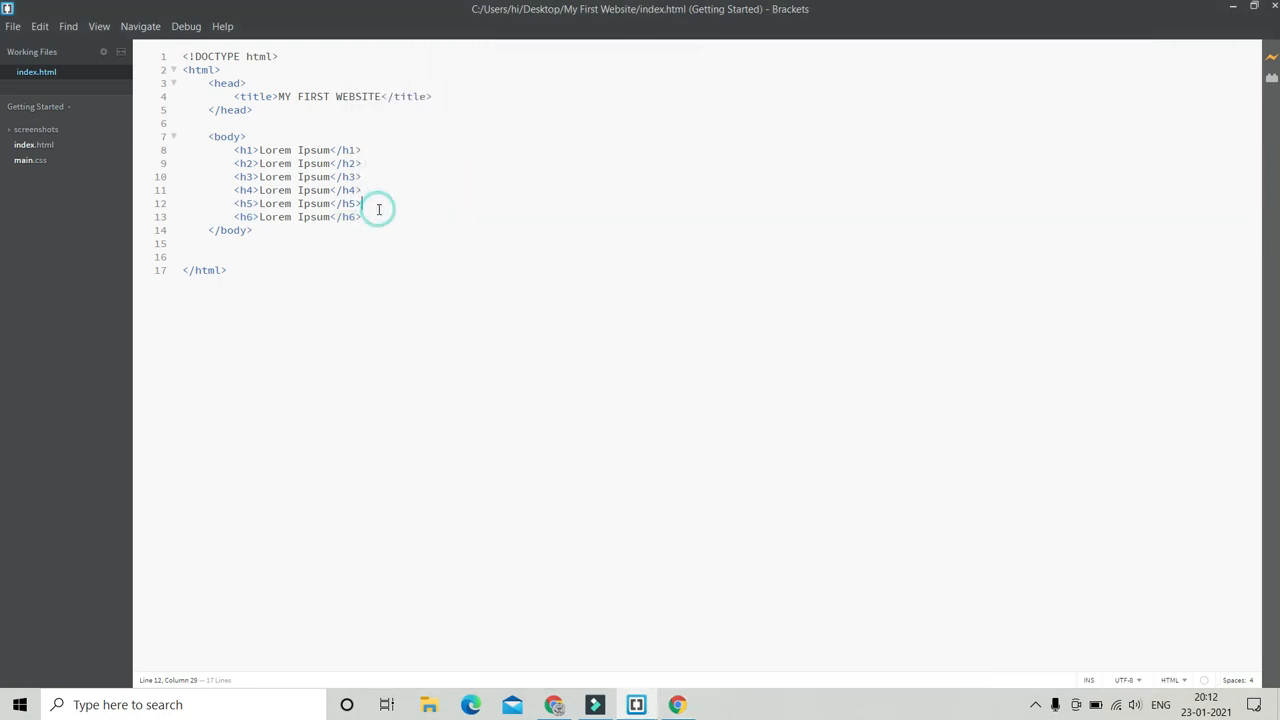
# Step: Add a <p> paragraph of placeholder gibberish two lines below the h6 heading
pyautogui.press('enter')
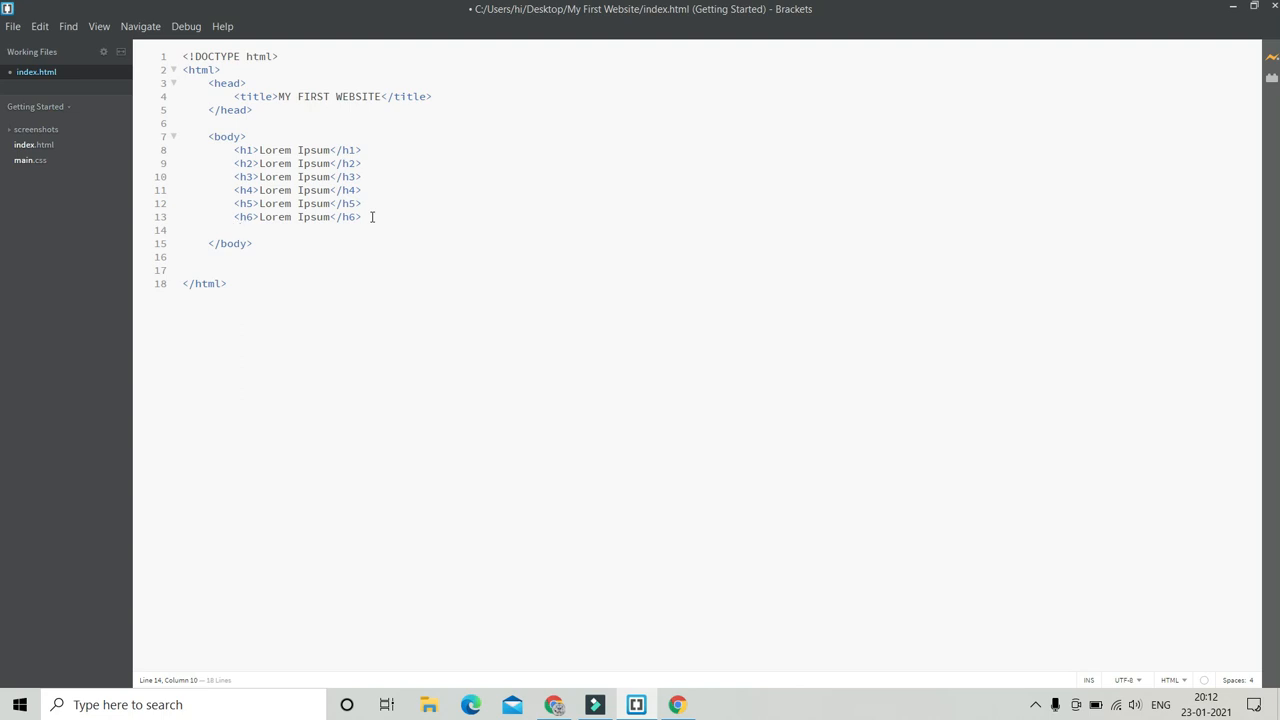
pyautogui.press('enter')
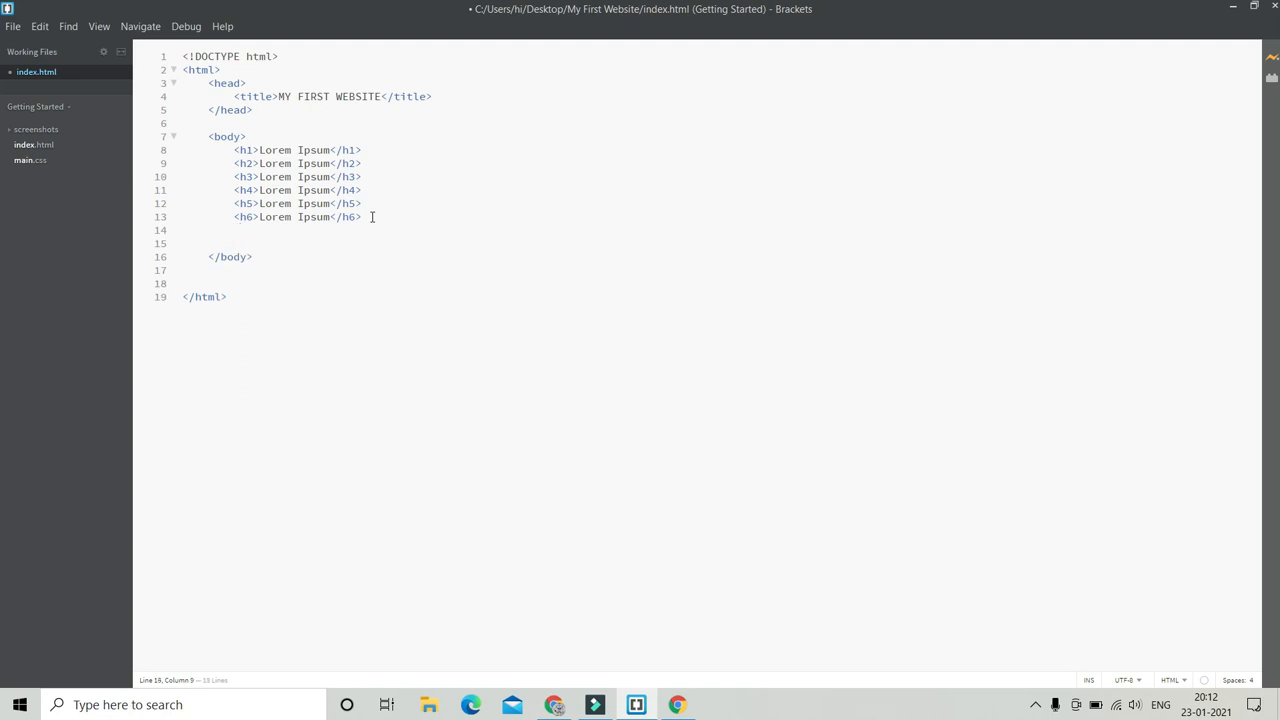
pyautogui.write('<p></p>')
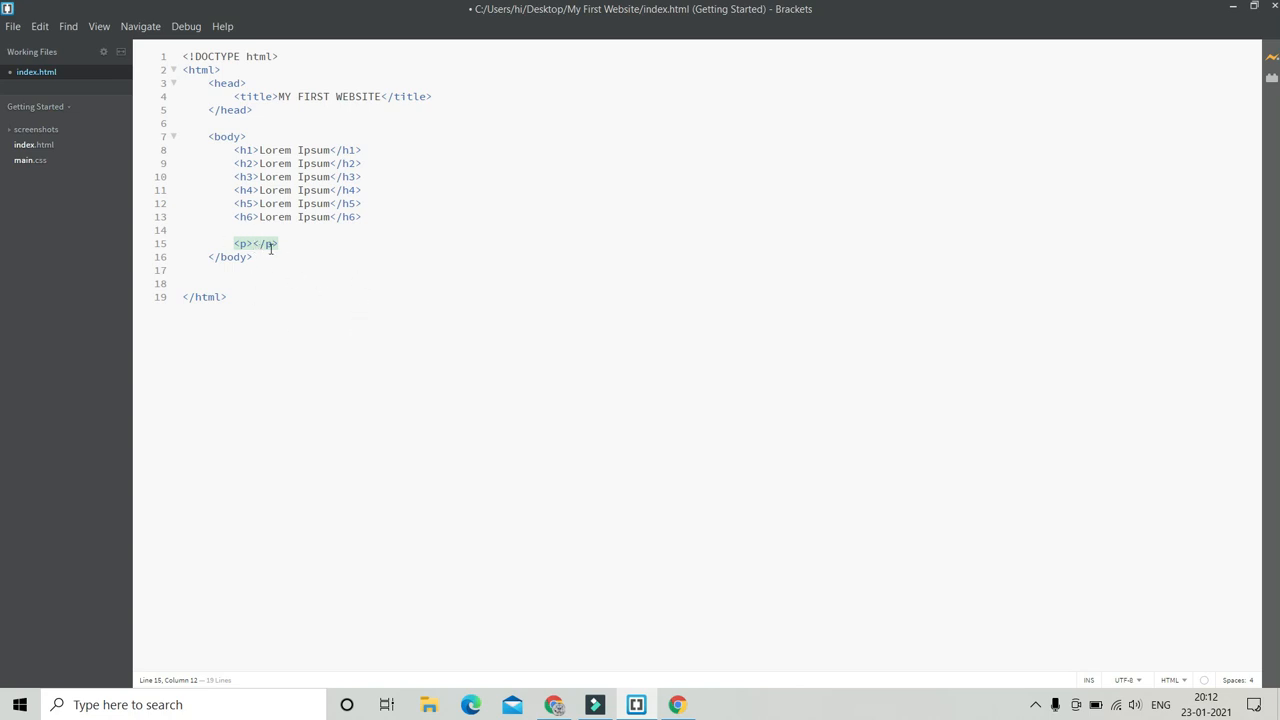
pyautogui.write('as')
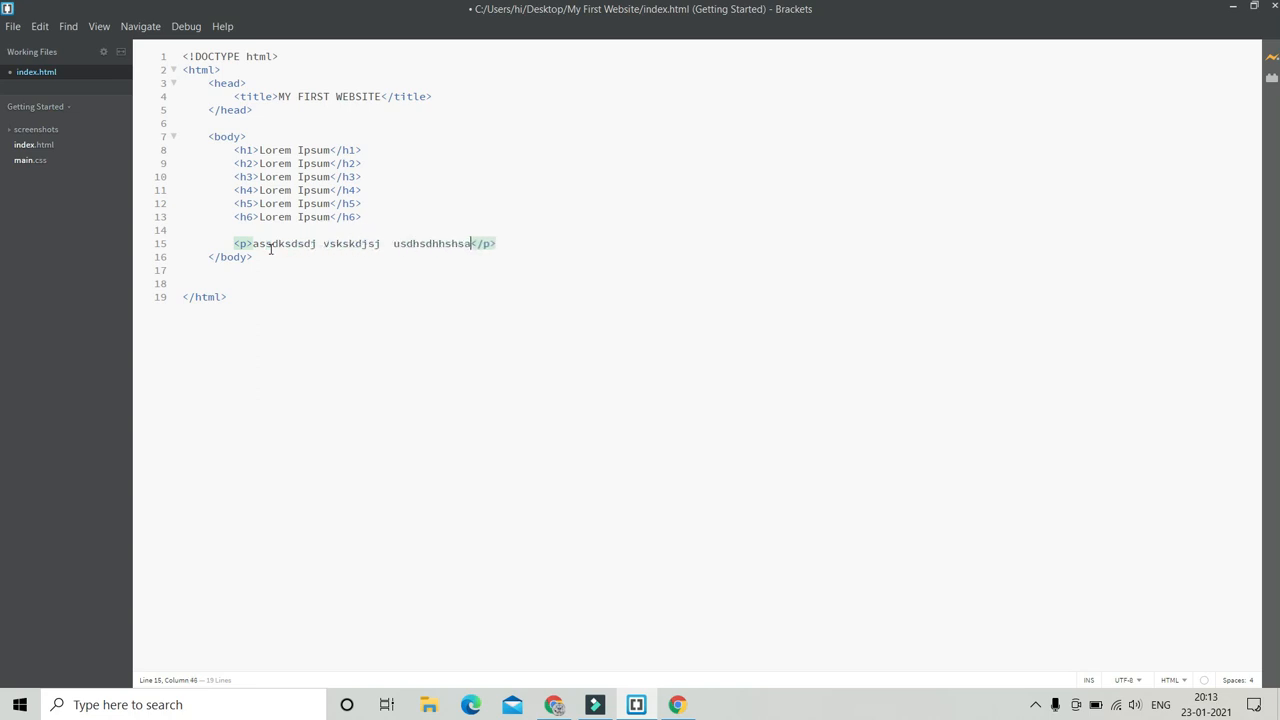
pyautogui.write('hjhaafhda')
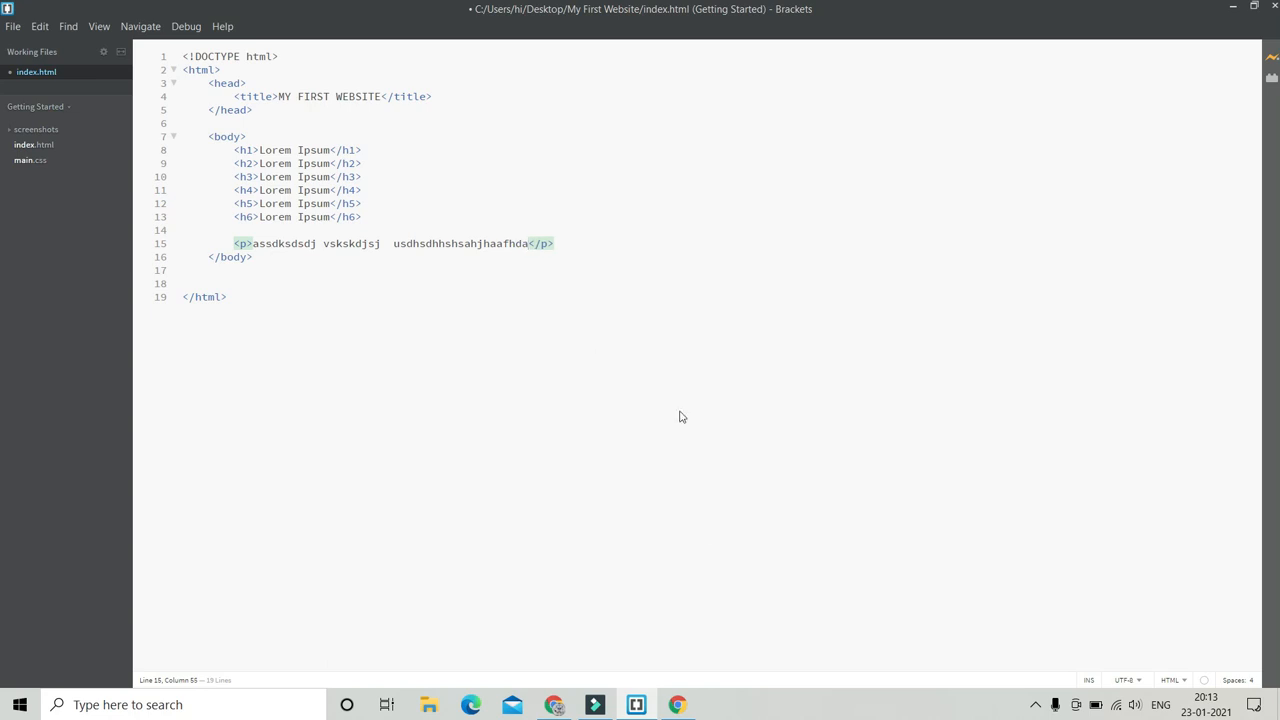
pyautogui.click(677, 704)
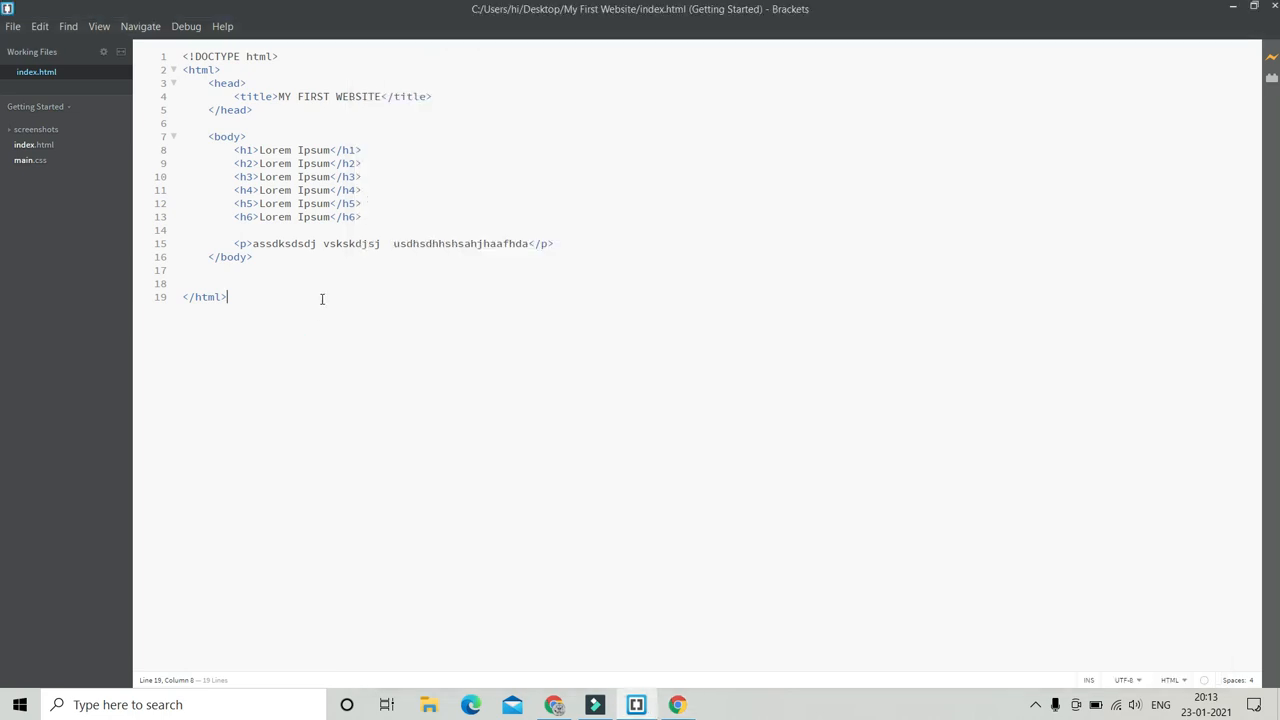
# Step: Insert a <br> tag after the paragraph's first word and view the browser preview
pyautogui.click(322, 243)
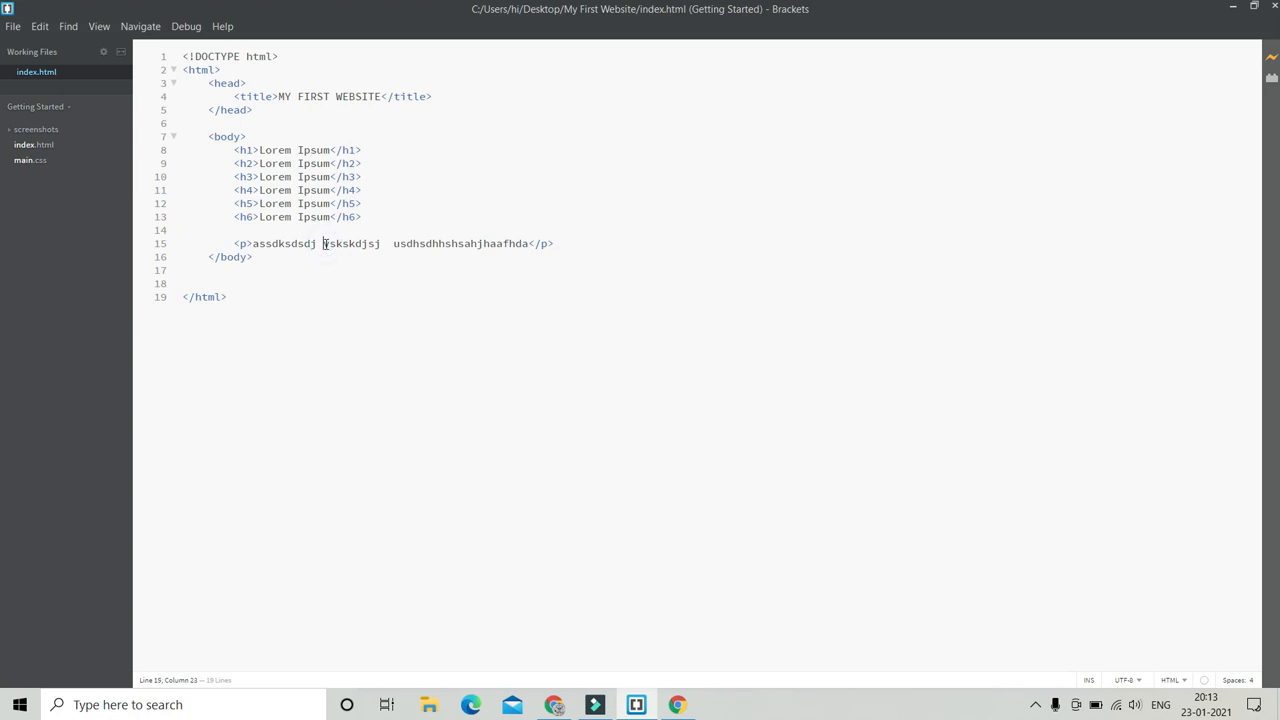
pyautogui.press('enter')
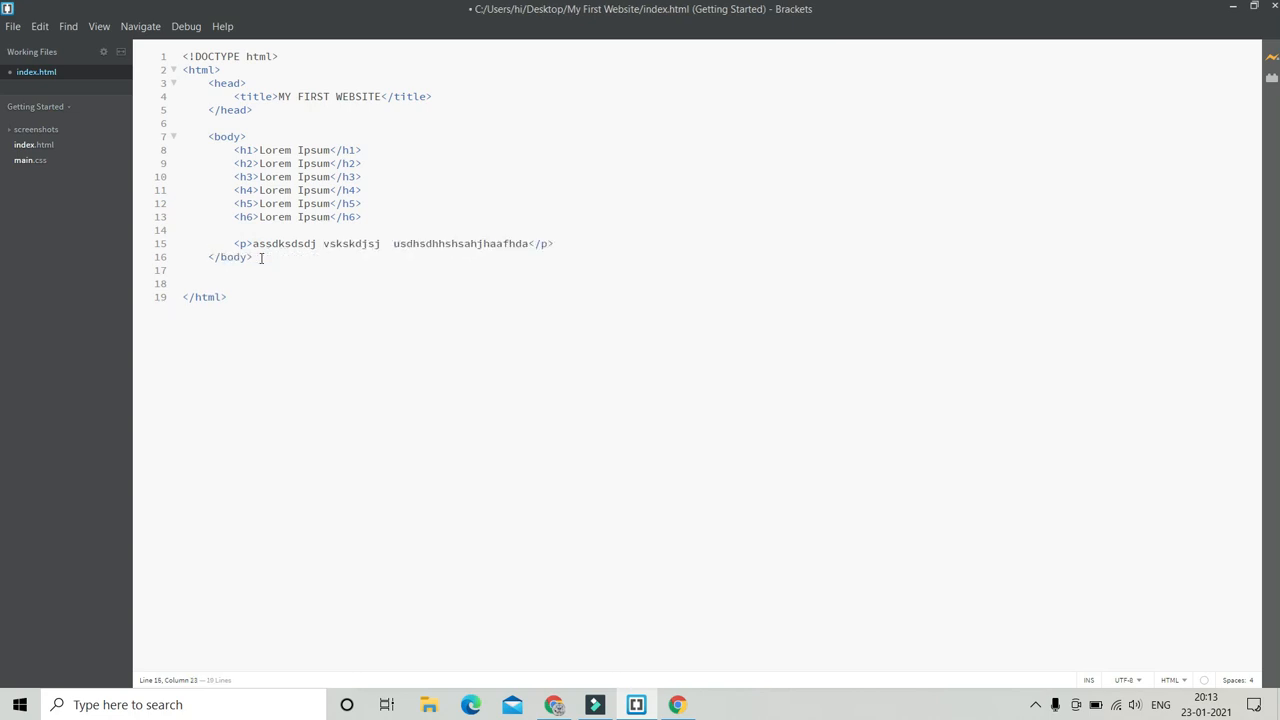
pyautogui.write('<br>')
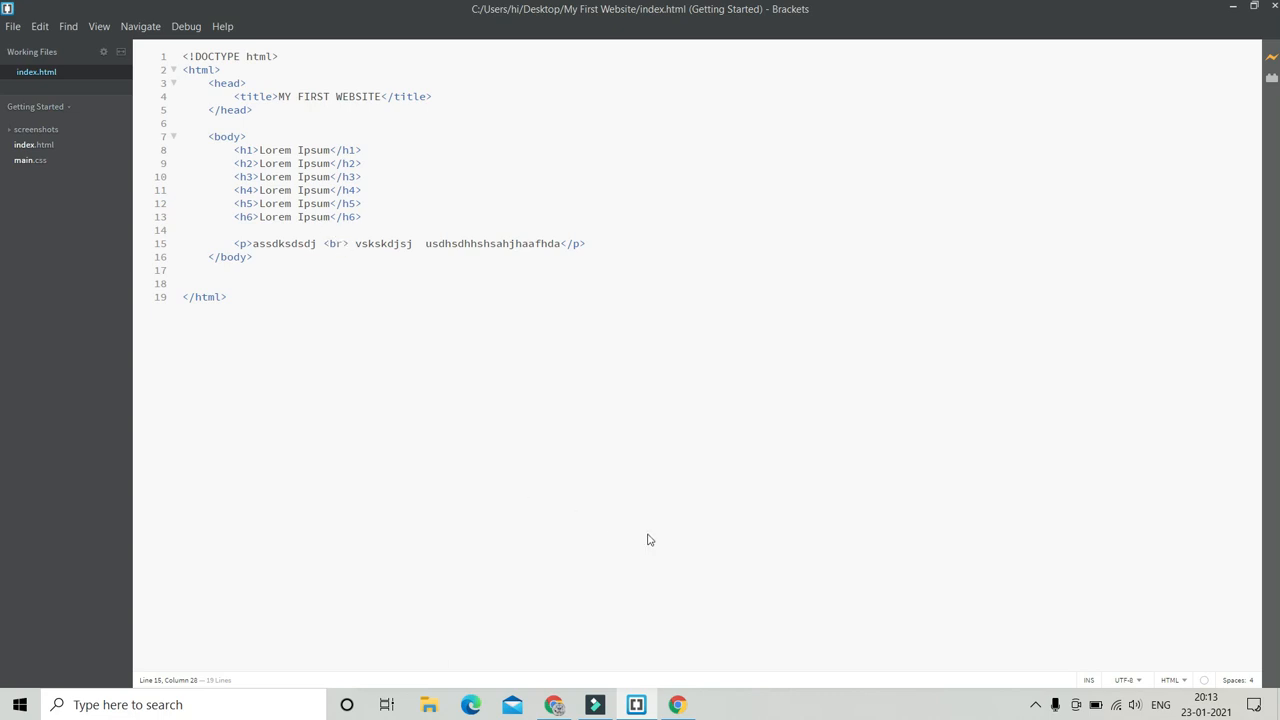
pyautogui.click(677, 705)
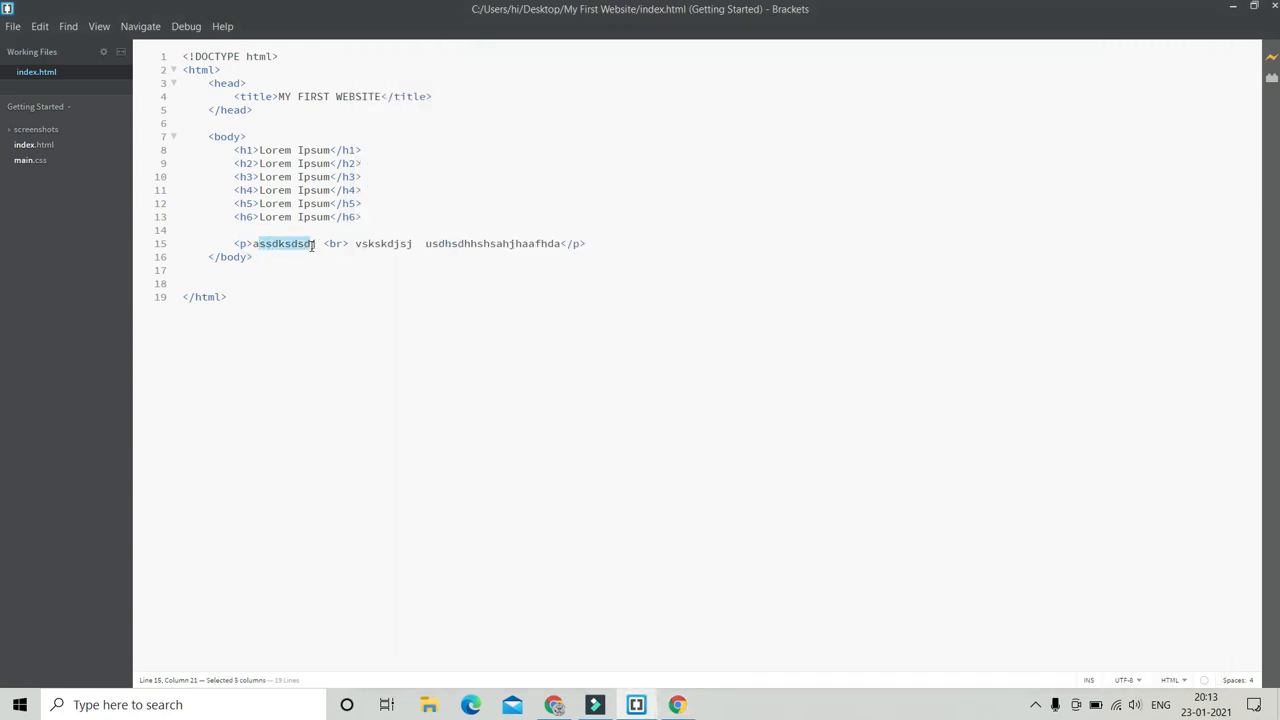
pyautogui.moveTo(678, 705)
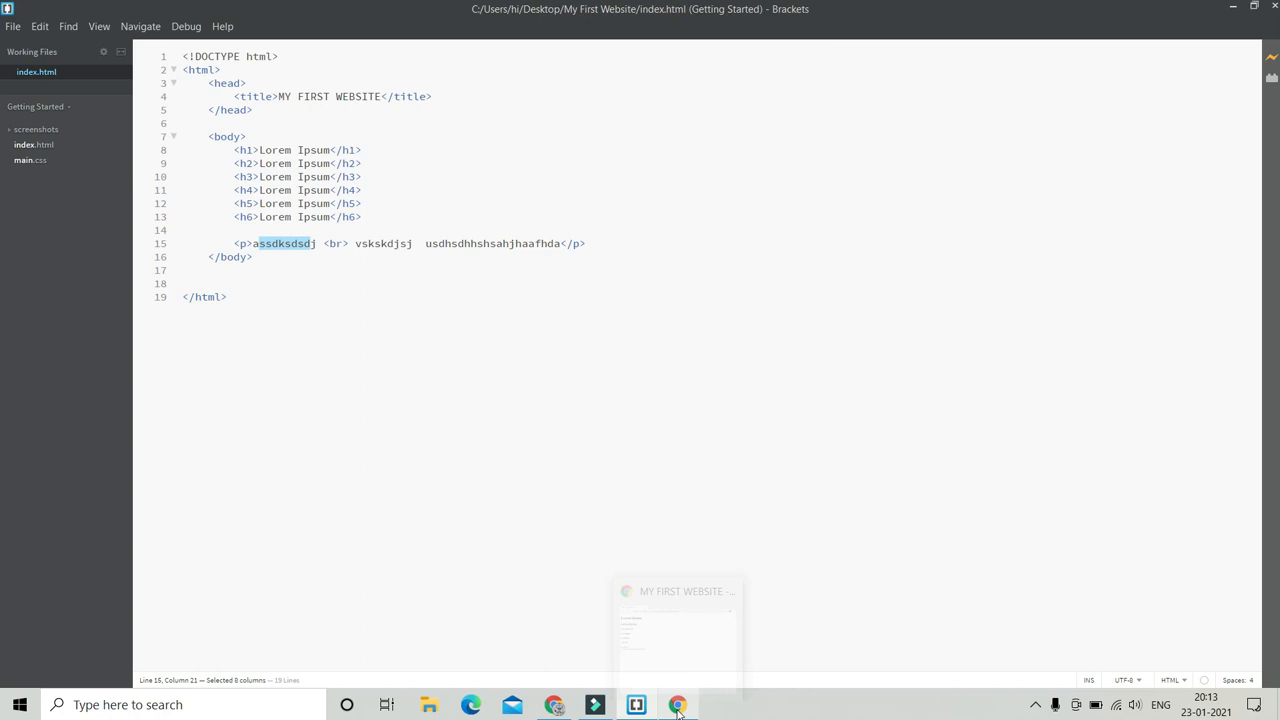
pyautogui.click(678, 705)
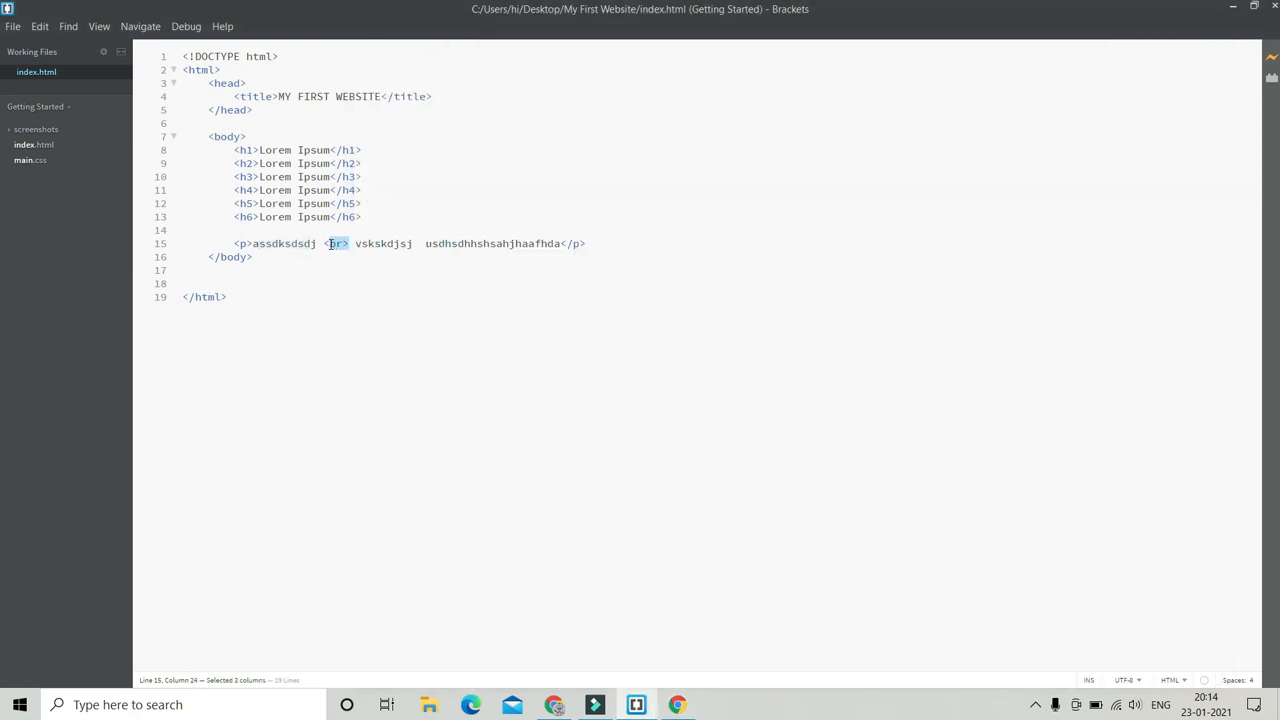
pyautogui.click(333, 243)
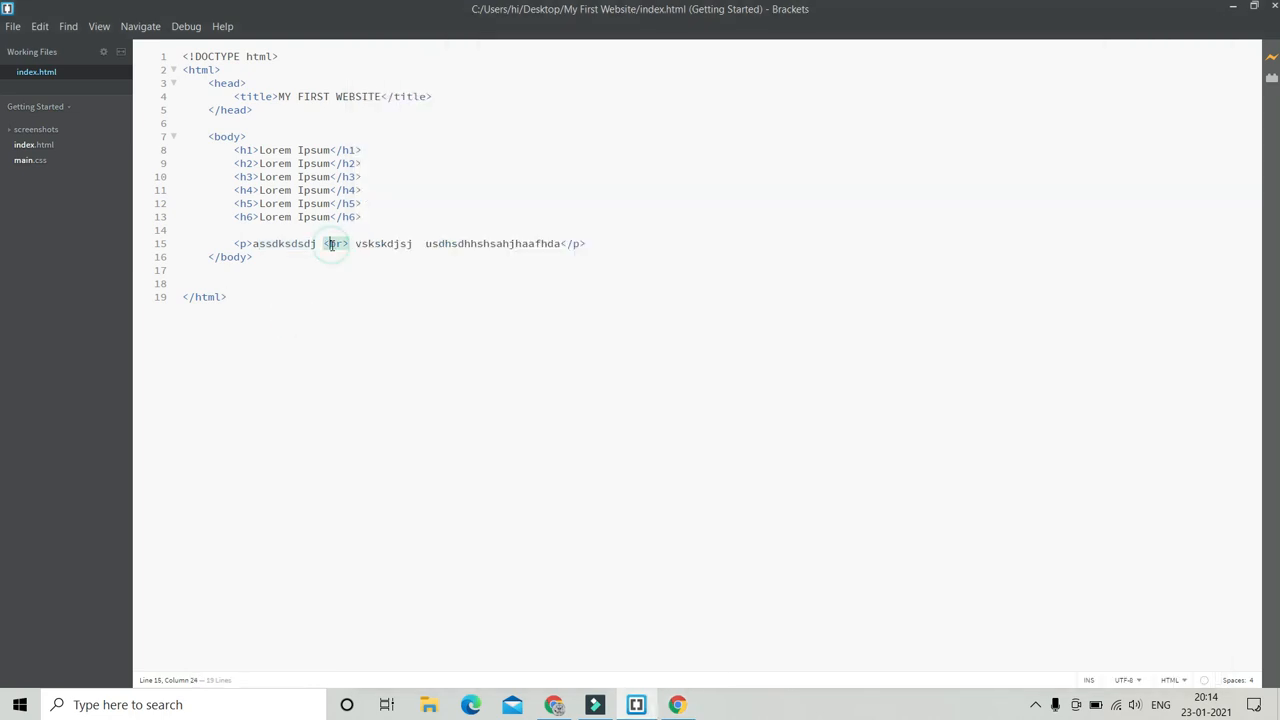